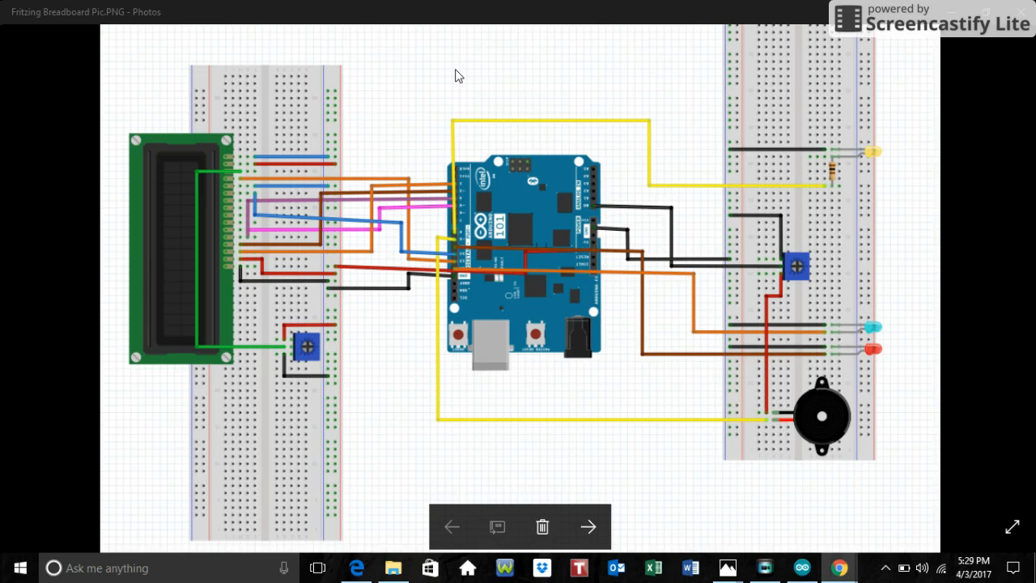
mouse_move(453, 78)
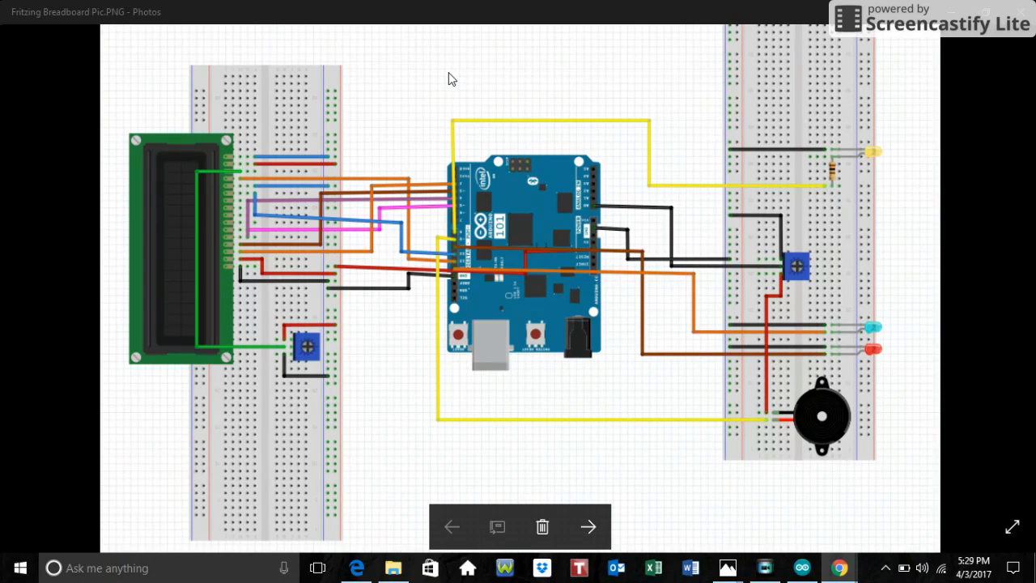
mouse_move(467, 199)
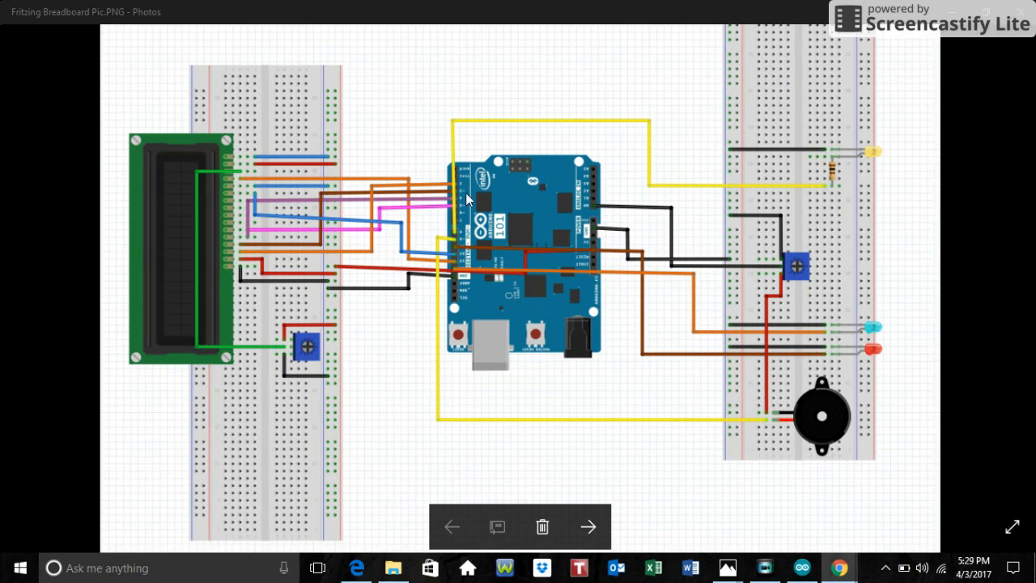
mouse_move(259, 325)
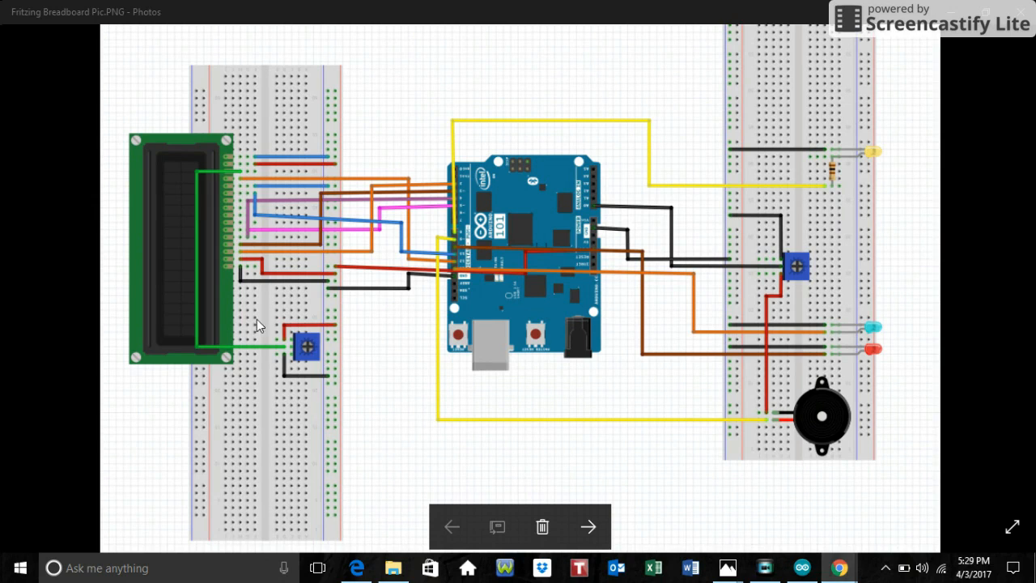
mouse_move(235, 368)
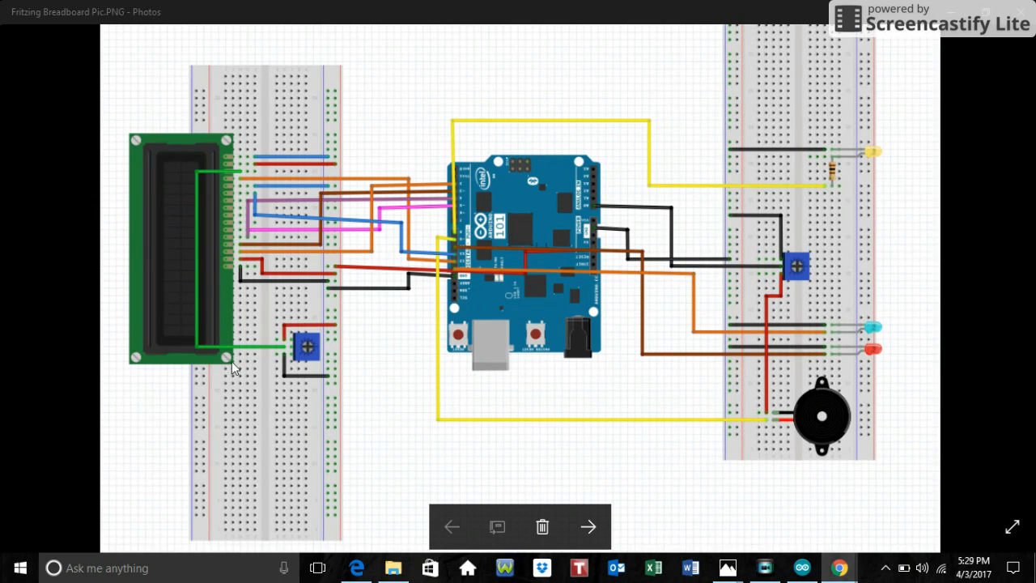
mouse_move(726, 185)
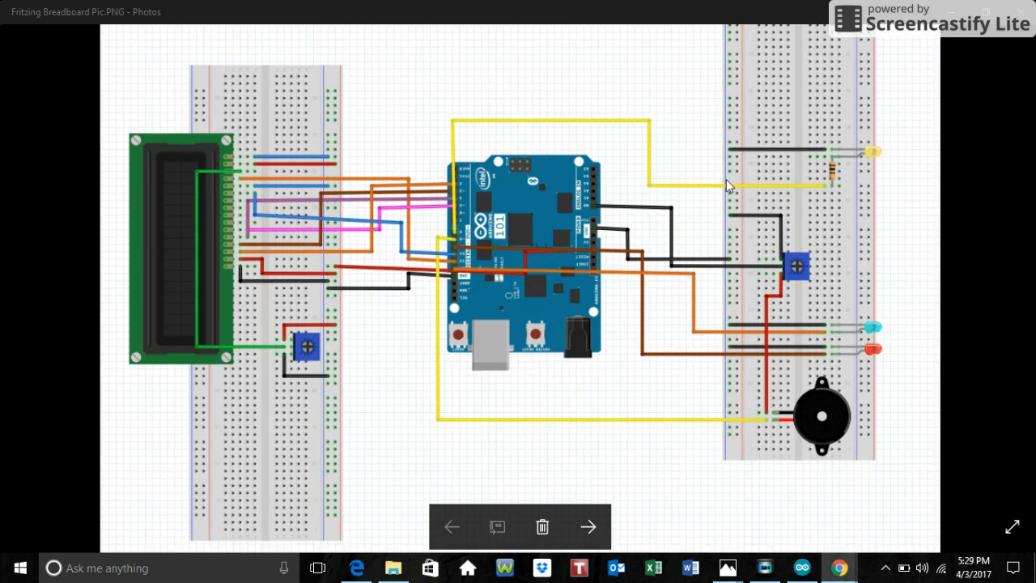
mouse_move(862, 326)
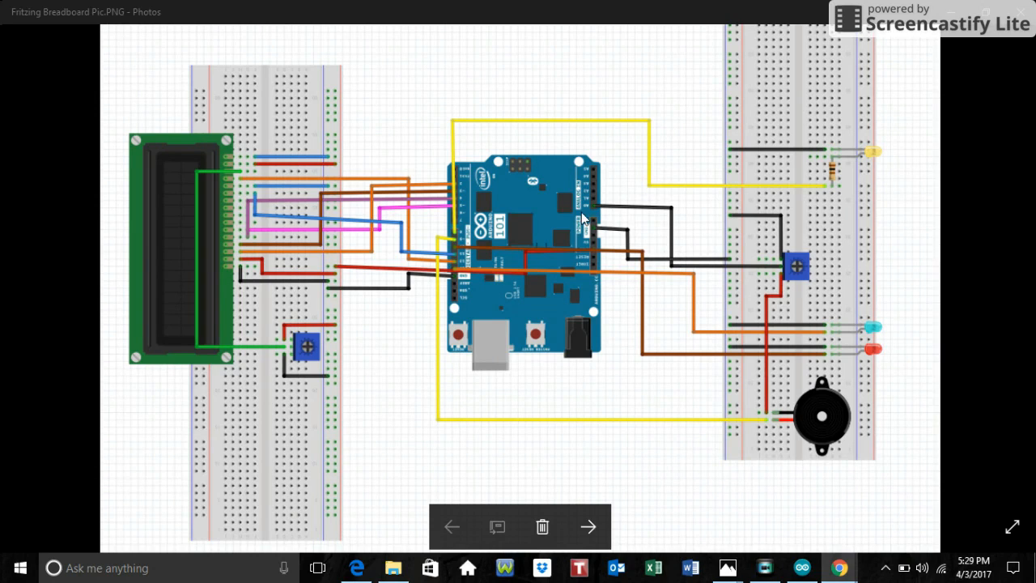
mouse_move(768, 389)
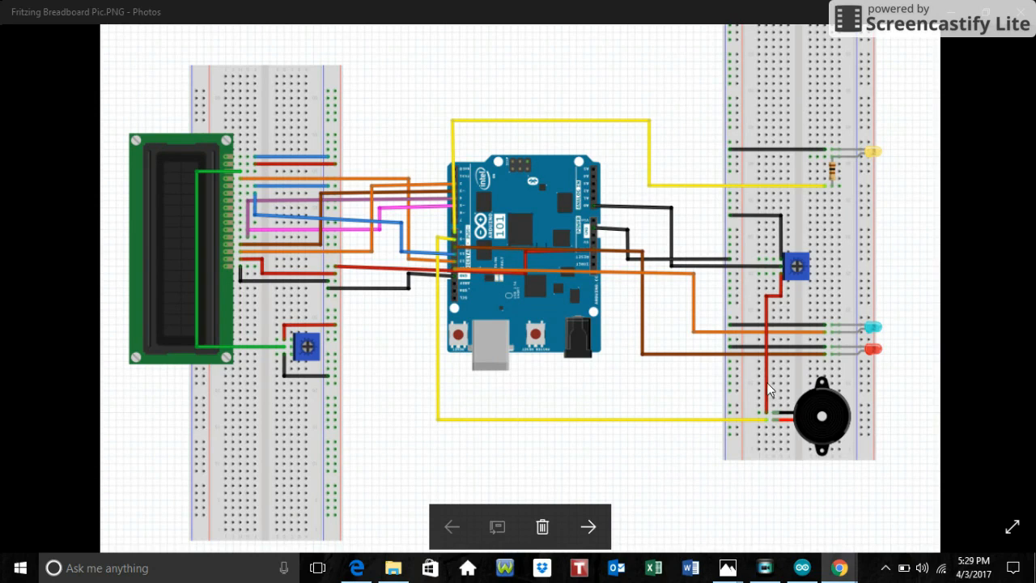
mouse_move(736, 518)
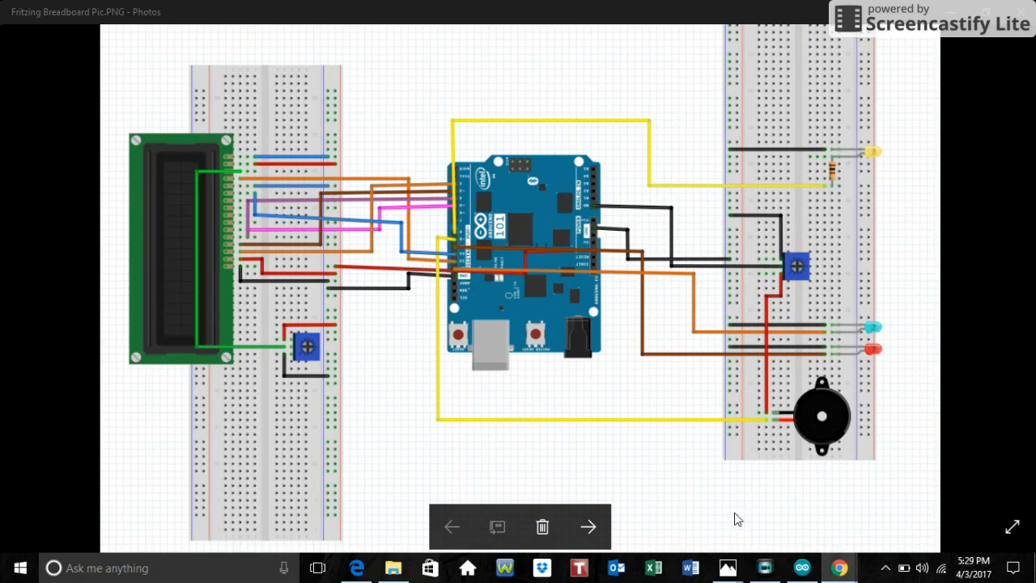
mouse_move(823, 411)
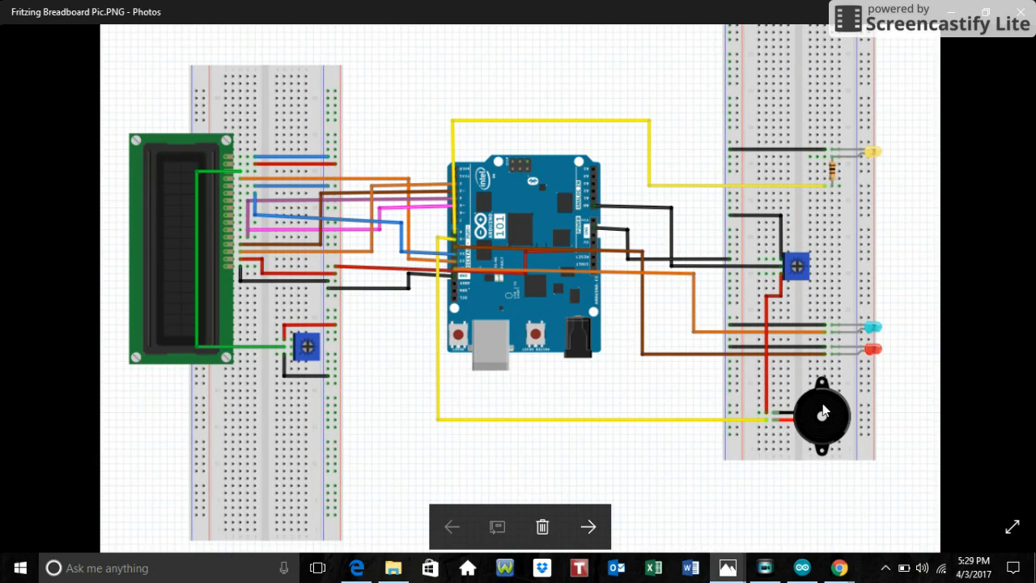
mouse_move(797, 280)
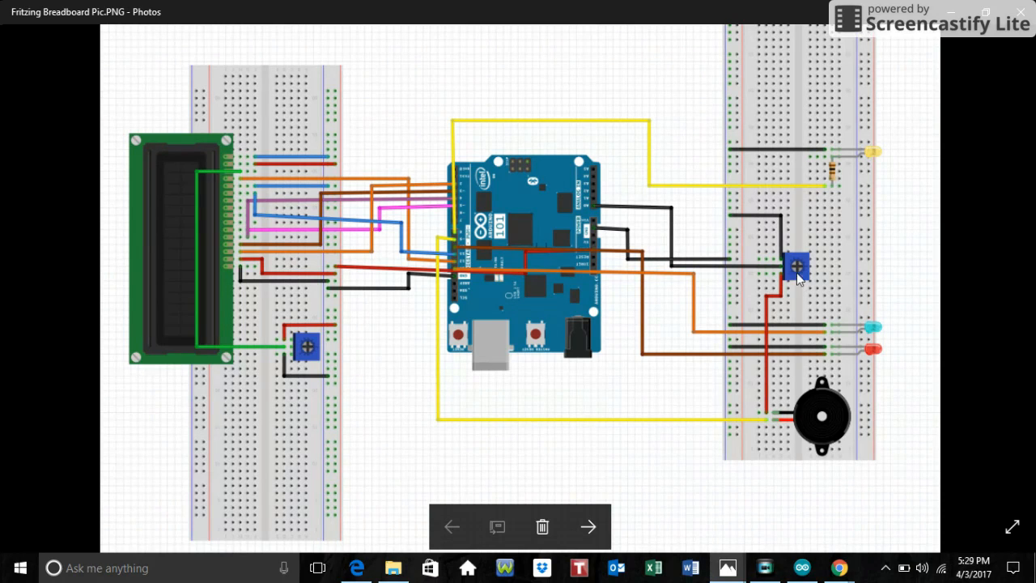
mouse_move(804, 245)
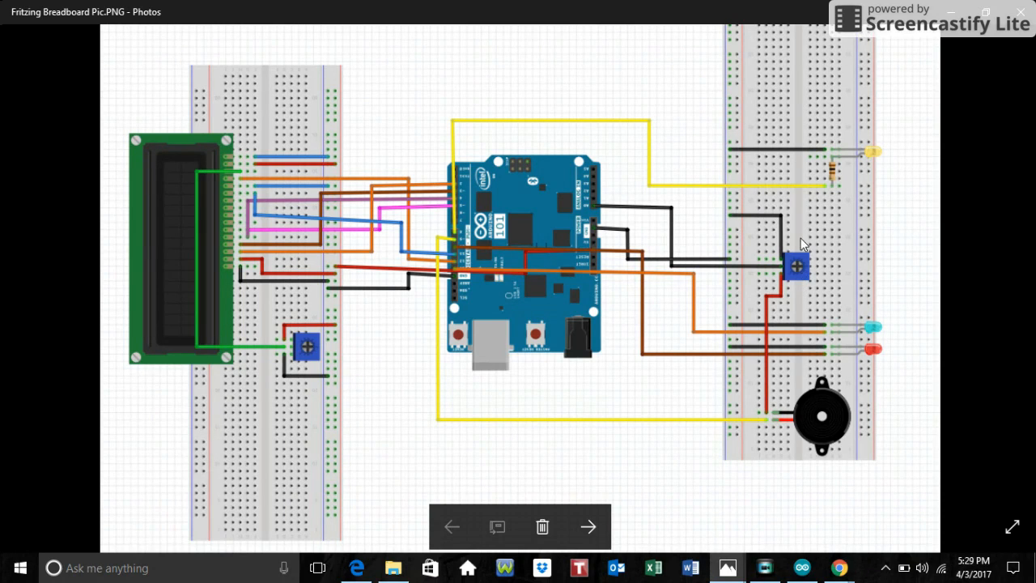
mouse_move(875, 332)
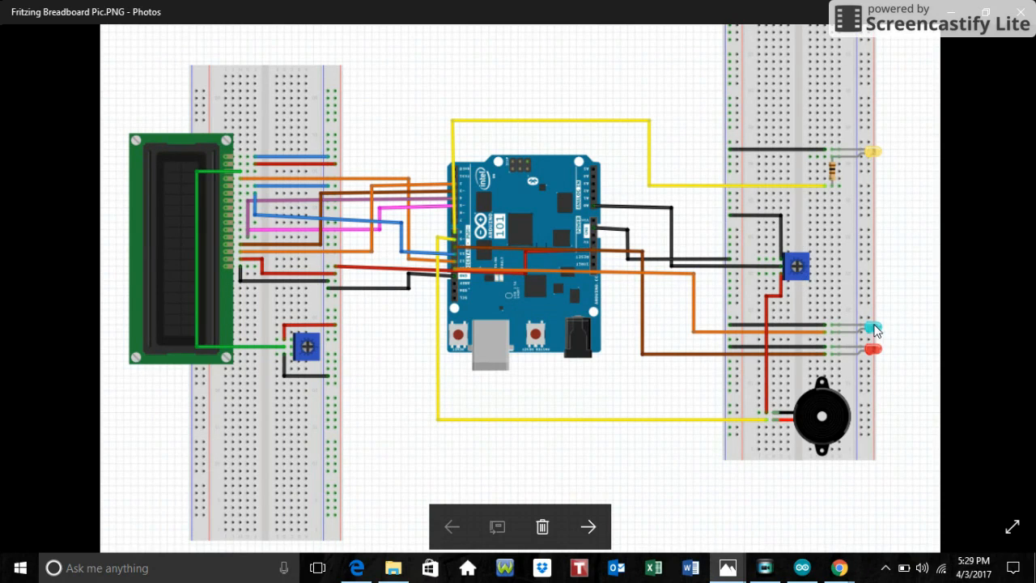
mouse_move(467, 234)
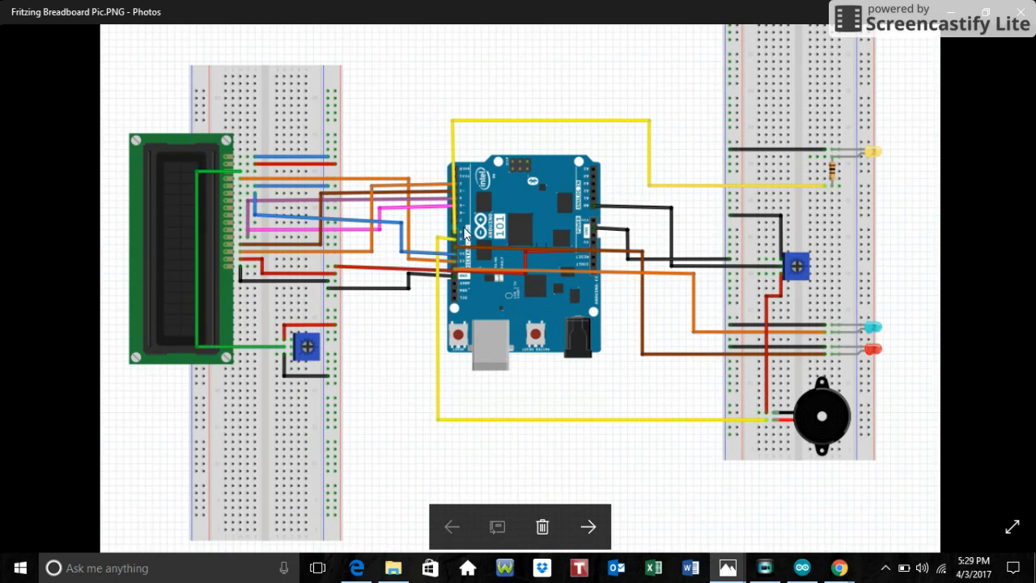
mouse_move(488, 251)
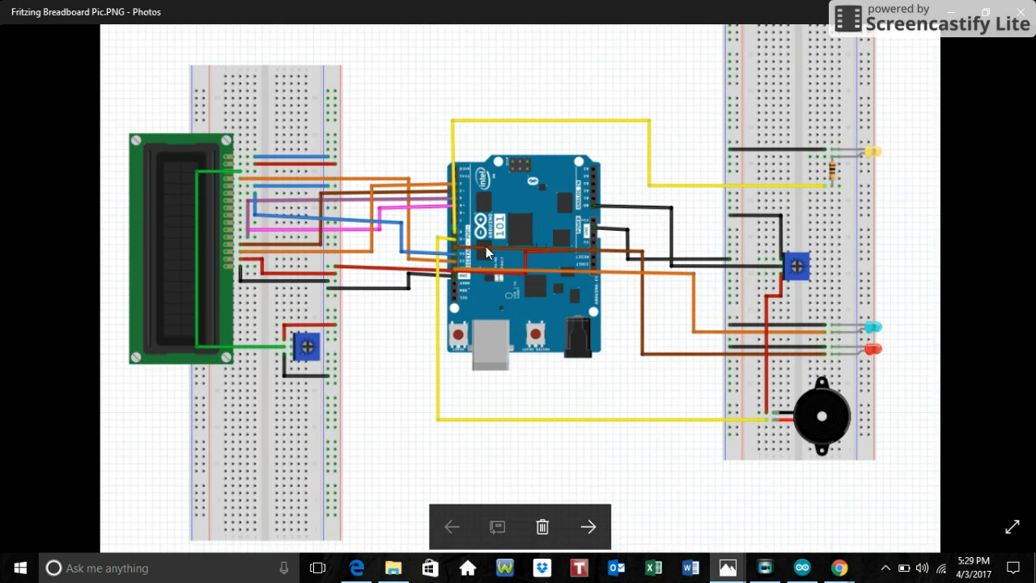
mouse_move(518, 279)
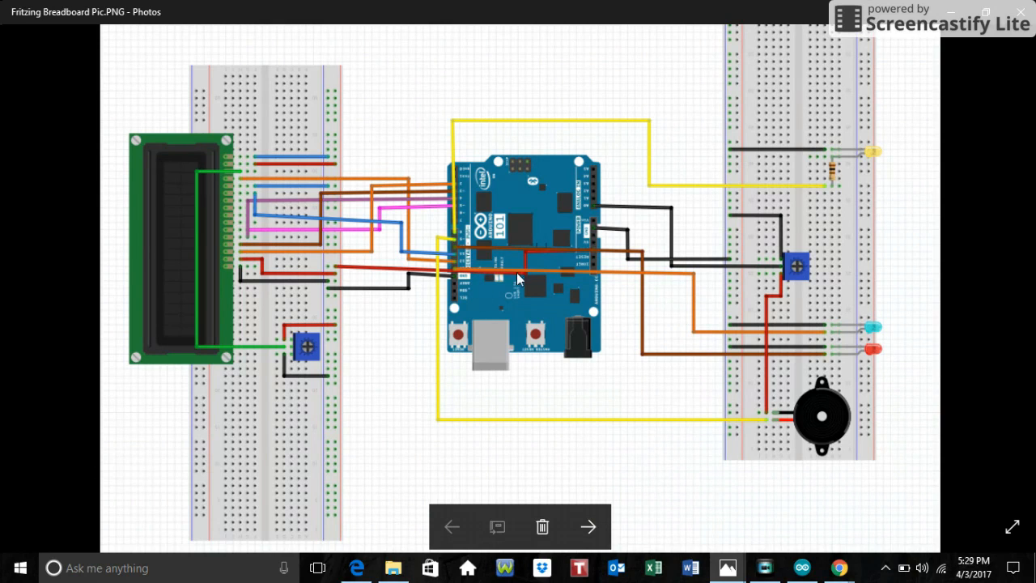
mouse_move(533, 273)
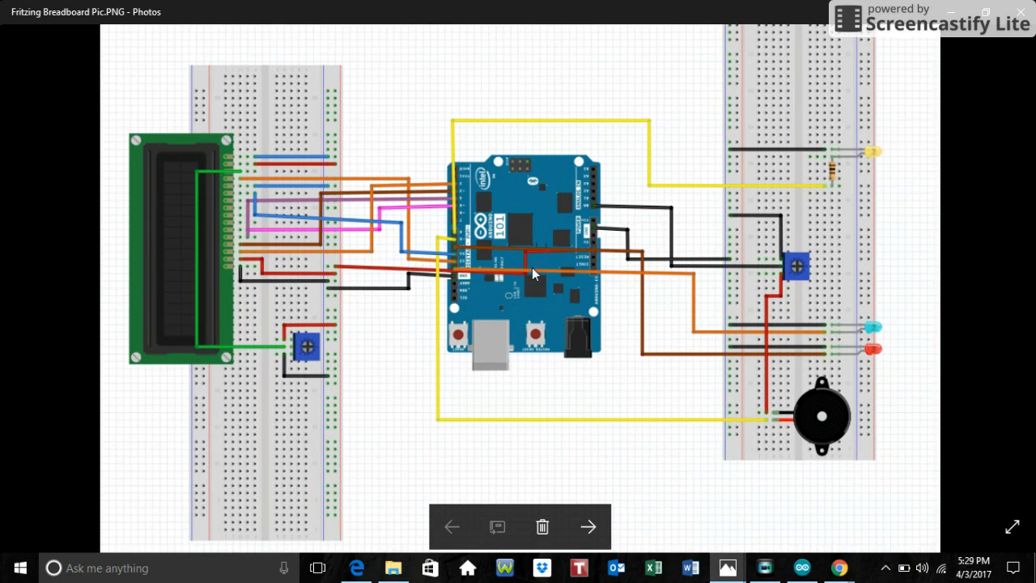
mouse_move(488, 240)
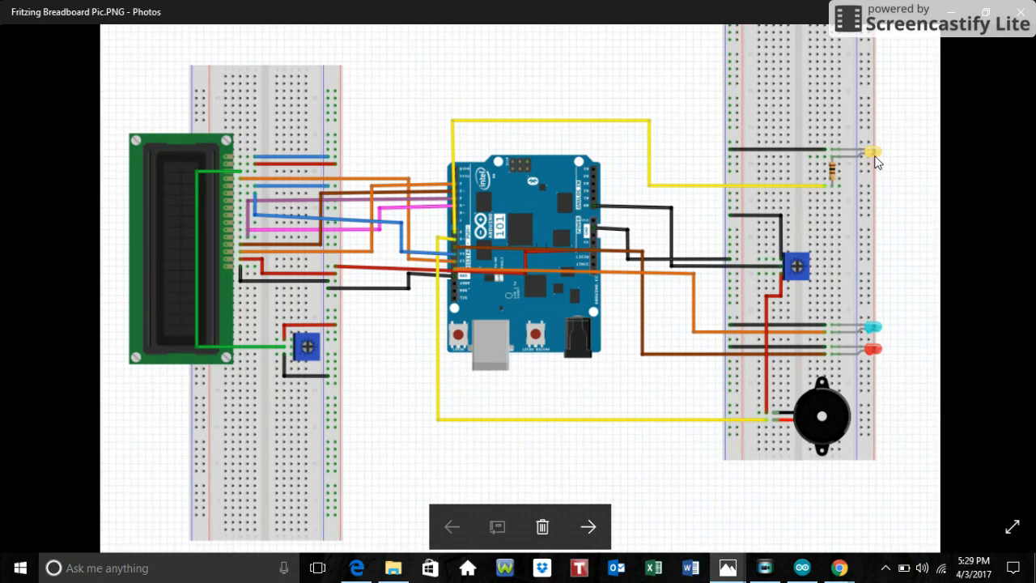
mouse_move(563, 239)
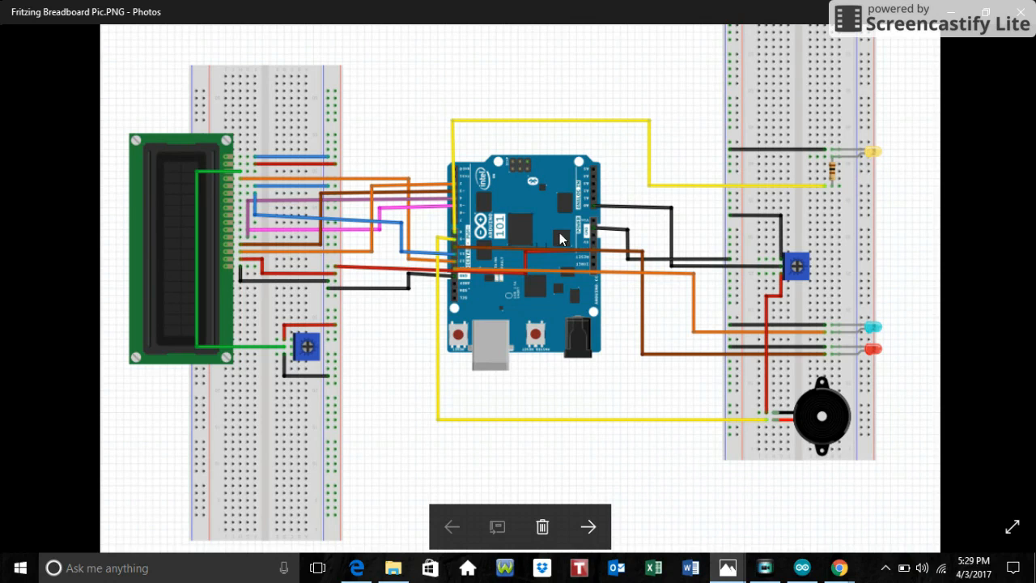
mouse_move(460, 241)
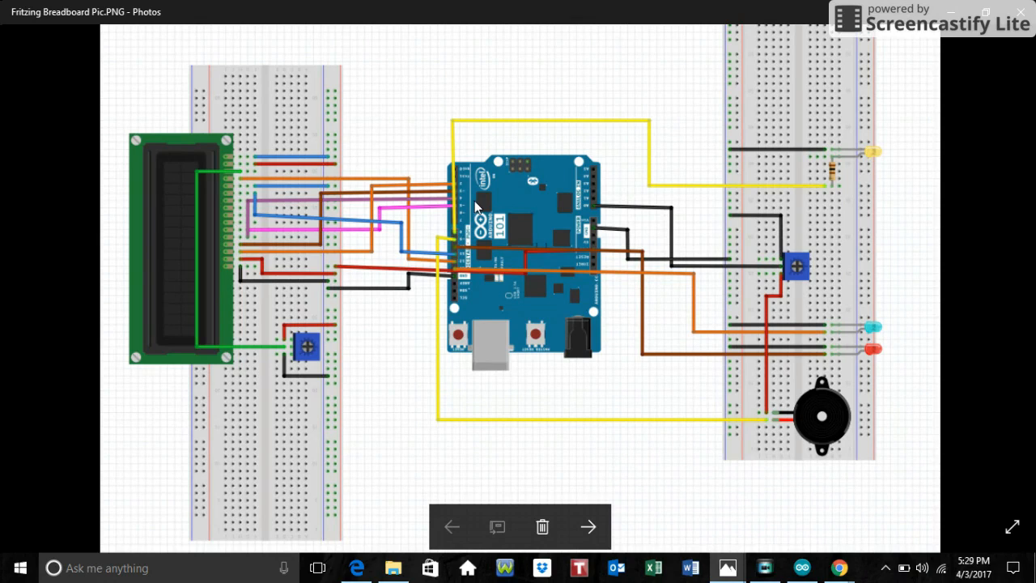
mouse_move(499, 186)
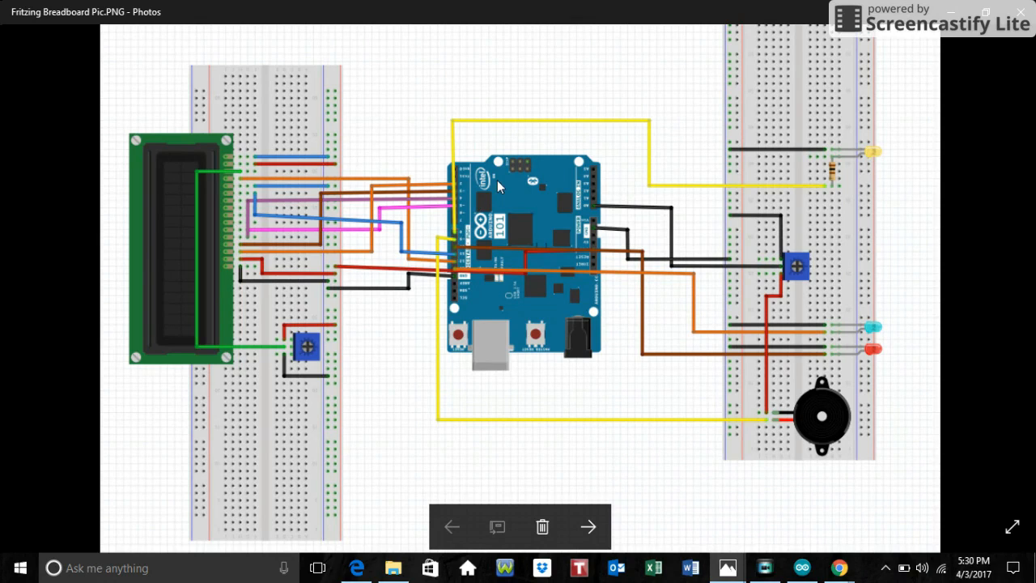
mouse_move(833, 180)
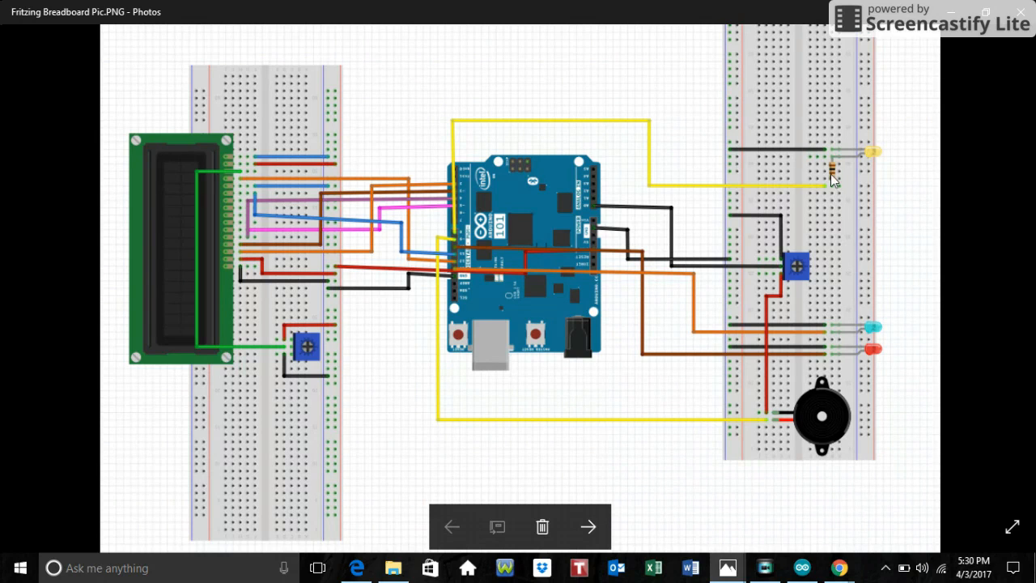
mouse_move(842, 168)
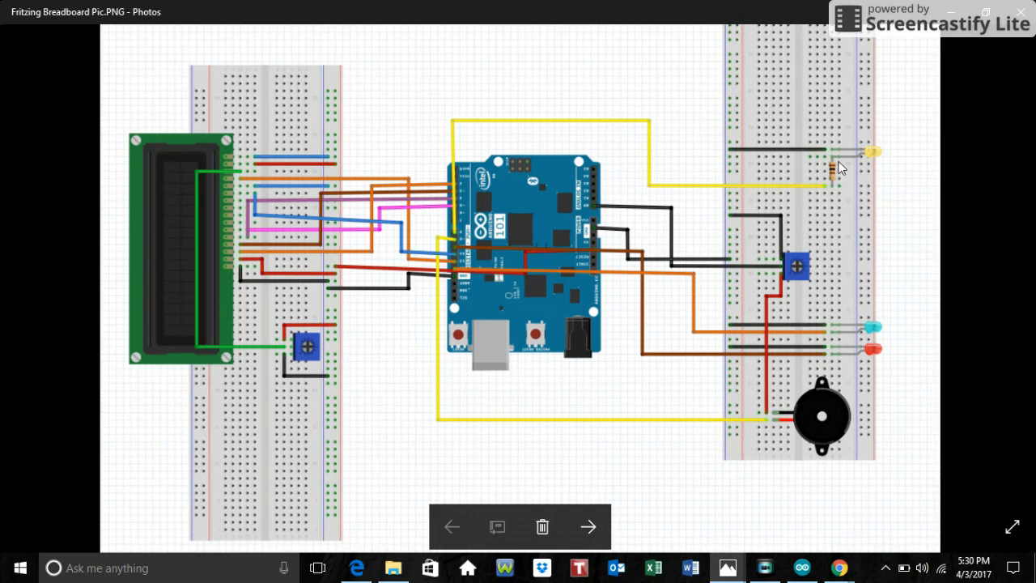
mouse_move(225, 224)
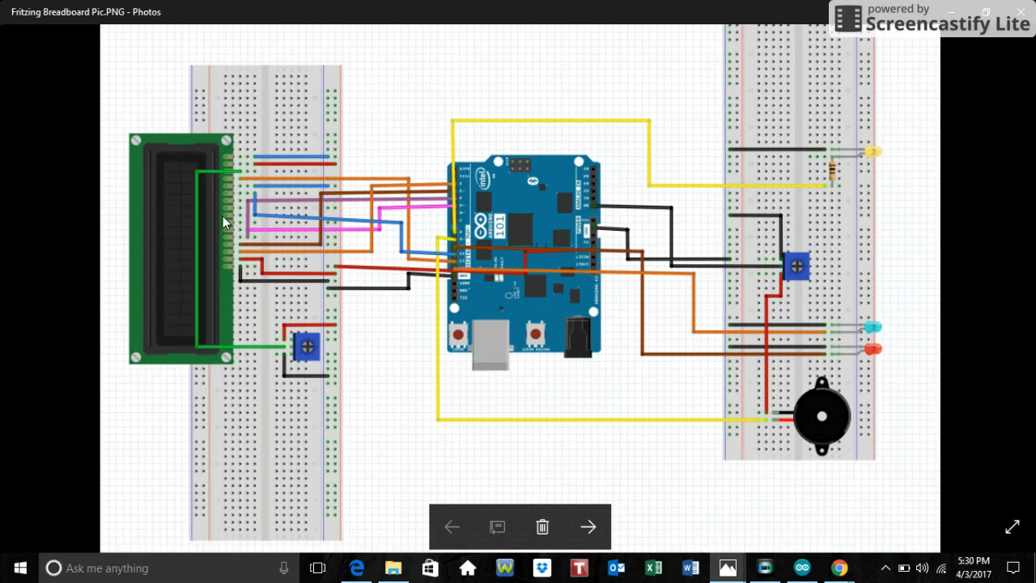
mouse_move(175, 275)
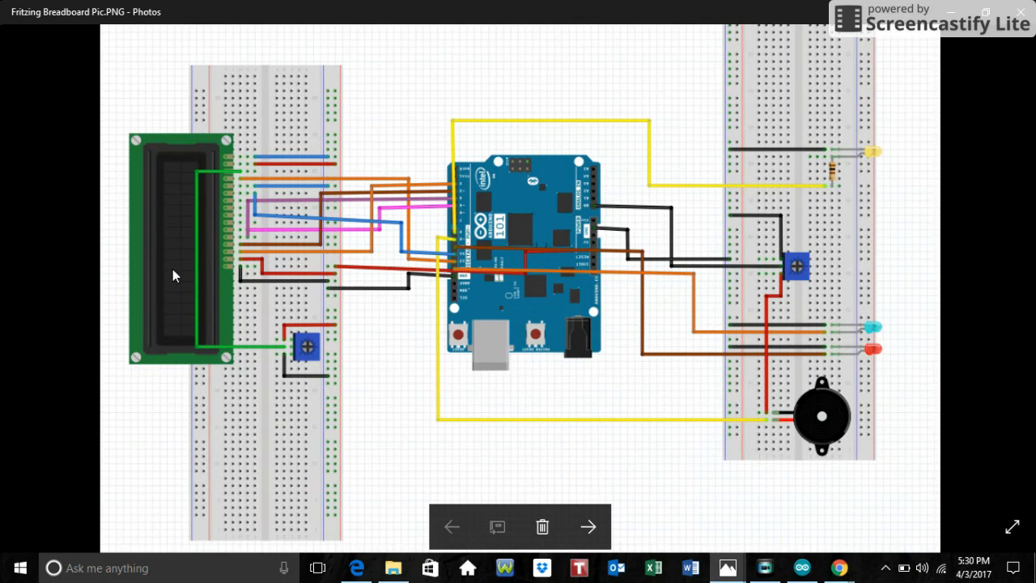
mouse_move(336, 177)
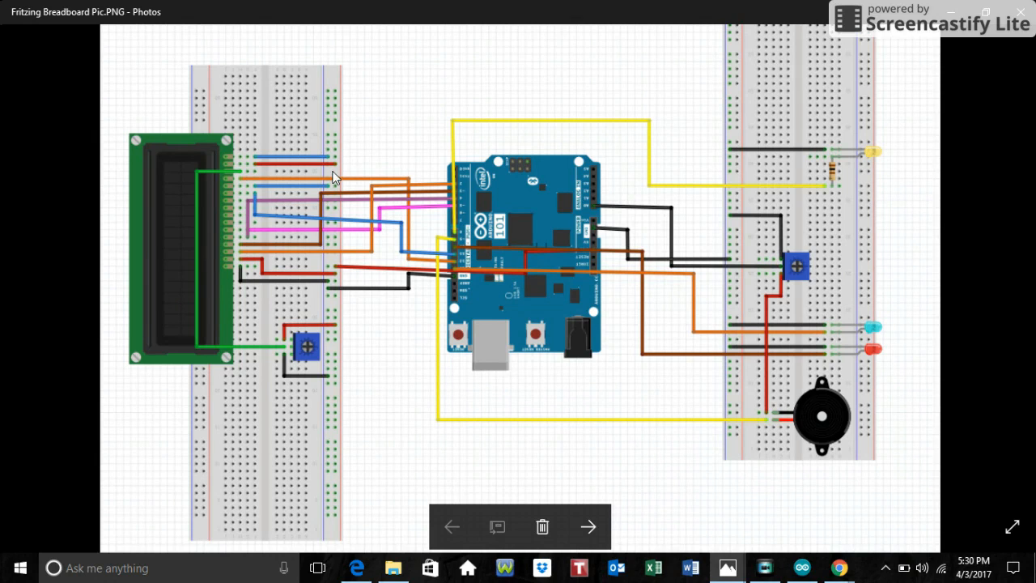
mouse_move(271, 257)
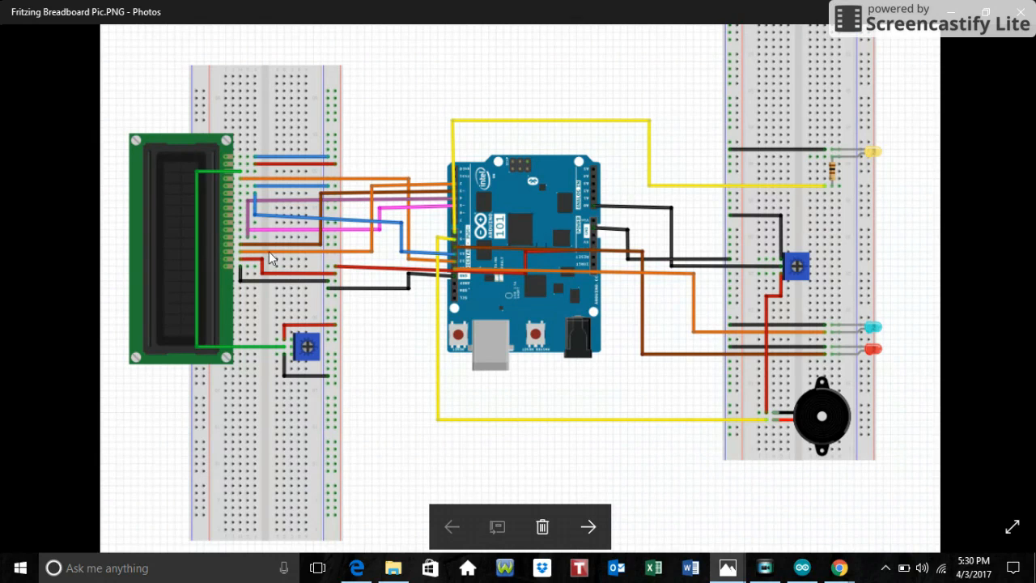
mouse_move(352, 211)
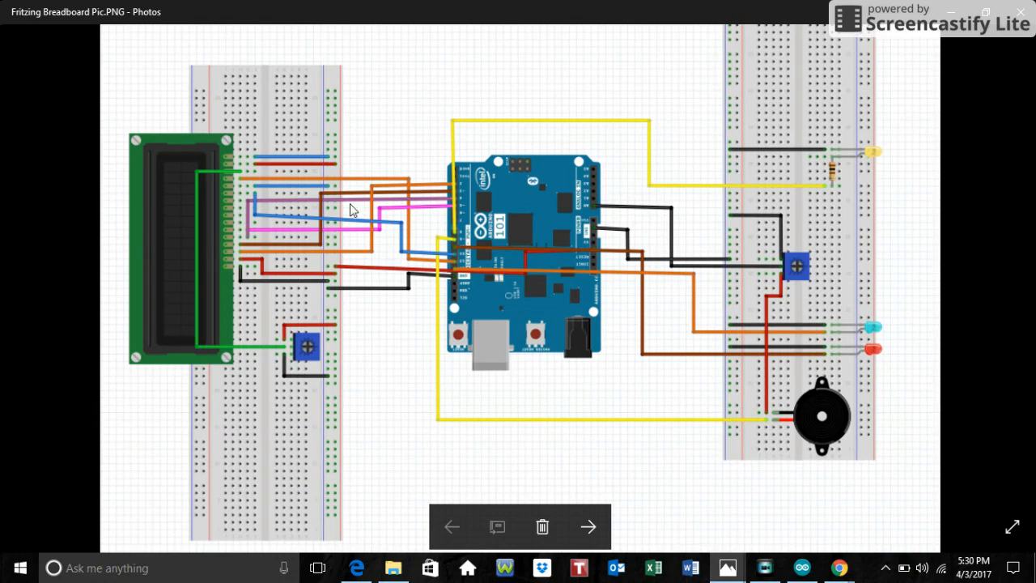
mouse_move(394, 208)
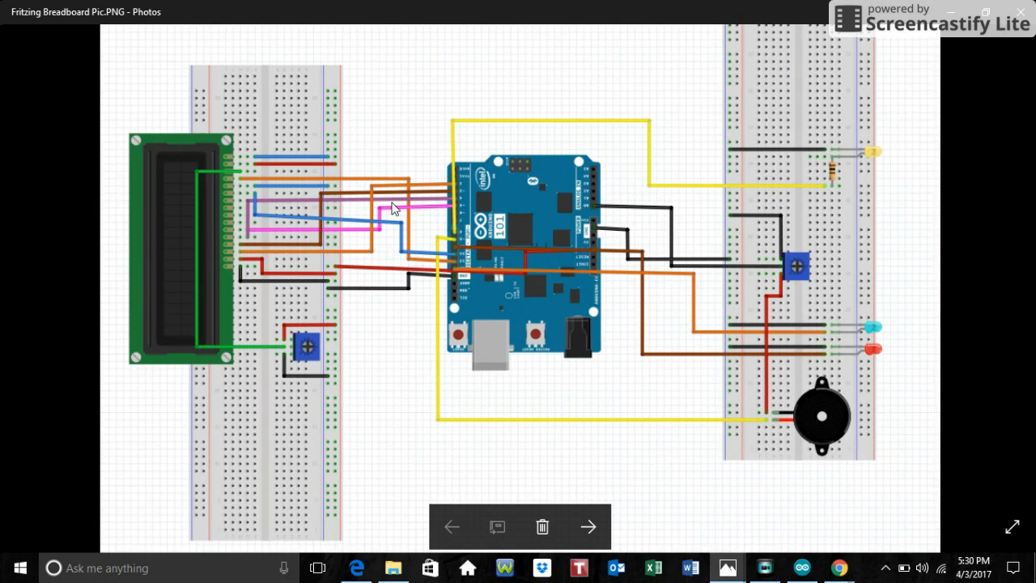
mouse_move(419, 190)
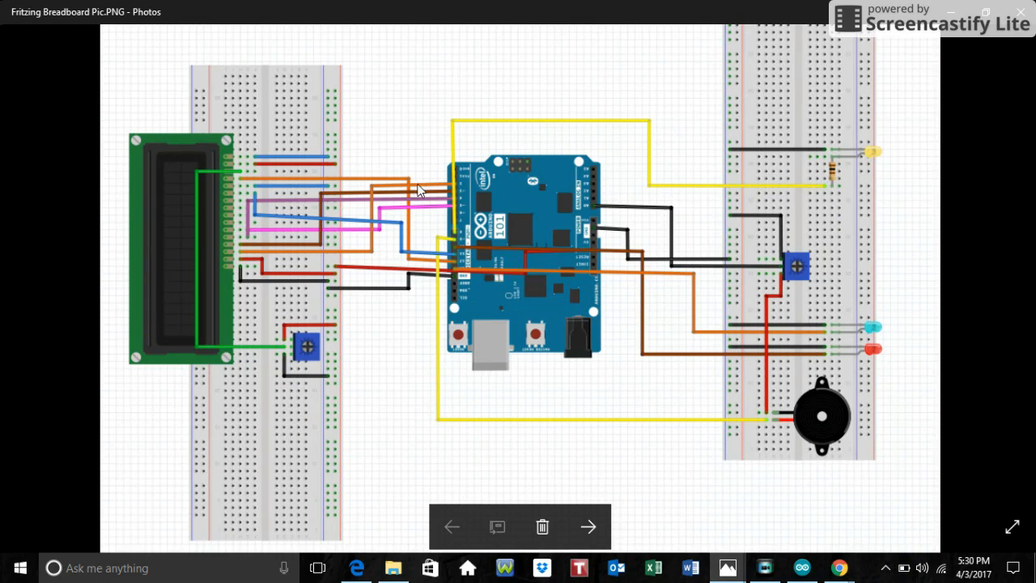
mouse_move(409, 198)
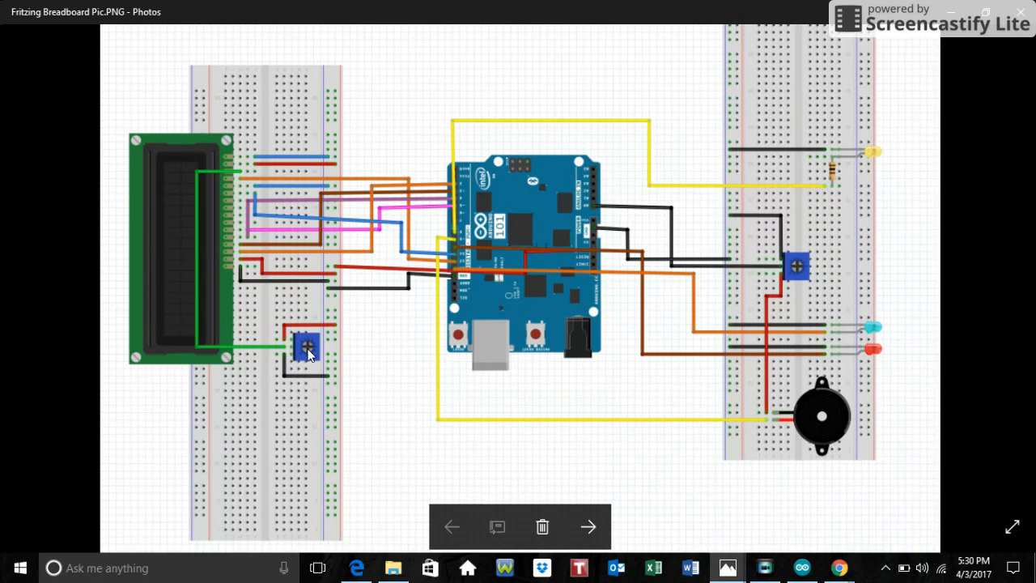
mouse_move(306, 344)
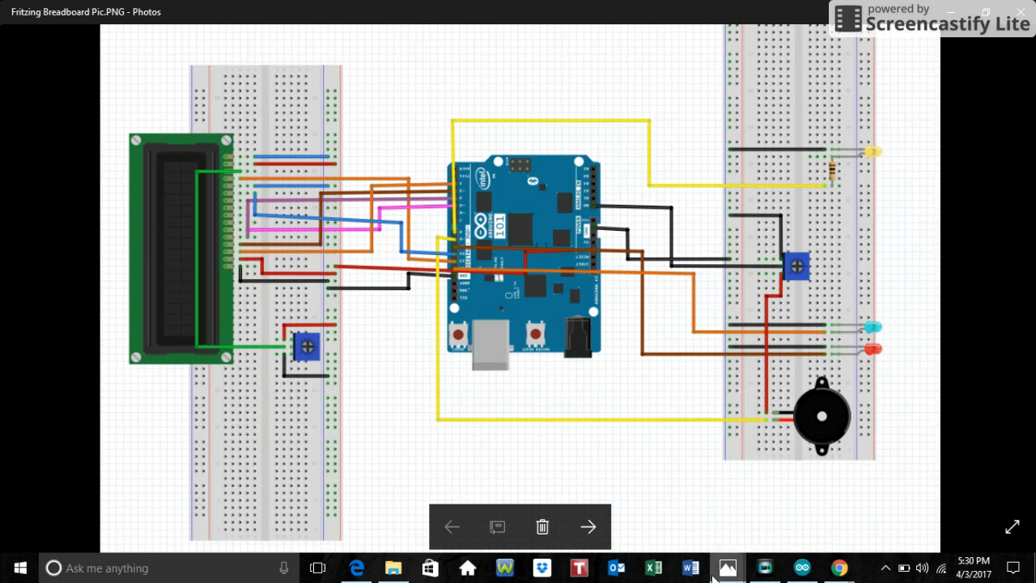
Switch Photos to the Fritzing schematic picture of the circuit.
left_click(589, 526)
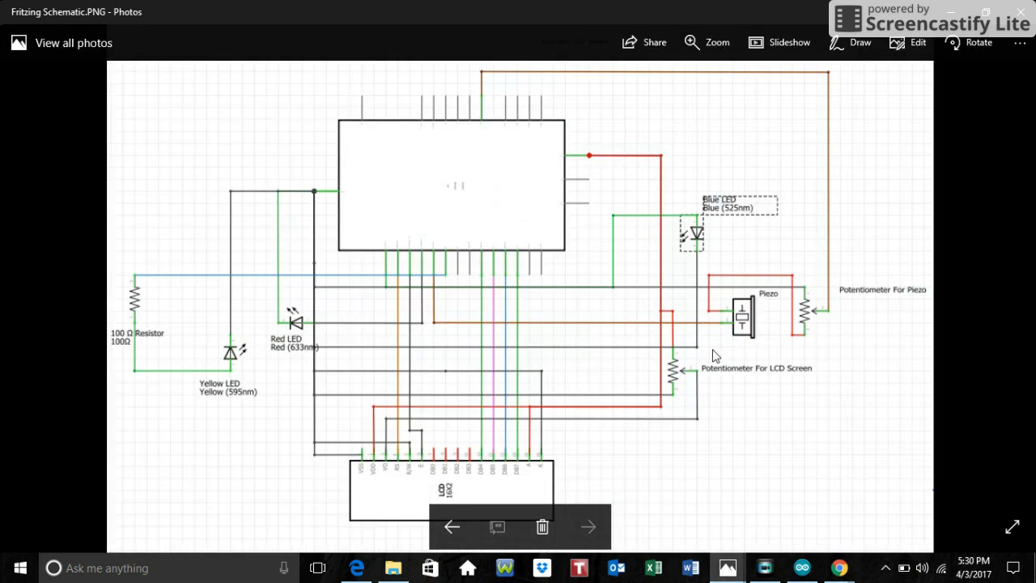
mouse_move(774, 458)
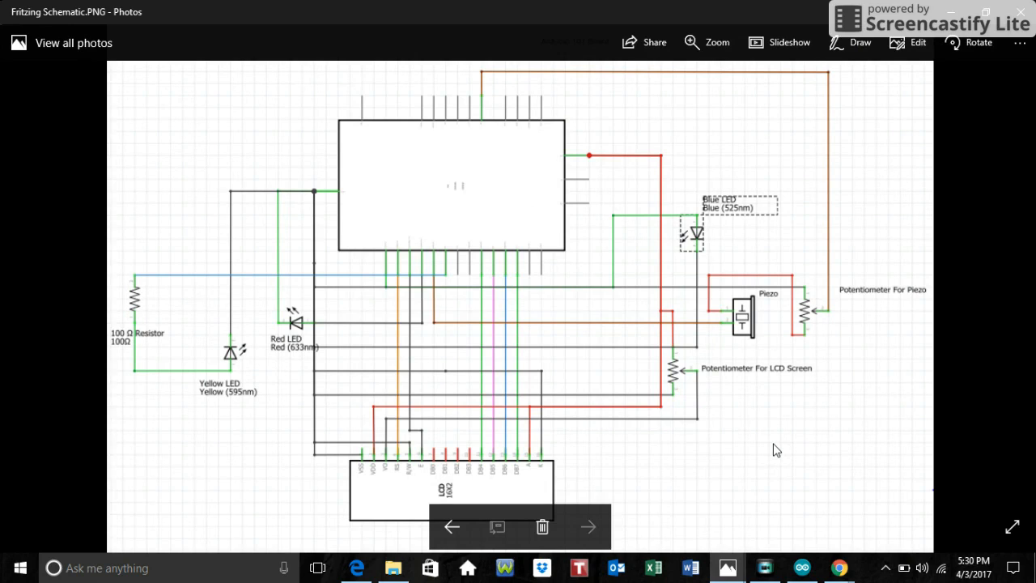
mouse_move(789, 552)
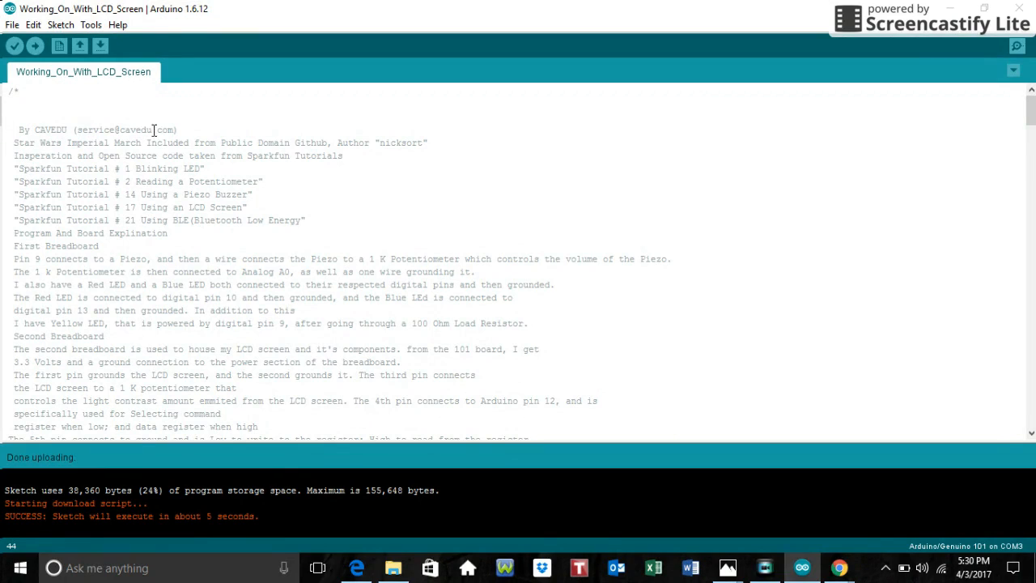
mouse_move(295, 129)
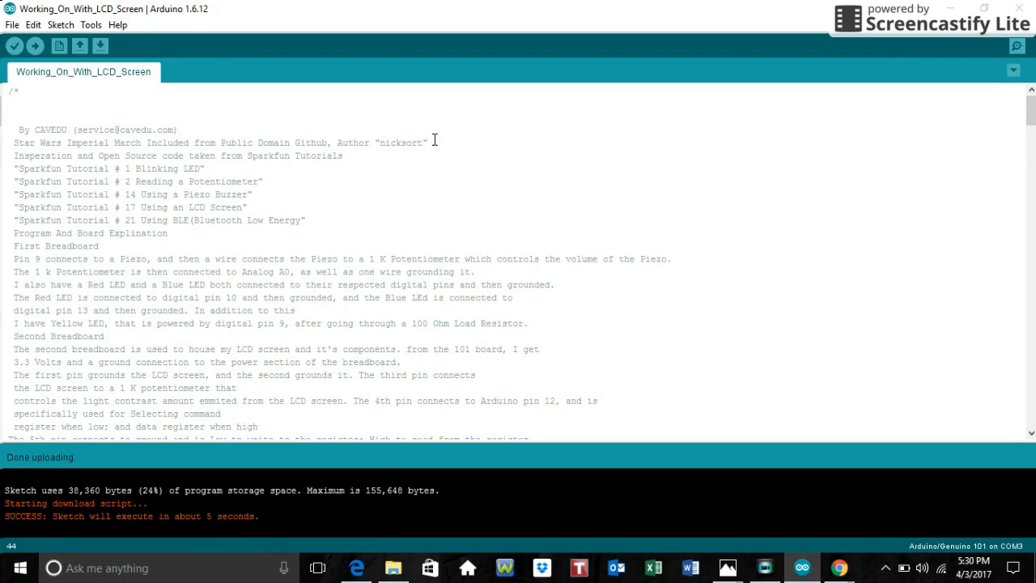
mouse_move(371, 136)
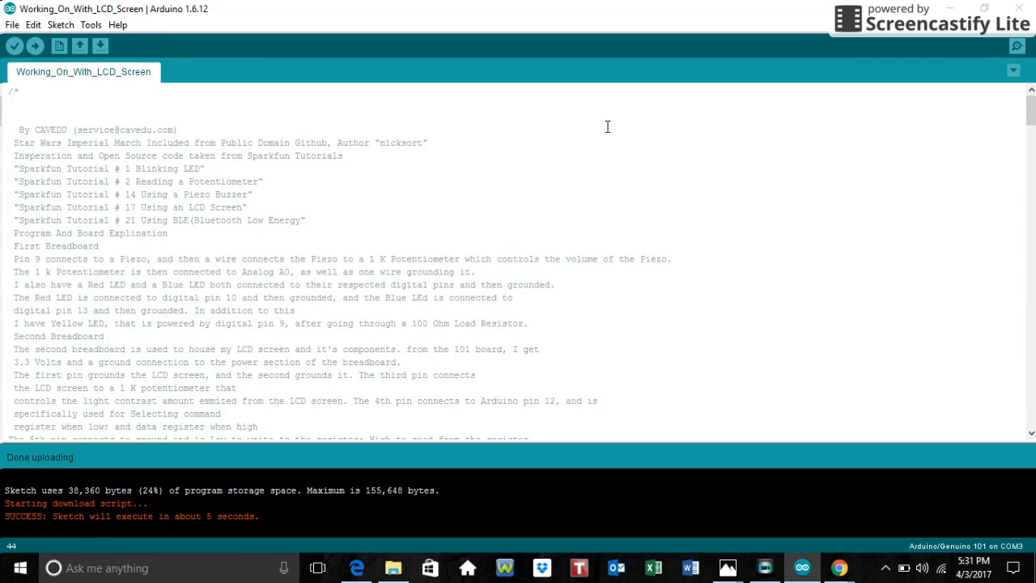
mouse_move(341, 203)
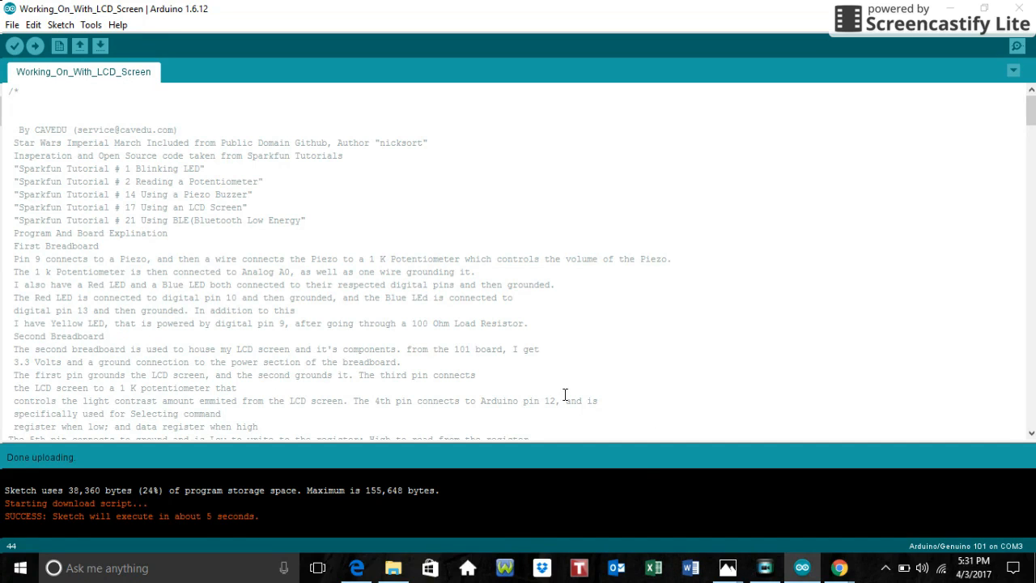
mouse_move(405, 289)
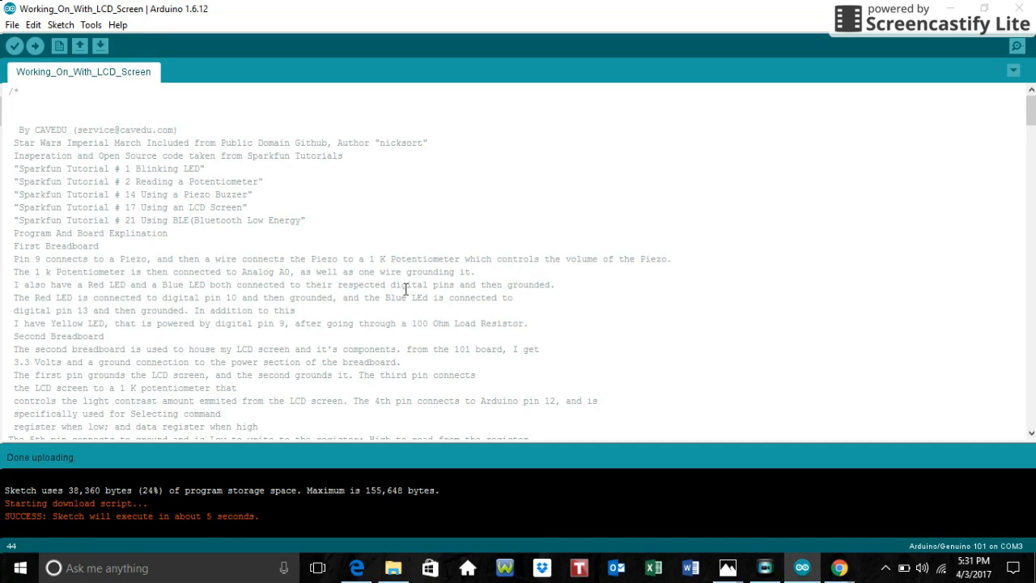
mouse_move(122, 250)
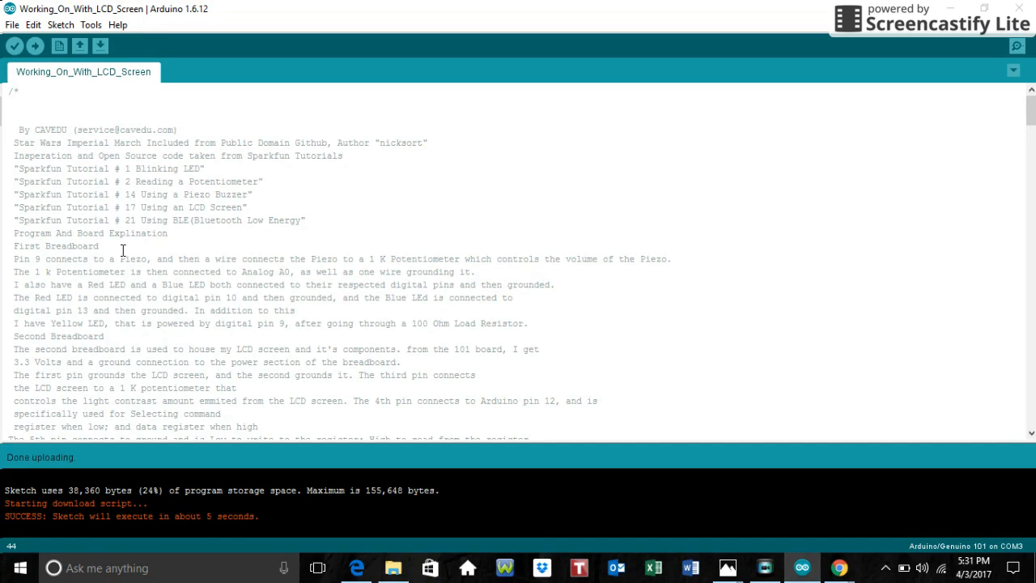
mouse_move(200, 287)
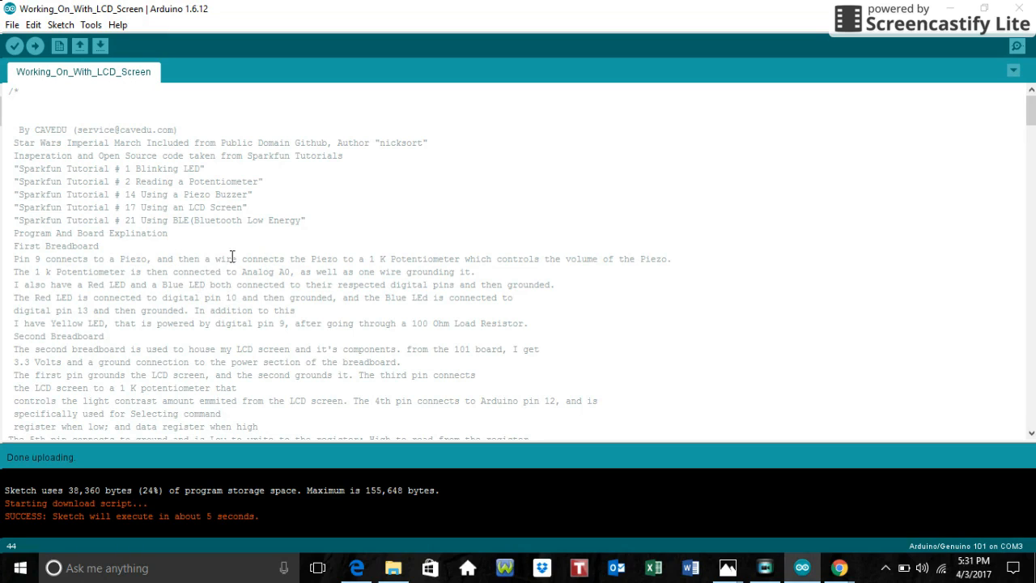
mouse_move(909, 191)
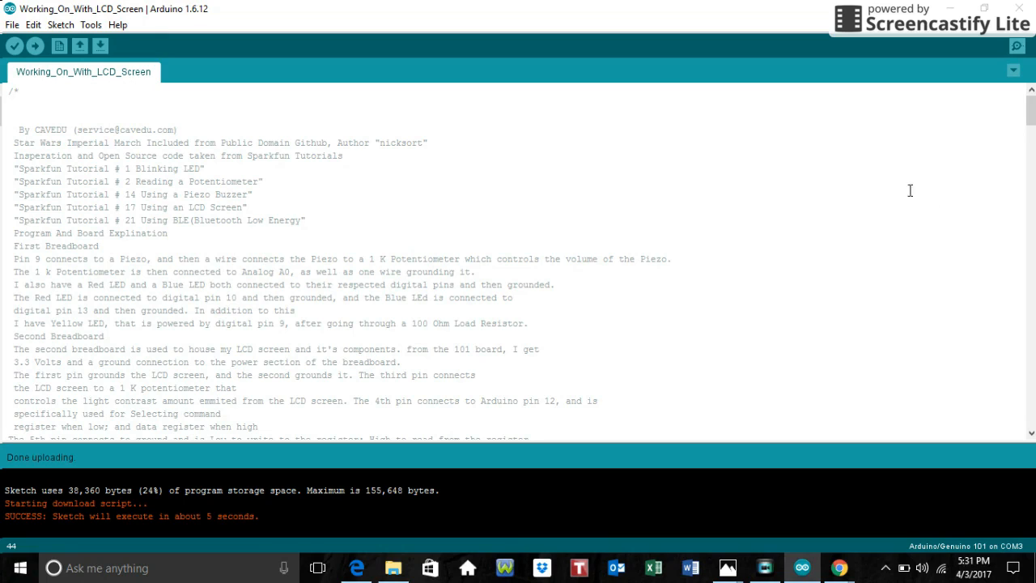
mouse_move(901, 184)
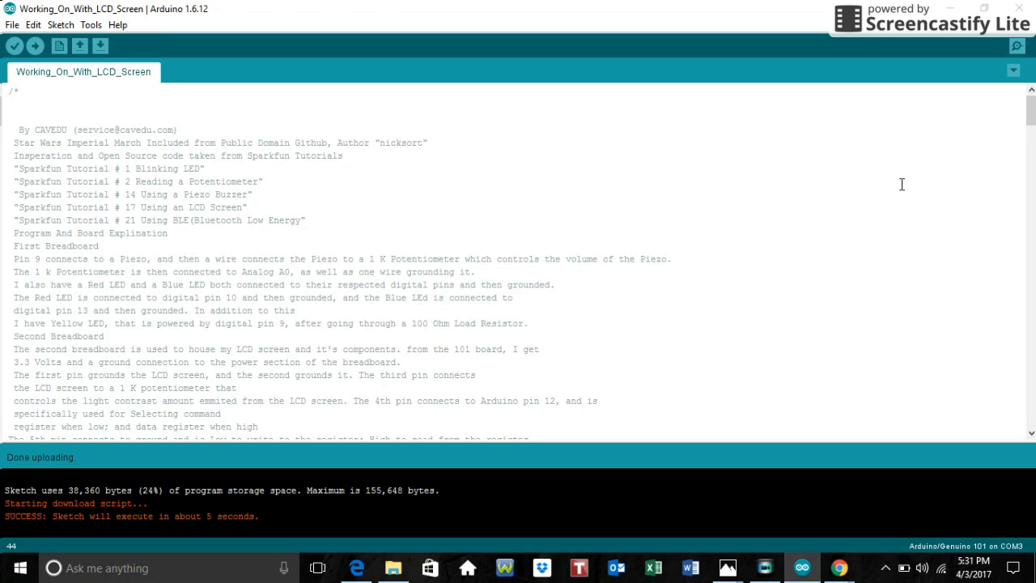
mouse_move(180, 328)
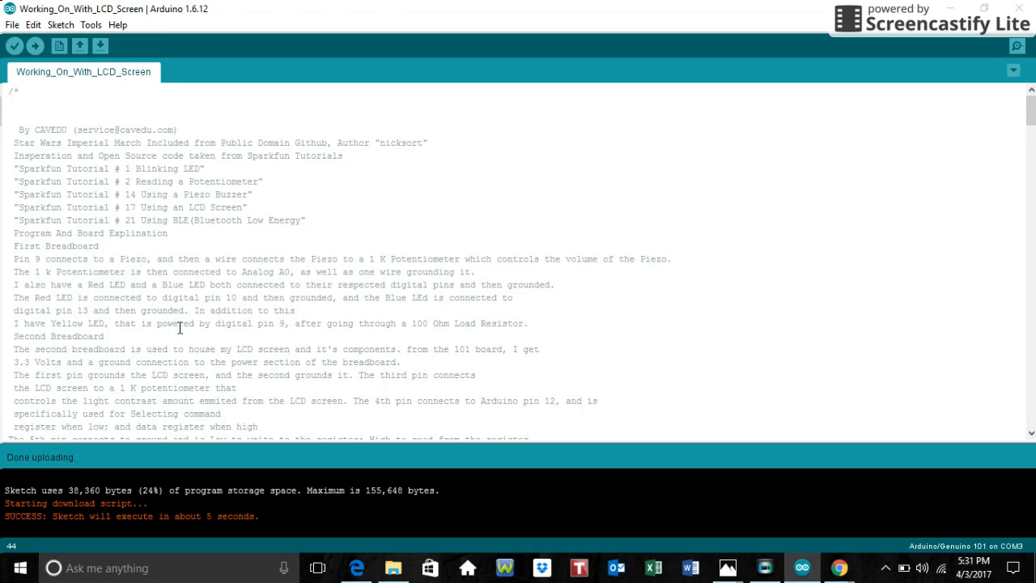
mouse_move(749, 351)
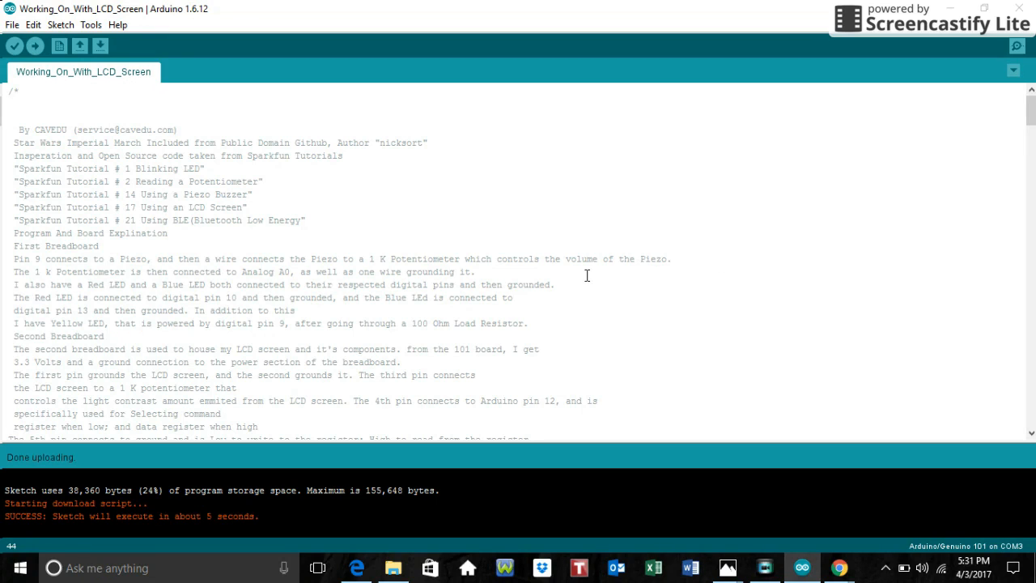
mouse_move(509, 293)
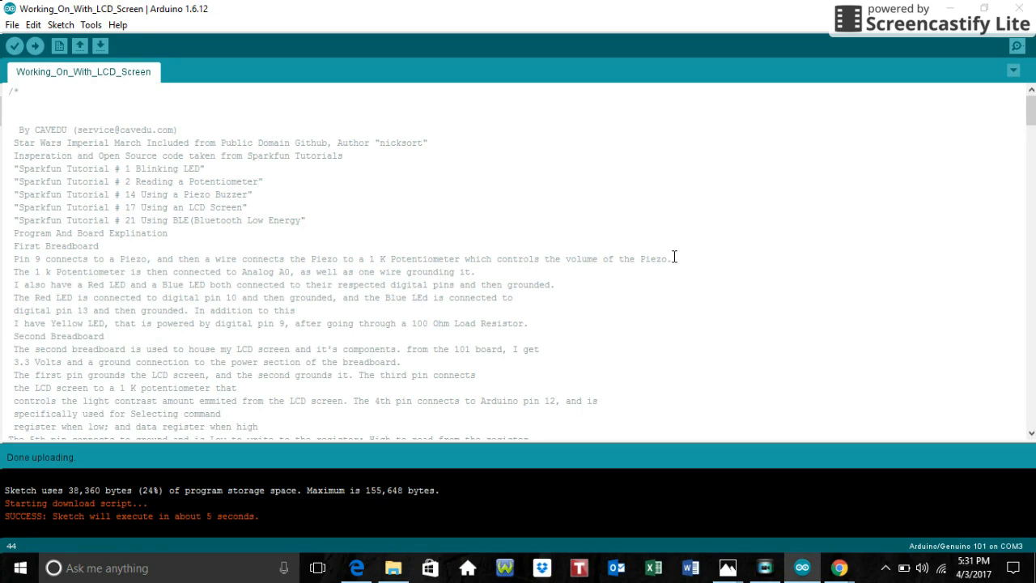
mouse_move(634, 272)
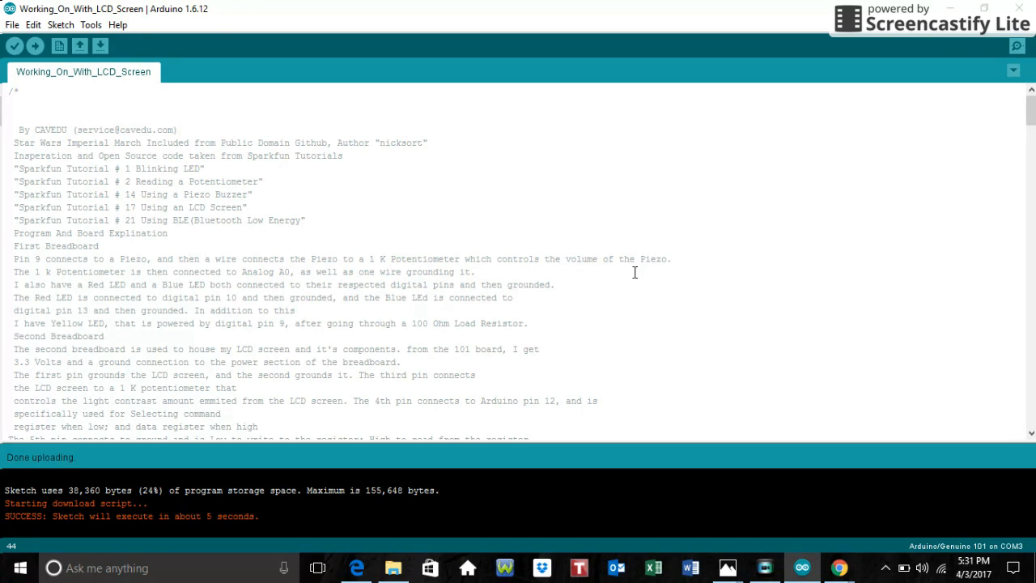
mouse_move(822, 255)
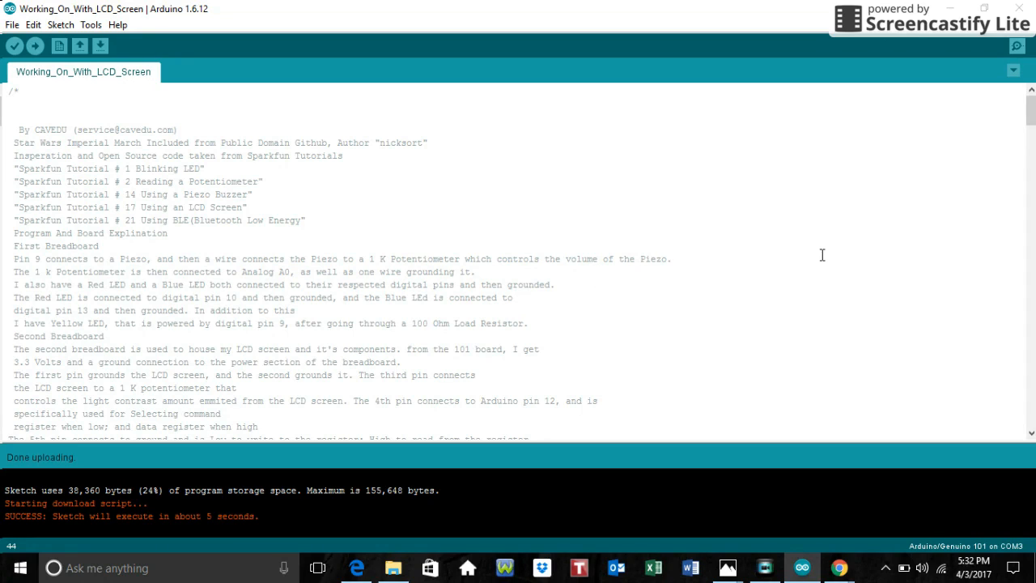
mouse_move(782, 260)
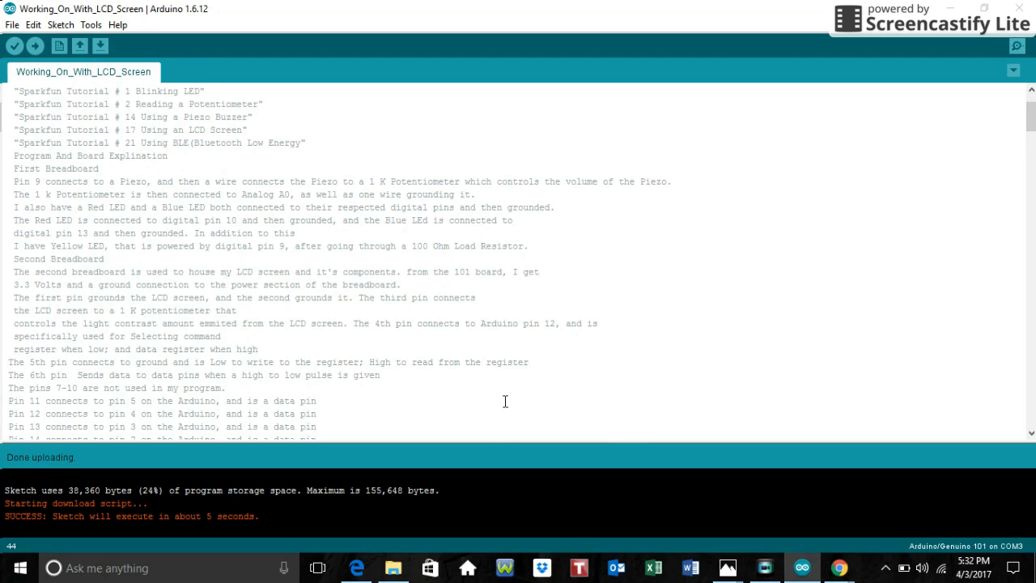
mouse_move(526, 381)
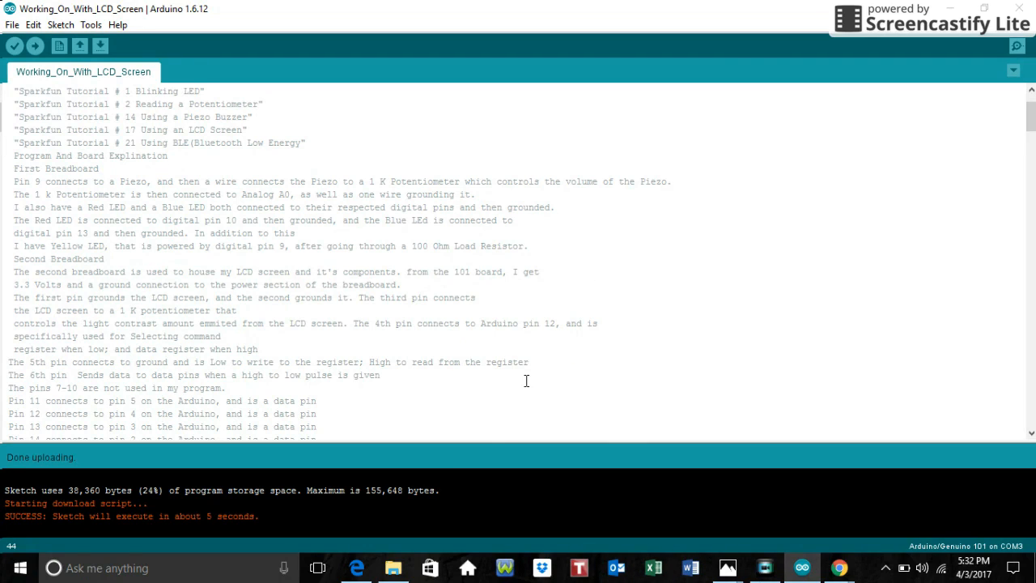
mouse_move(561, 377)
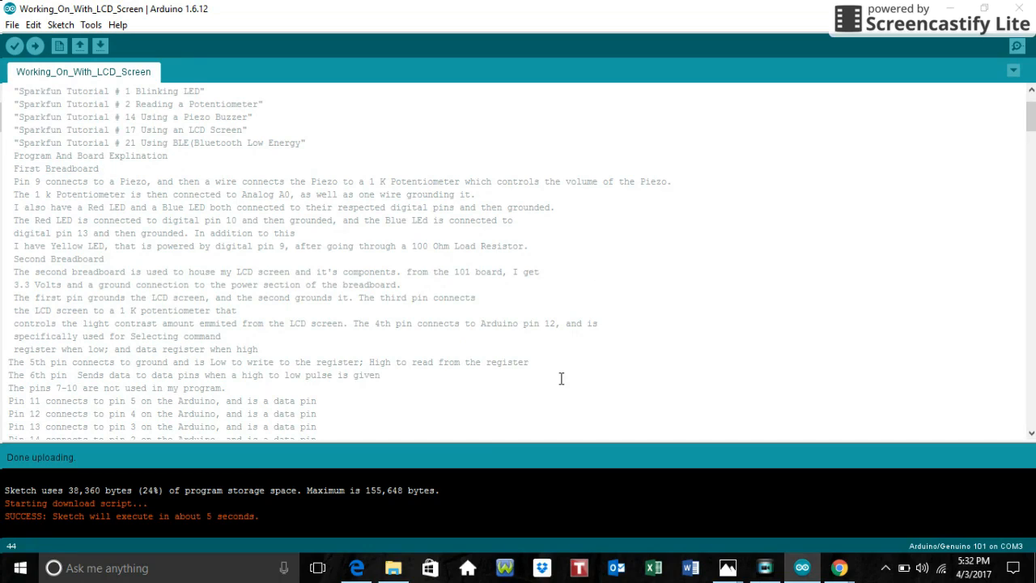
mouse_move(564, 374)
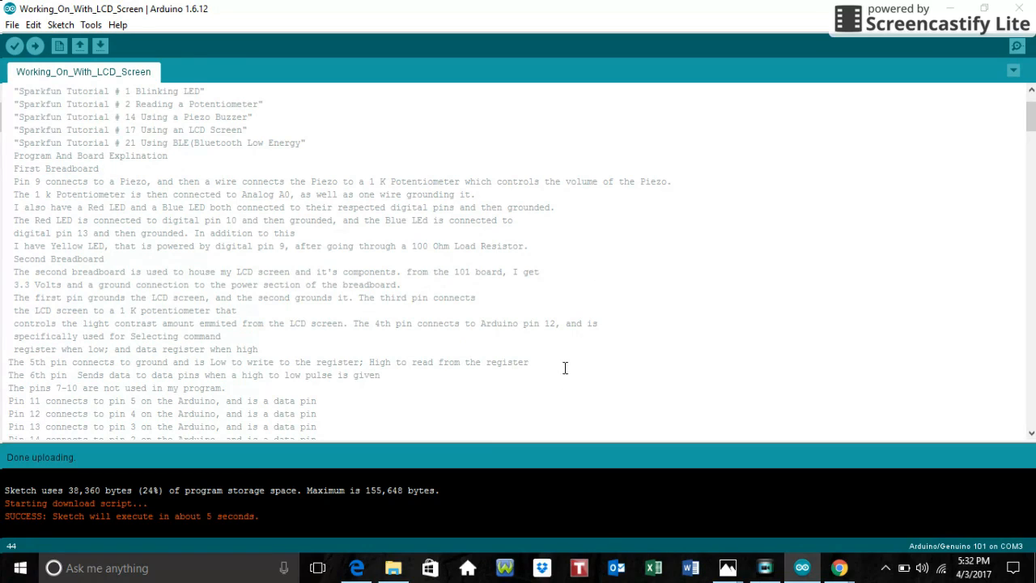
mouse_move(542, 309)
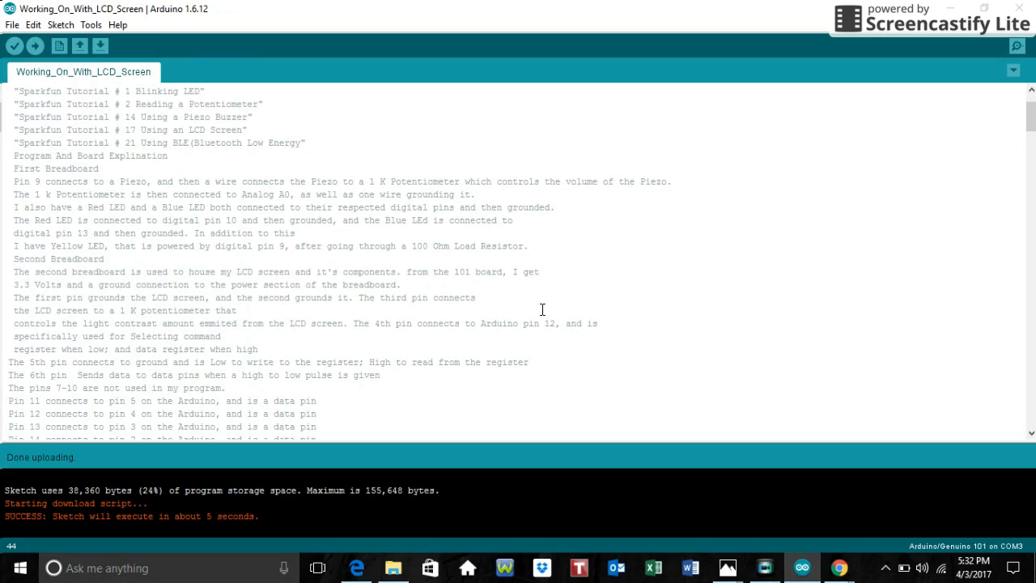
mouse_move(267, 271)
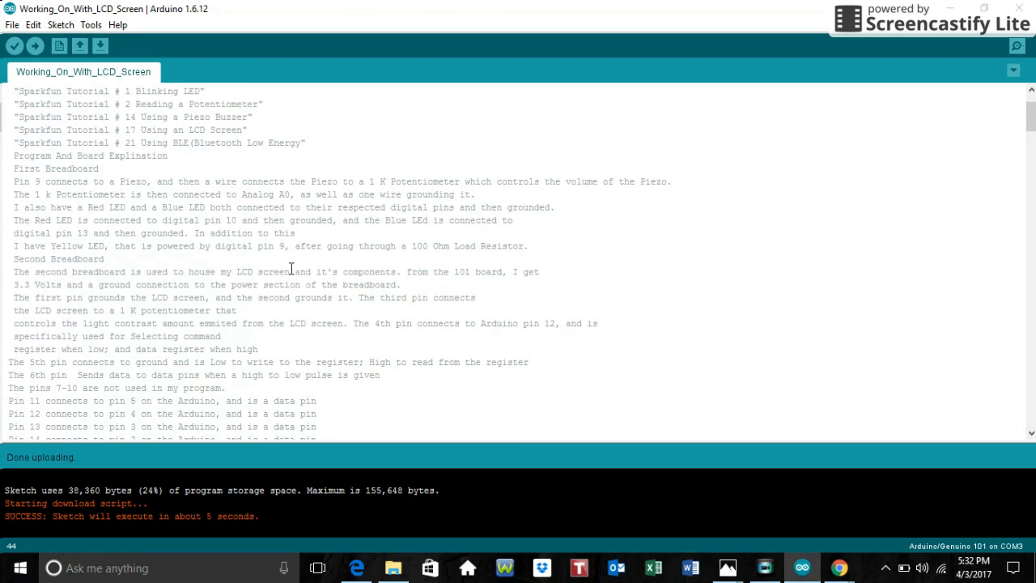
Scroll through the header comment to its final paragraph on piezo, LEDs, BLE and LCD.
scroll("down", 3)
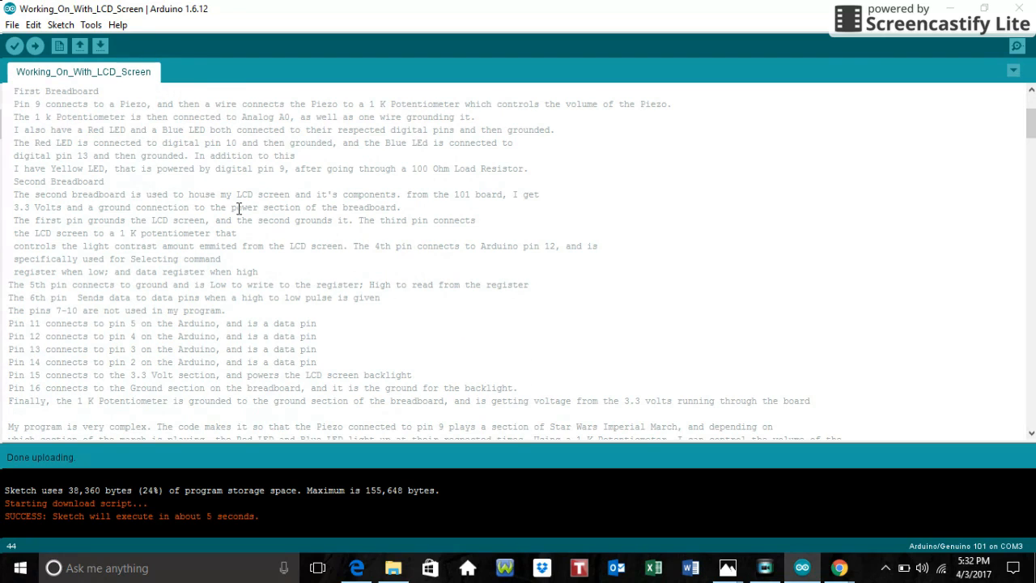
scroll("down", 3)
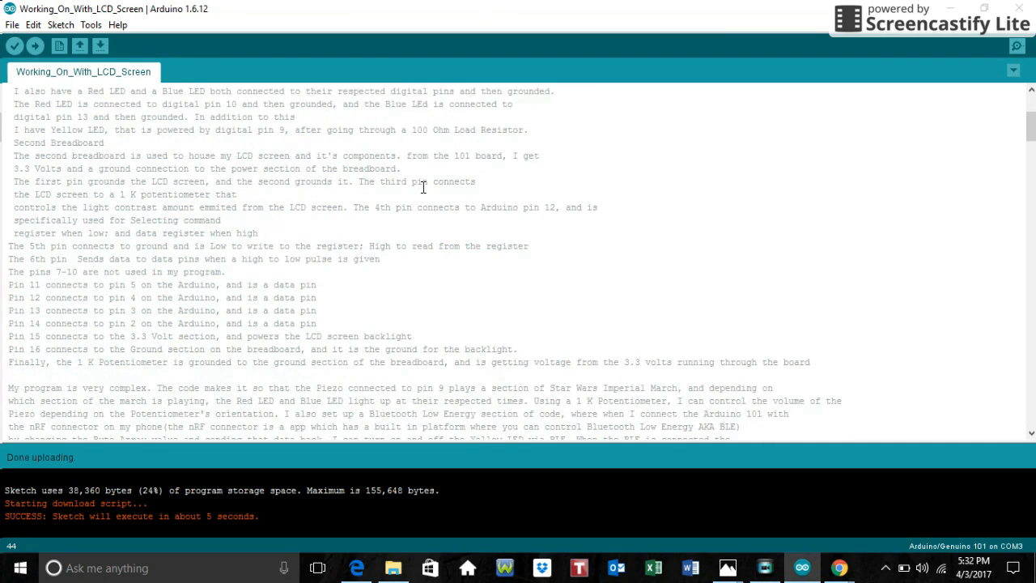
scroll("down", 3)
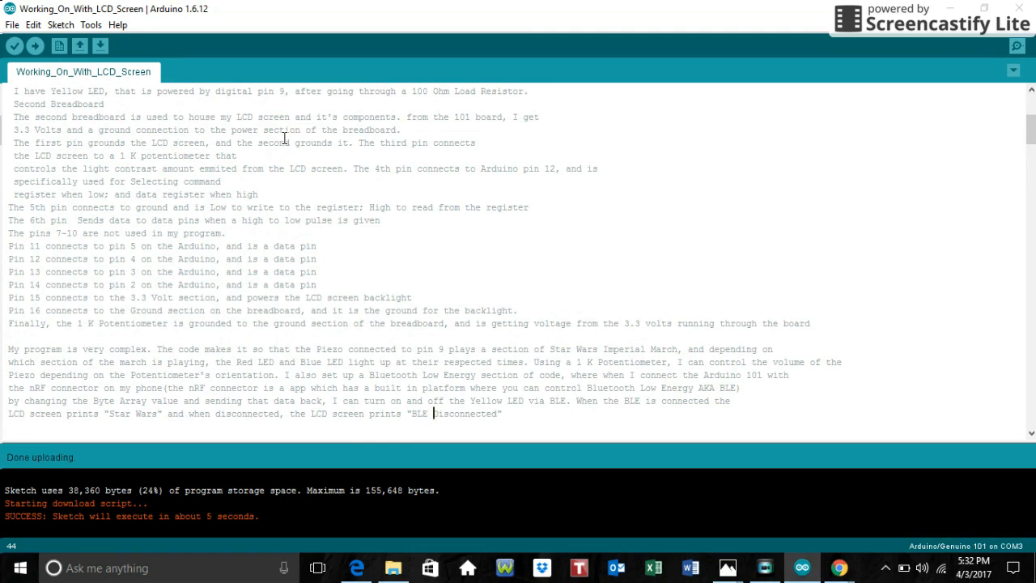
mouse_move(281, 95)
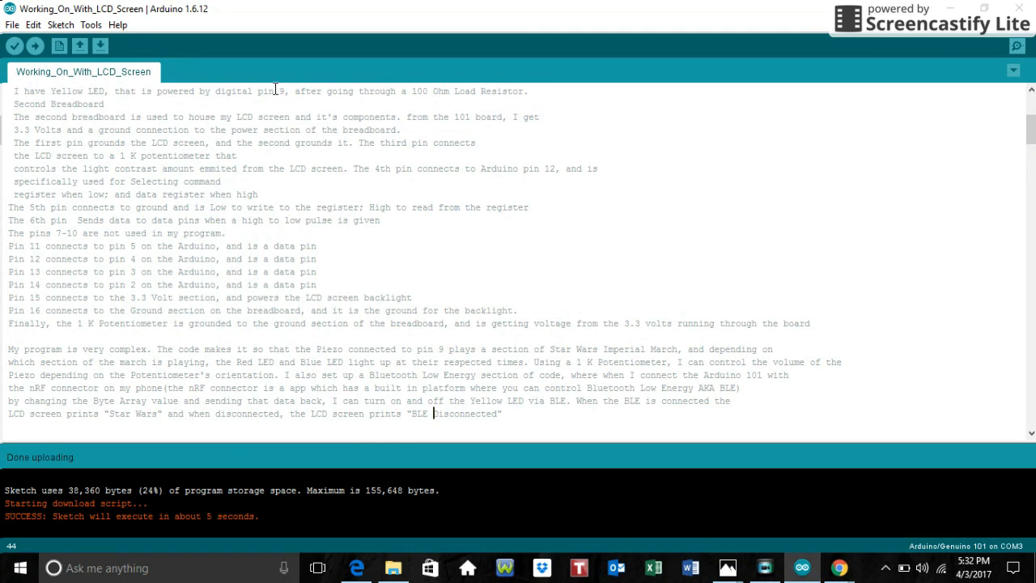
scroll("down", 3)
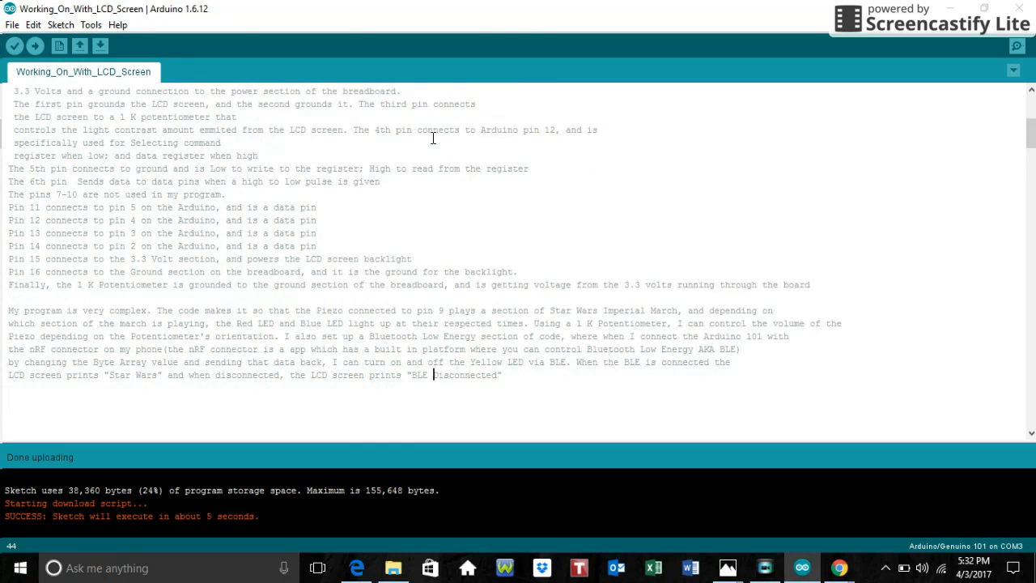
mouse_move(314, 114)
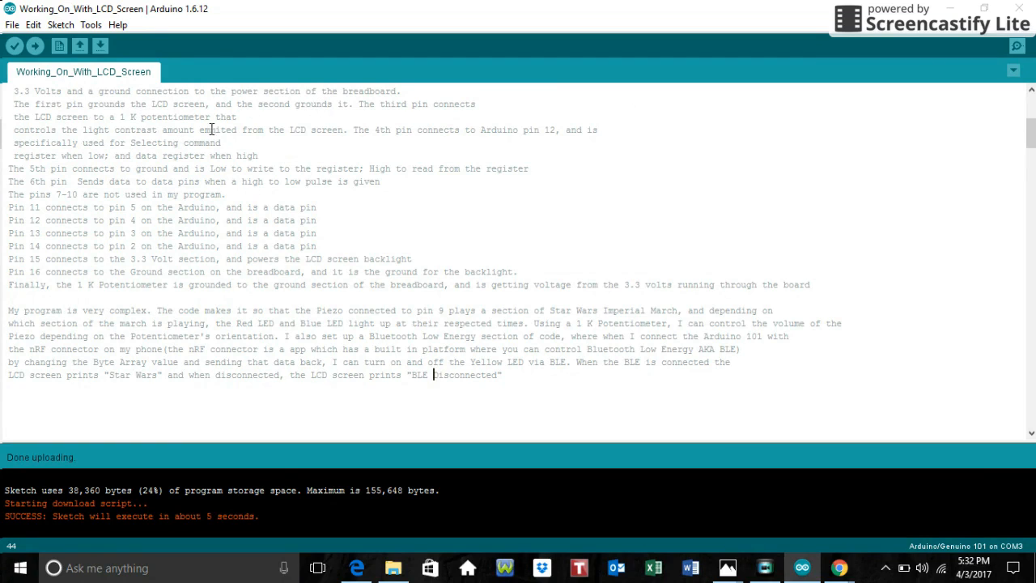
mouse_move(646, 111)
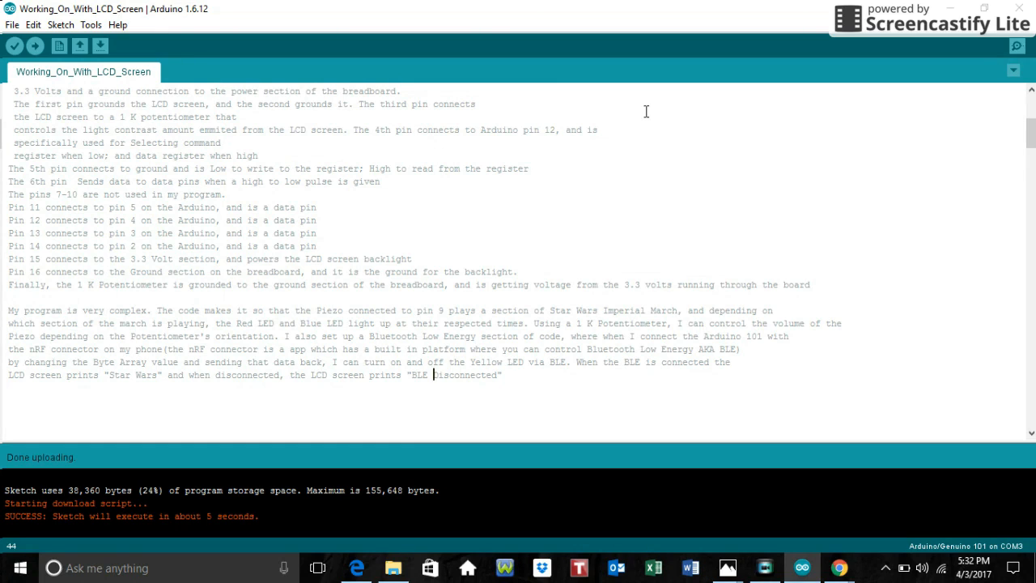
mouse_move(618, 144)
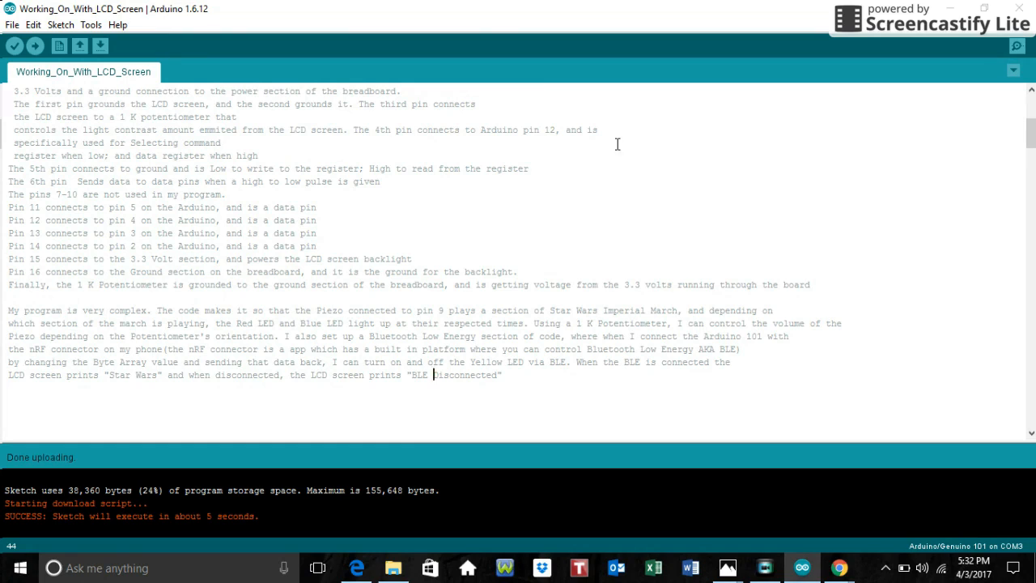
mouse_move(517, 155)
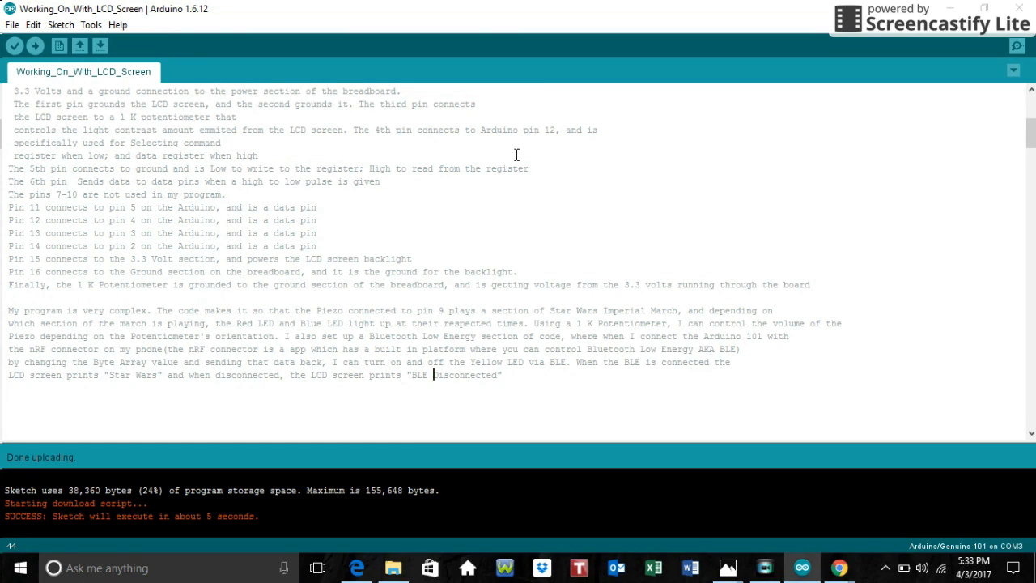
mouse_move(576, 142)
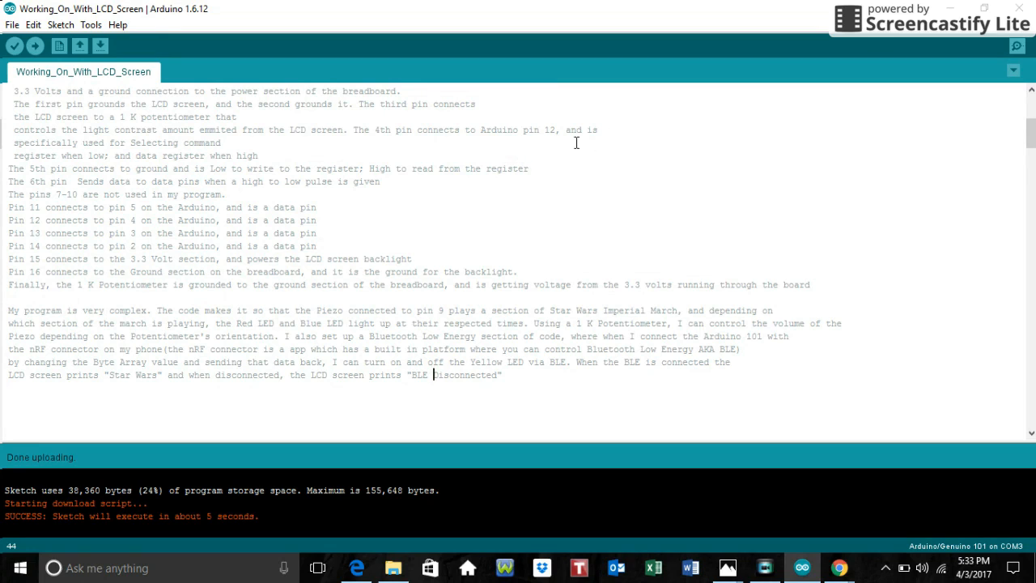
mouse_move(618, 138)
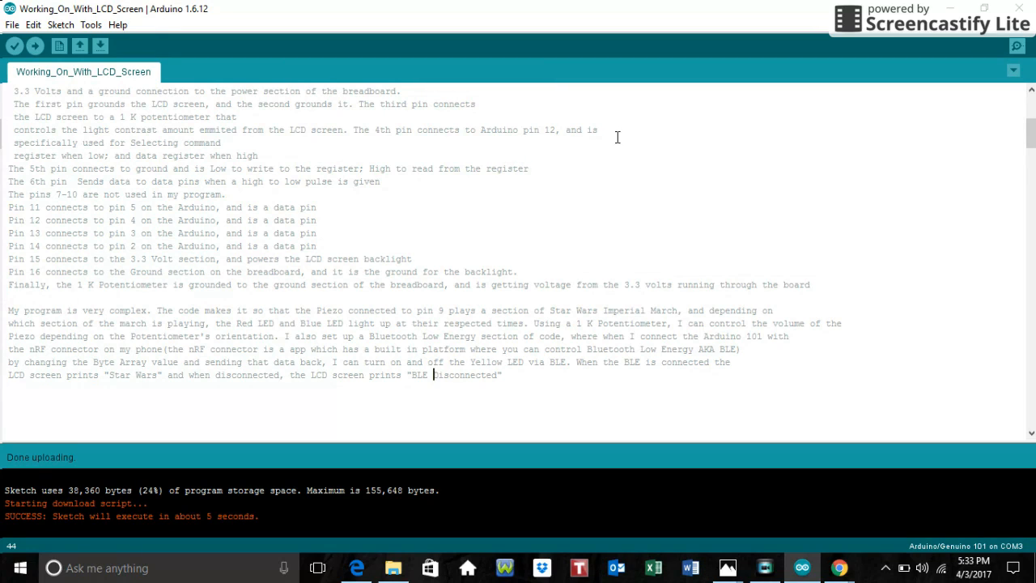
mouse_move(613, 153)
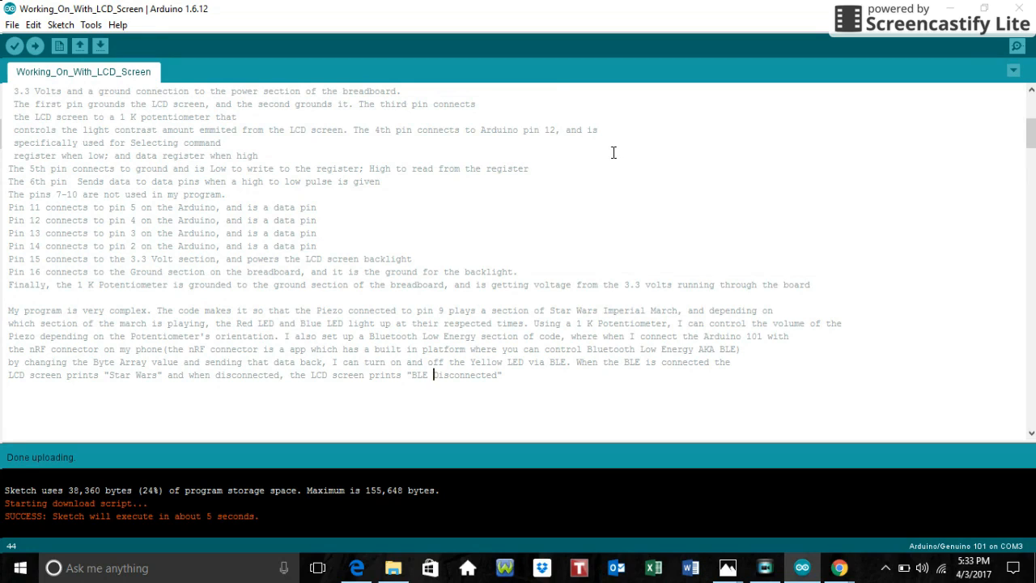
mouse_move(620, 145)
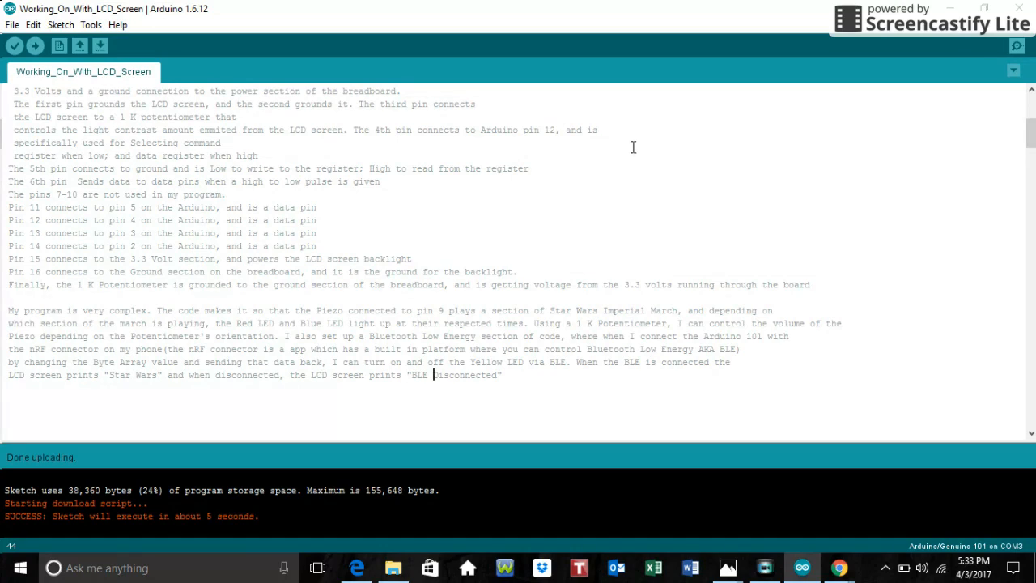
mouse_move(636, 143)
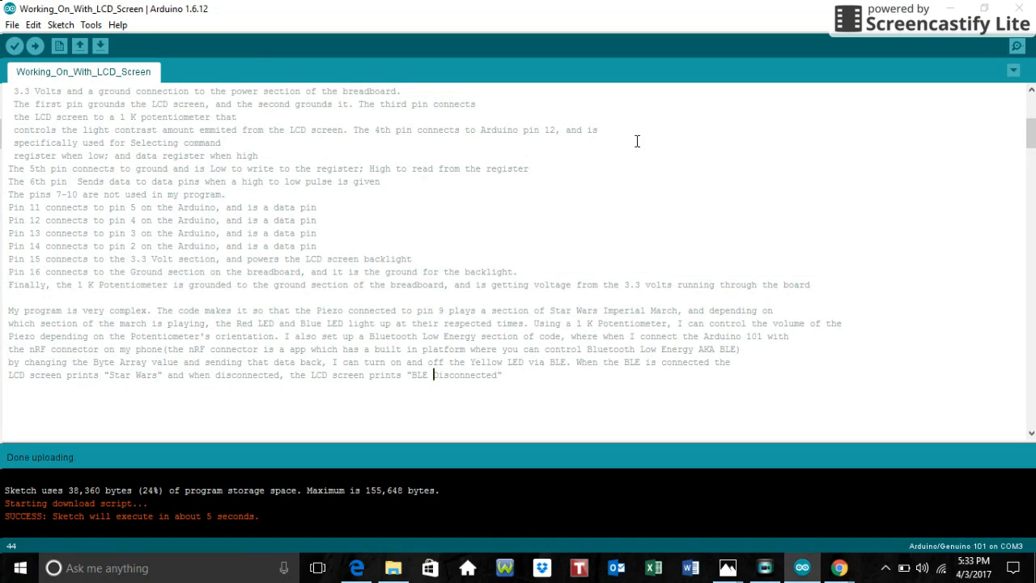
mouse_move(188, 311)
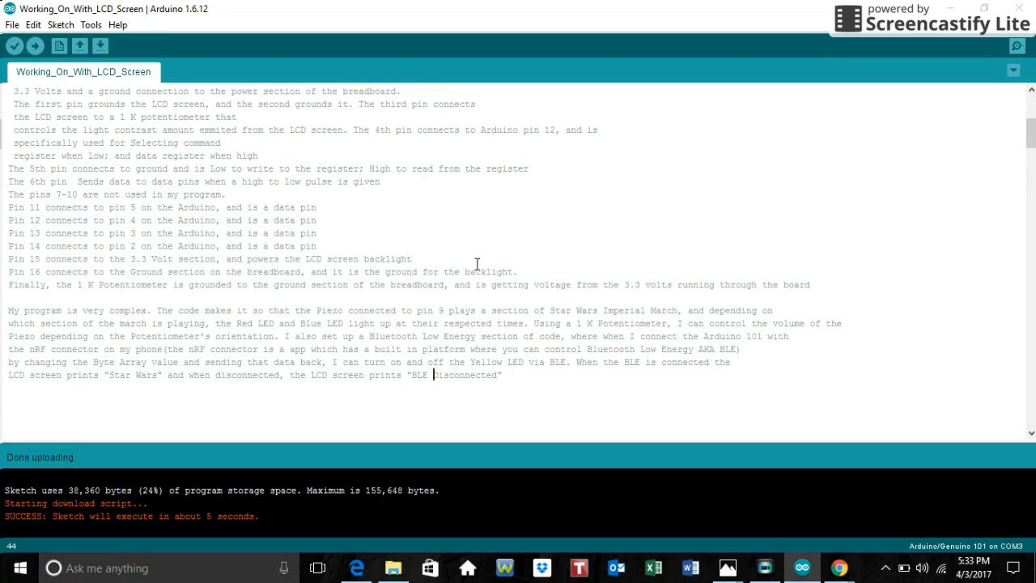
mouse_move(527, 203)
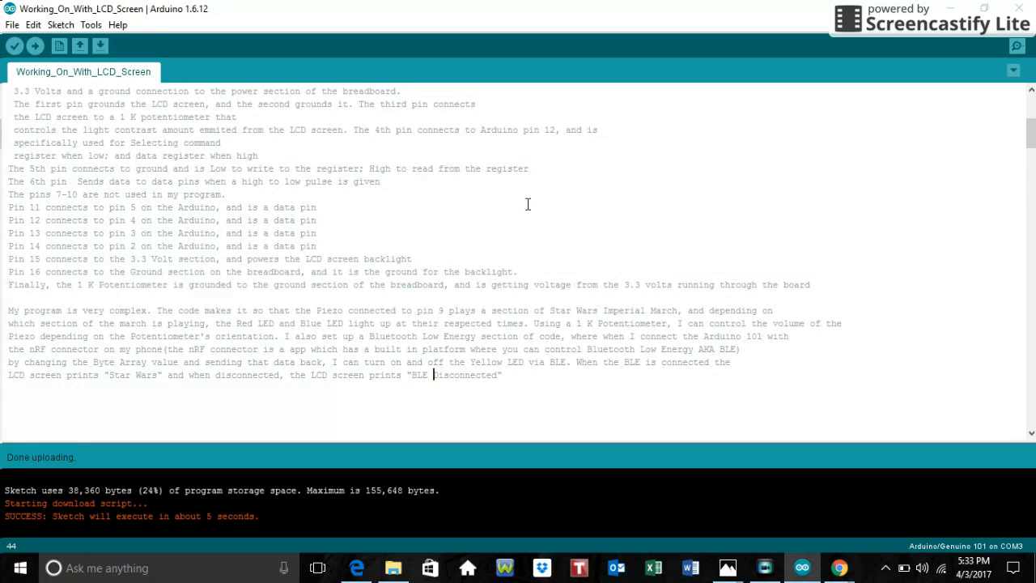
mouse_move(627, 192)
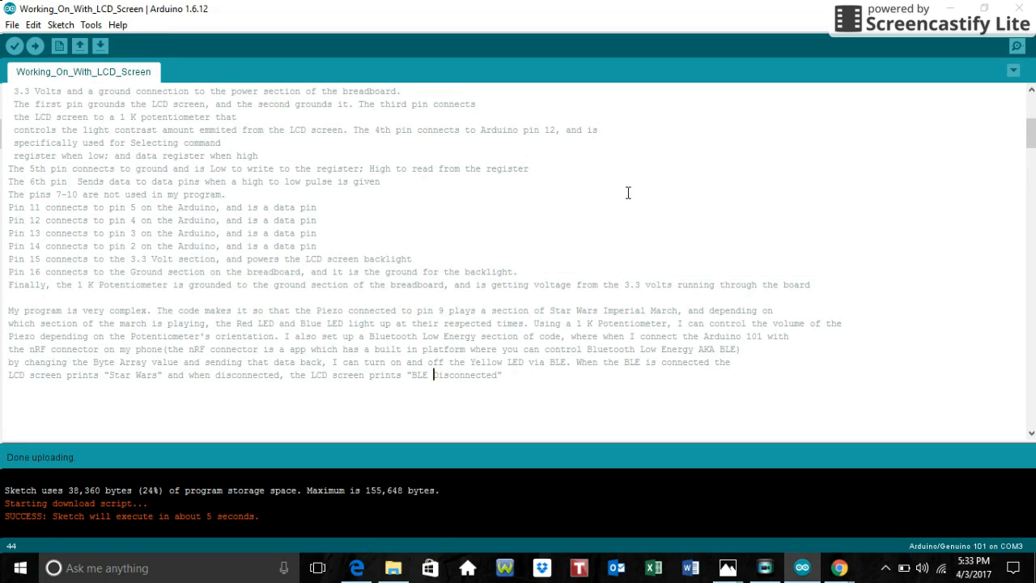
mouse_move(472, 189)
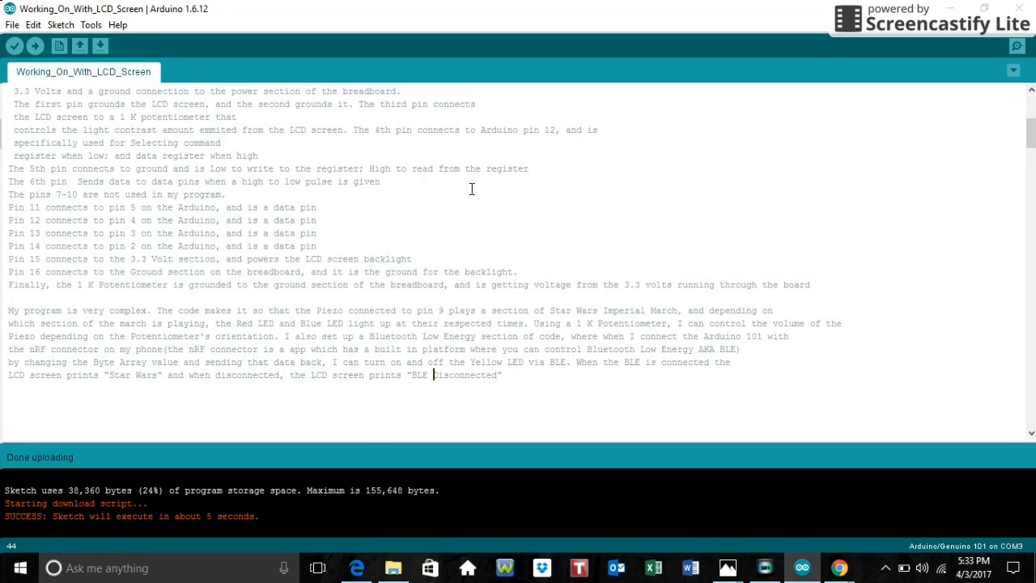
mouse_move(465, 179)
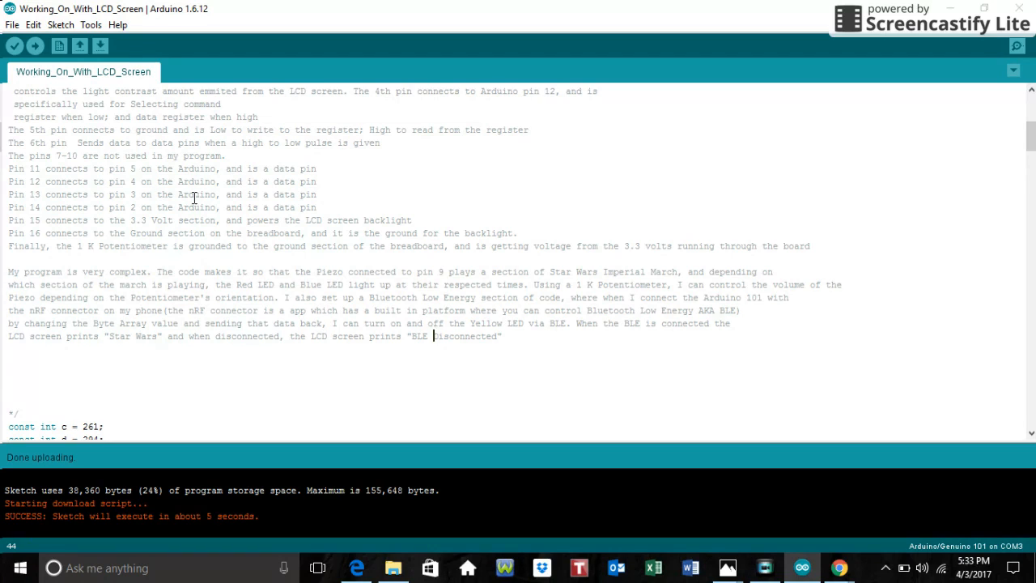
mouse_move(38, 178)
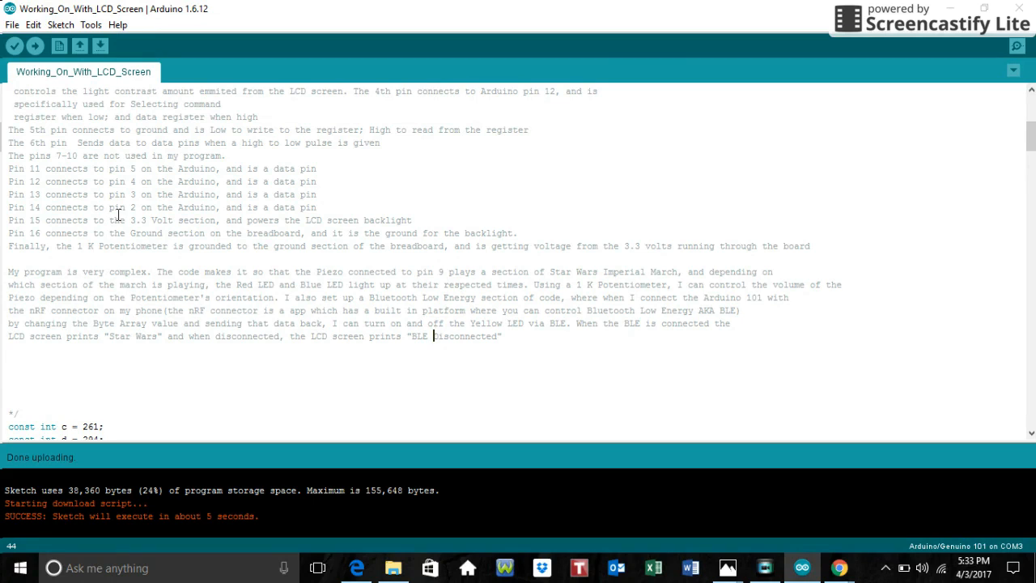
mouse_move(174, 198)
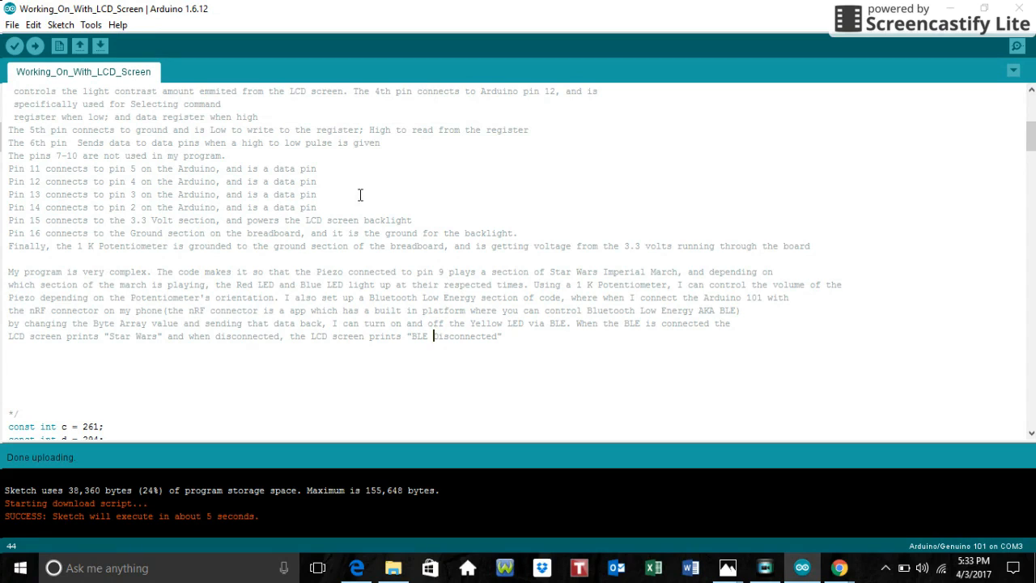
Scroll past the comment block to the const int note frequencies and buzzerPin.
scroll("down", 3)
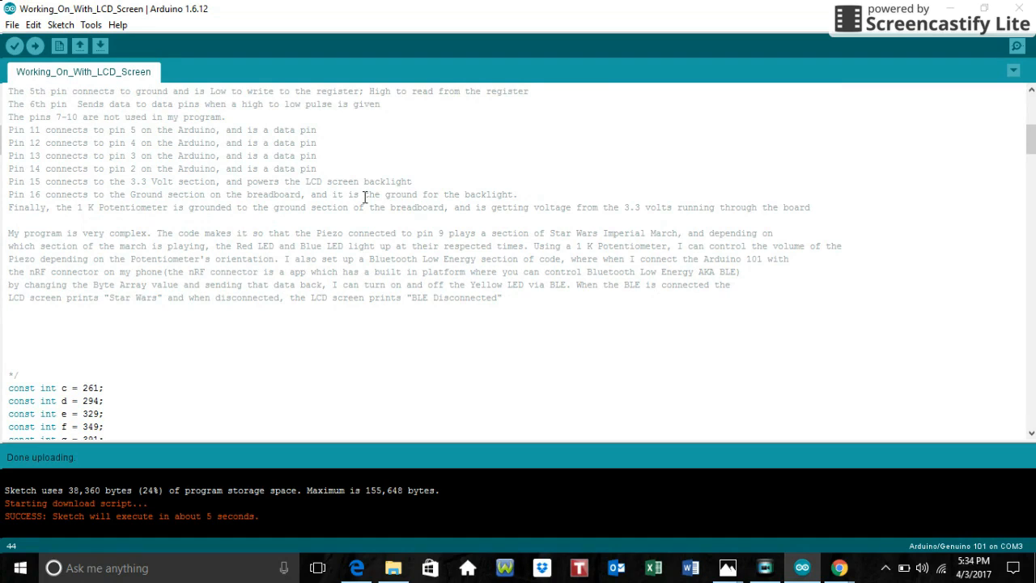
scroll("down", 3)
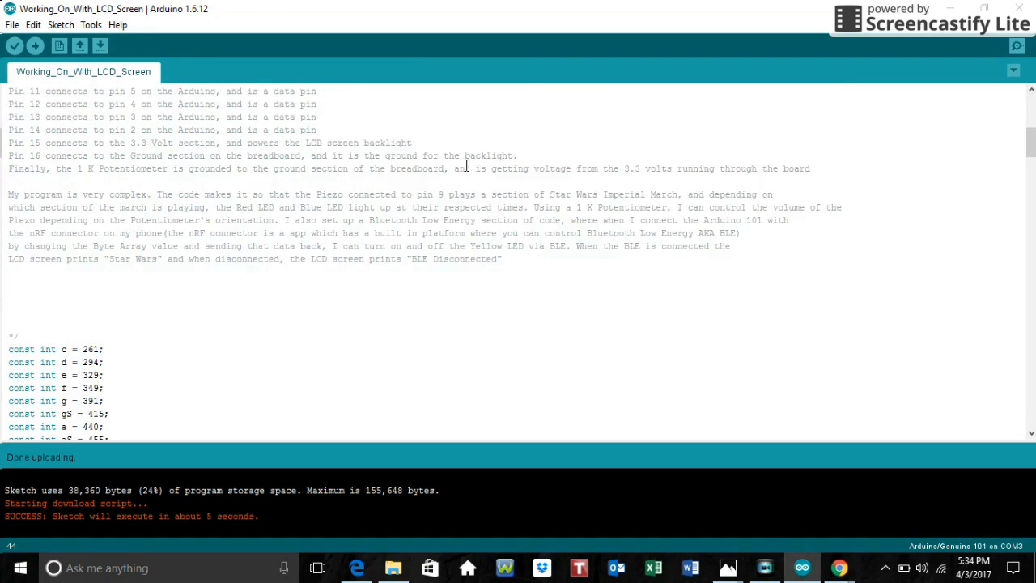
scroll("down", 3)
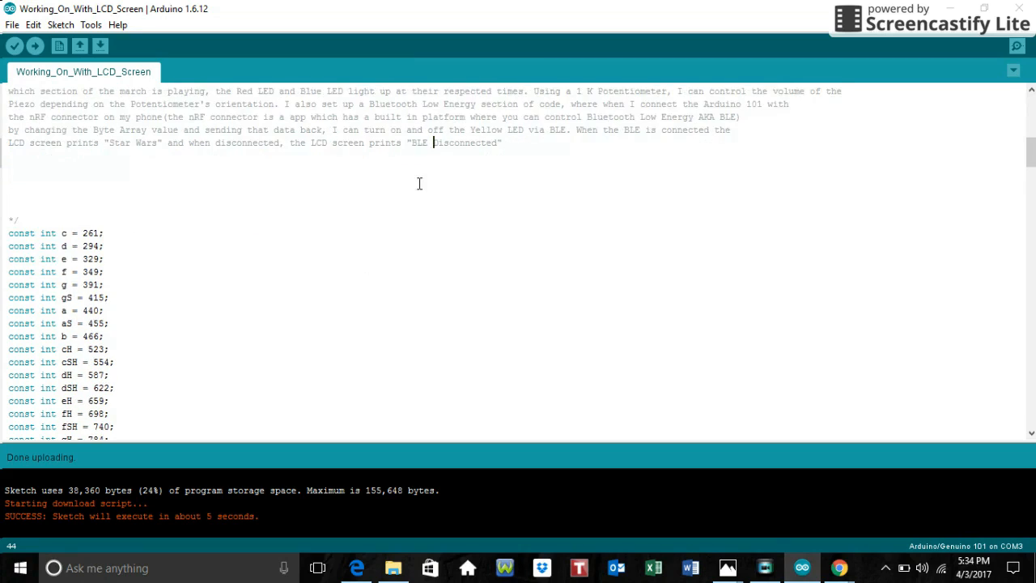
mouse_move(343, 279)
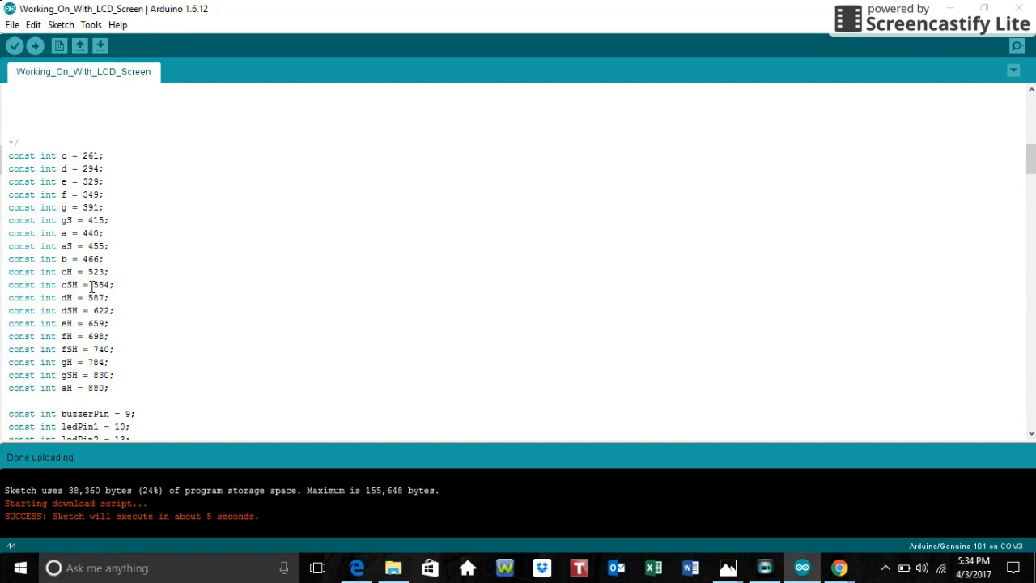
mouse_move(135, 183)
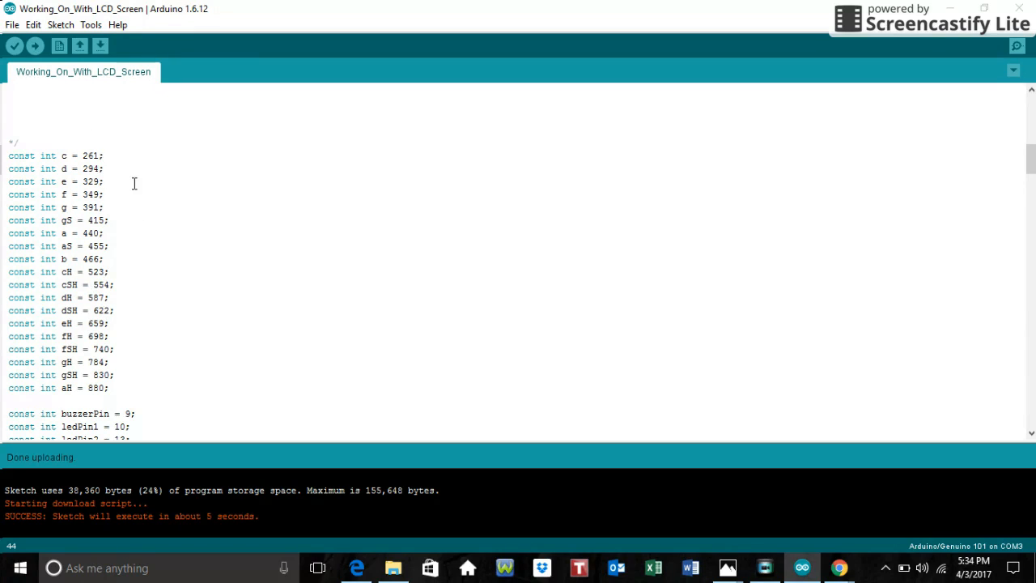
mouse_move(100, 139)
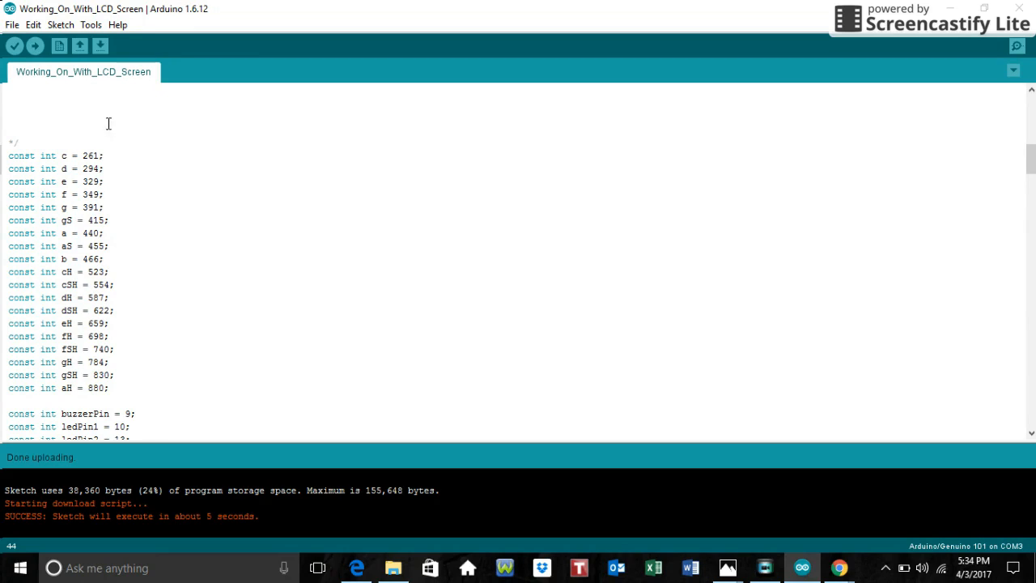
mouse_move(142, 178)
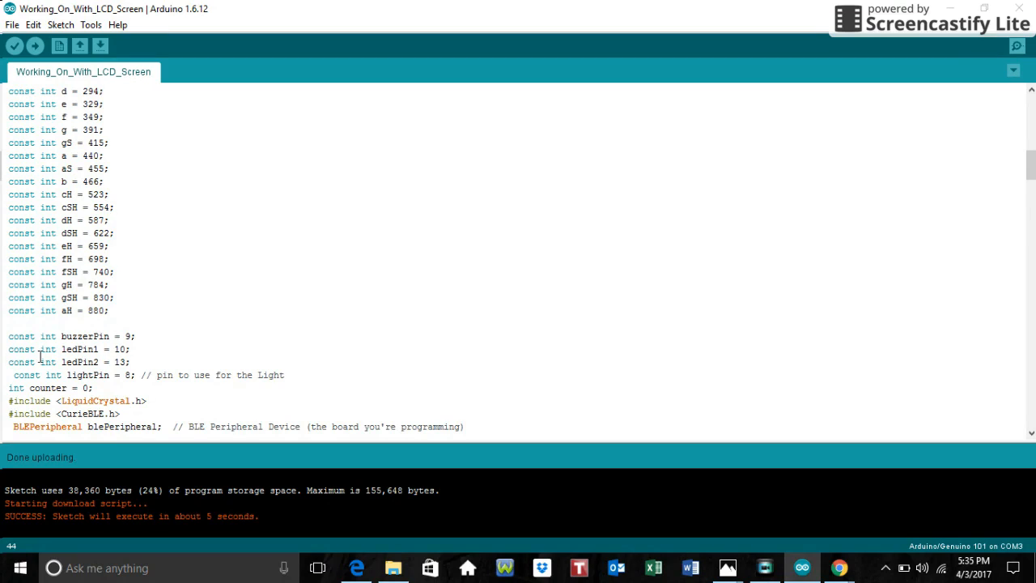
mouse_move(55, 374)
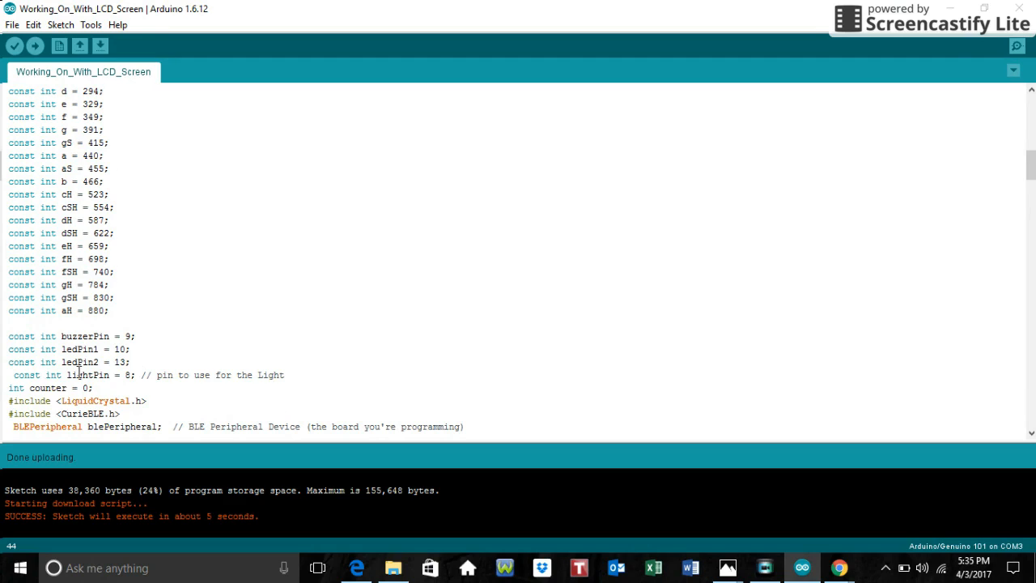
mouse_move(78, 374)
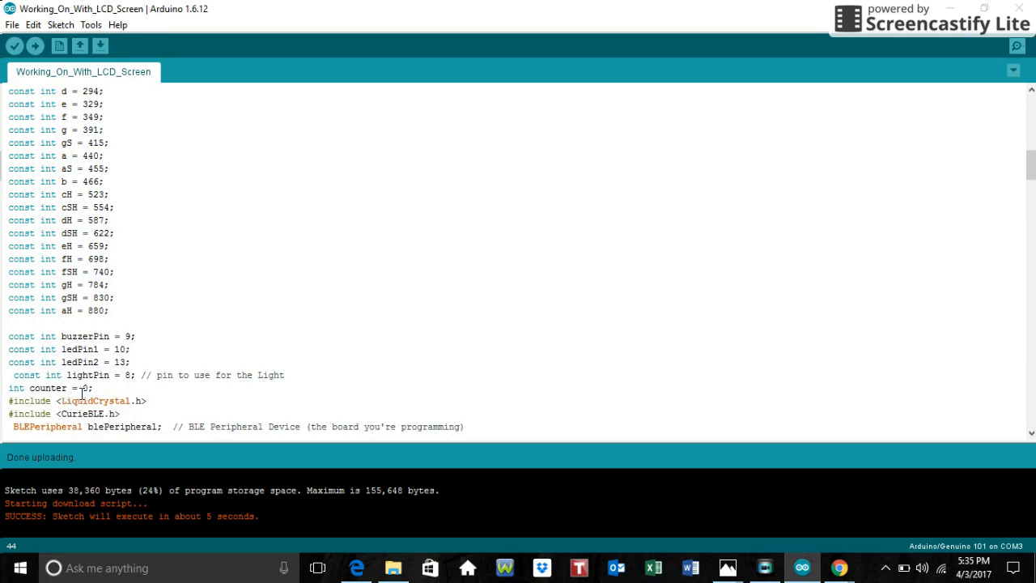
Scroll to the BLEService, BLEUnsignedIntCharacteristic and LiquidCrystal lcd declarations.
scroll("down", 3)
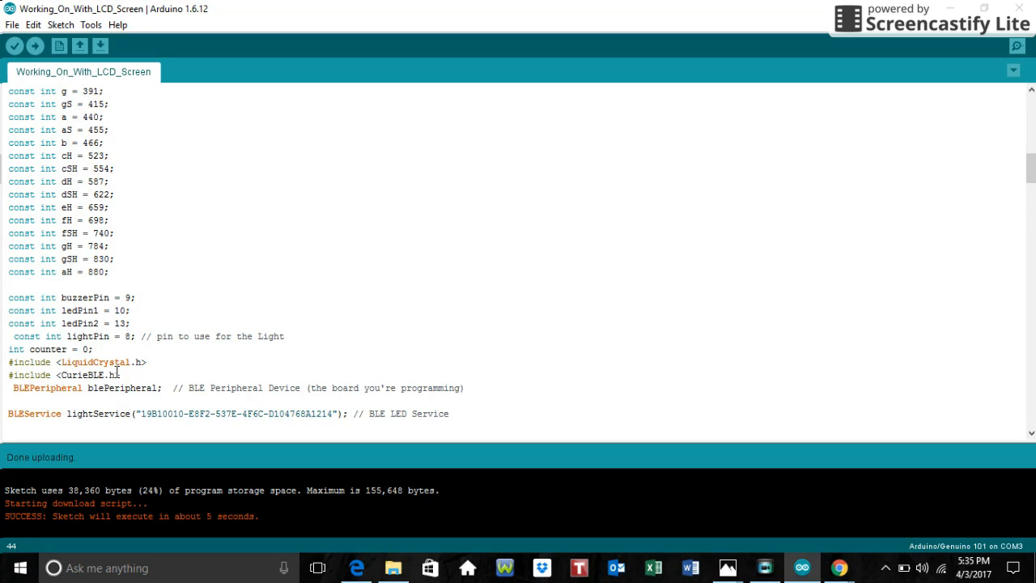
mouse_move(263, 379)
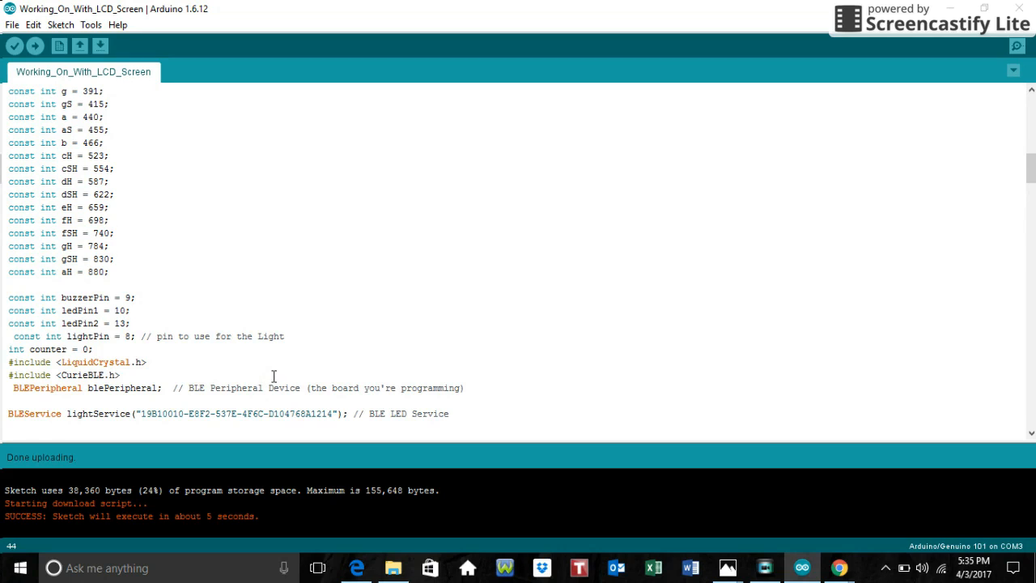
scroll("down", 3)
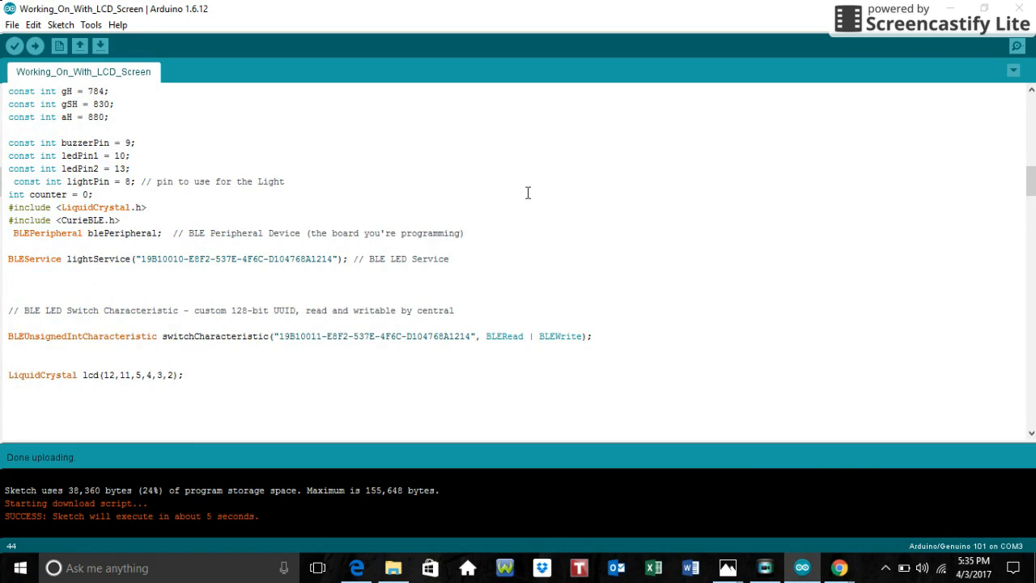
mouse_move(425, 267)
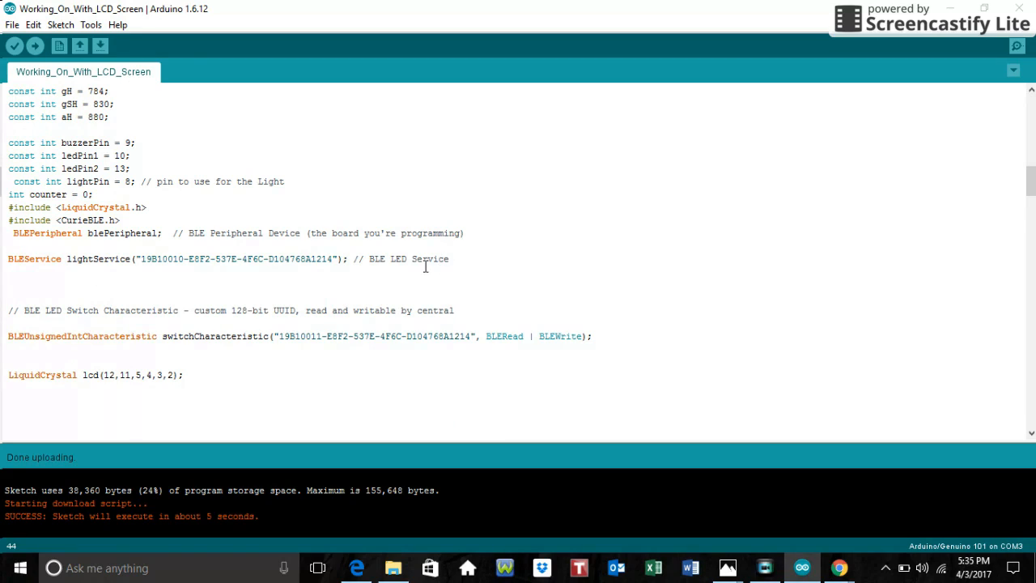
mouse_move(162, 197)
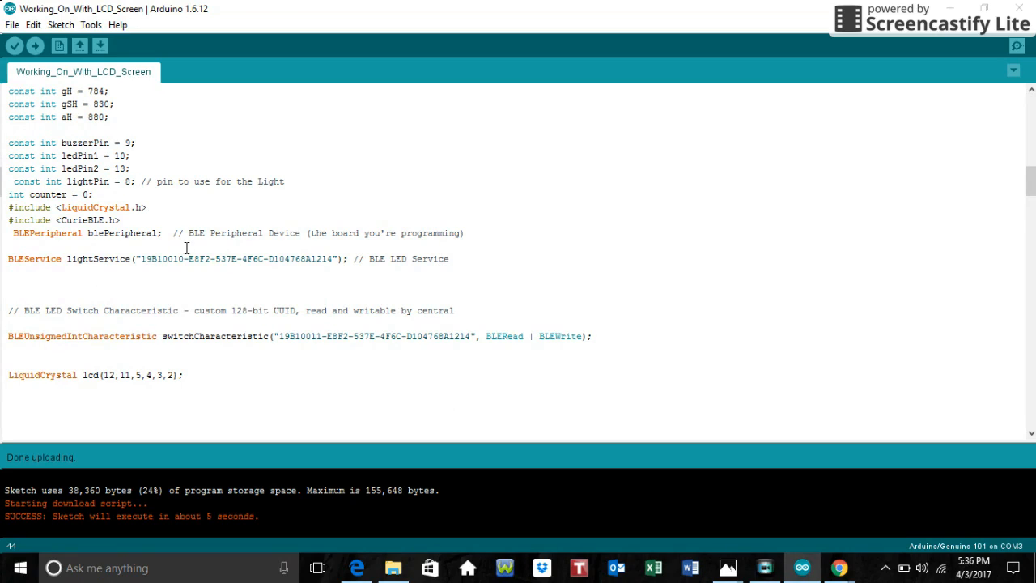
scroll("down", 3)
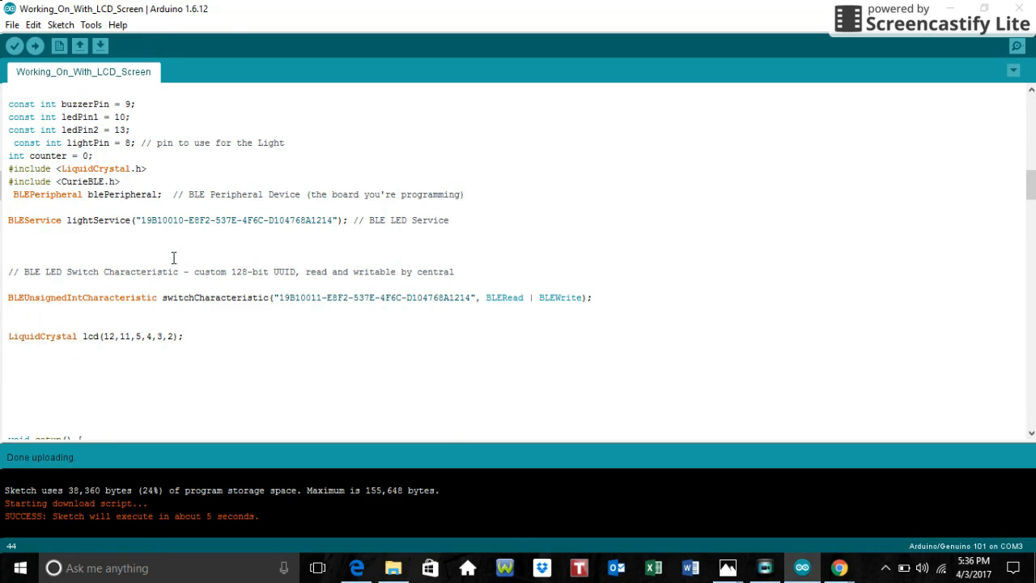
mouse_move(183, 244)
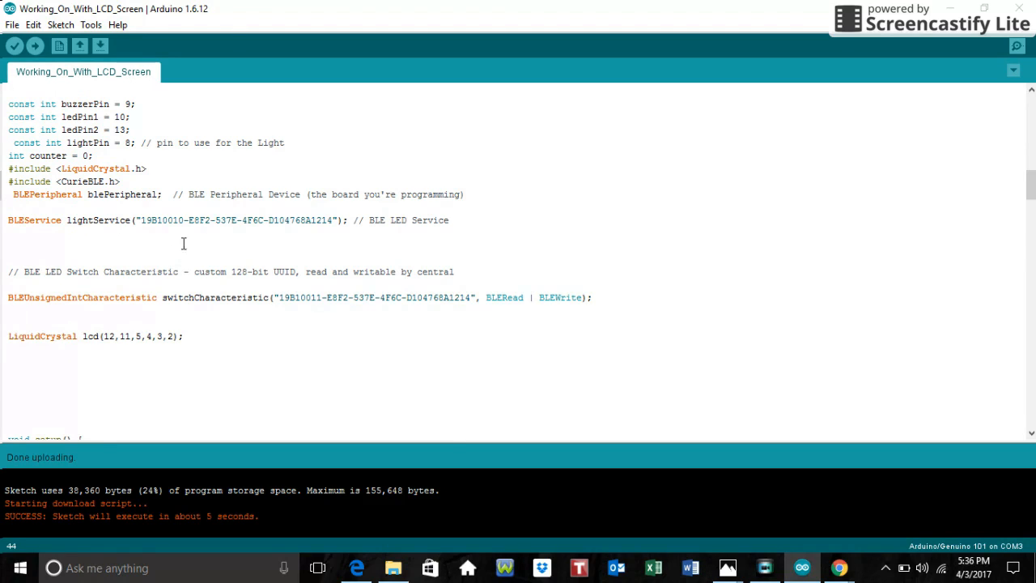
mouse_move(289, 226)
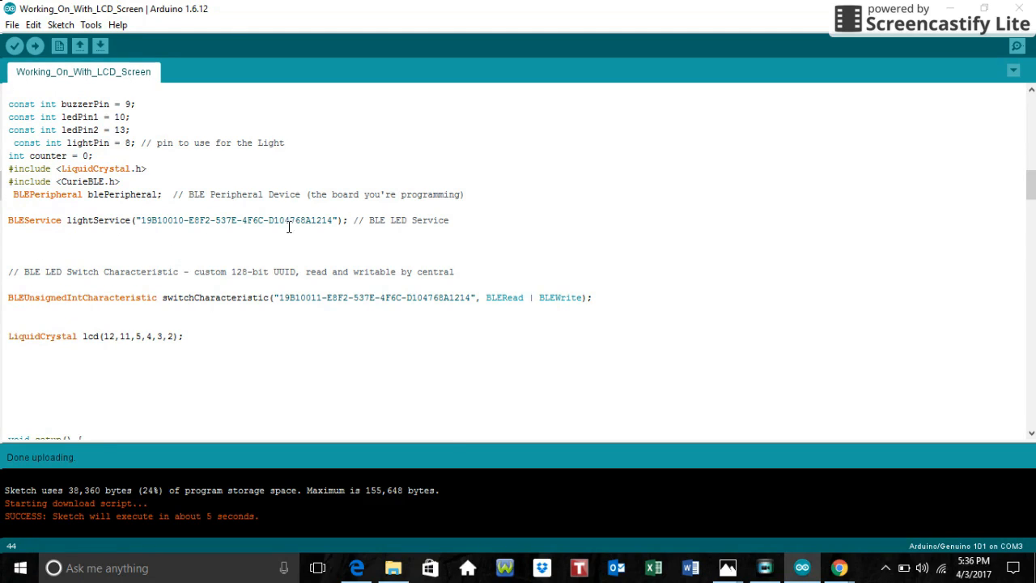
mouse_move(346, 215)
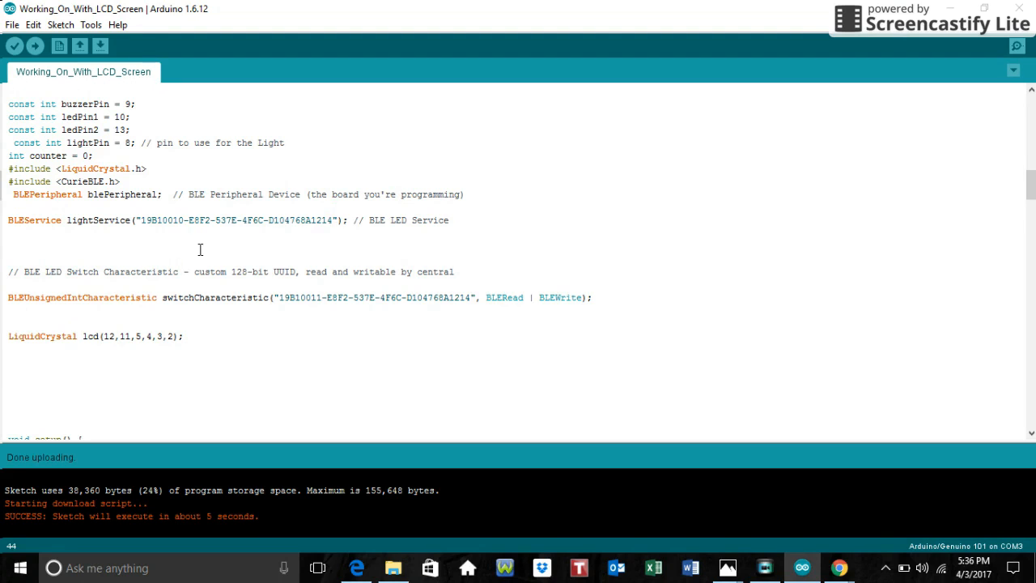
Scroll to the start of setup() with Serial.begin(9600) and lcd.begin(16, 2).
scroll("down", 3)
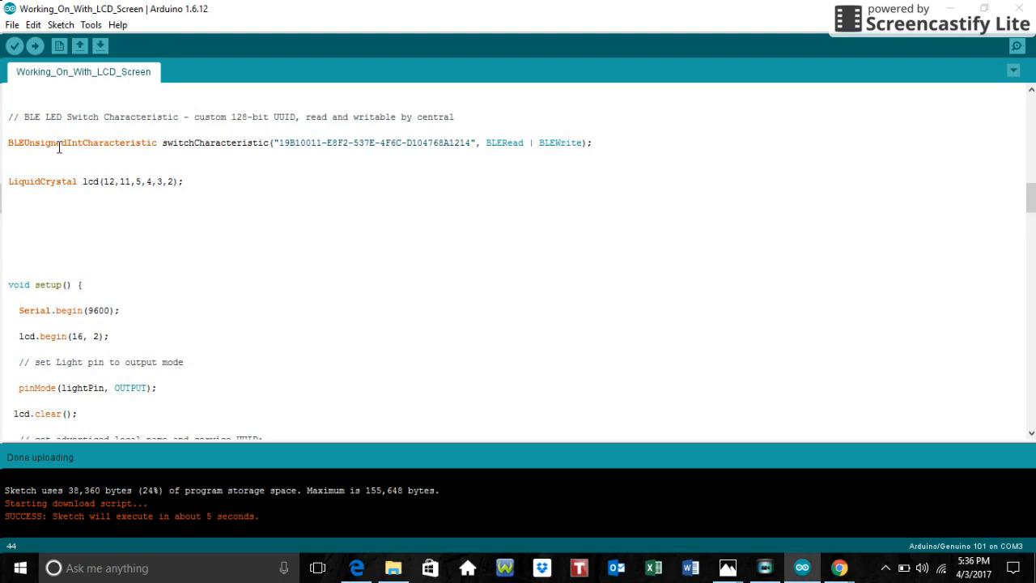
mouse_move(159, 138)
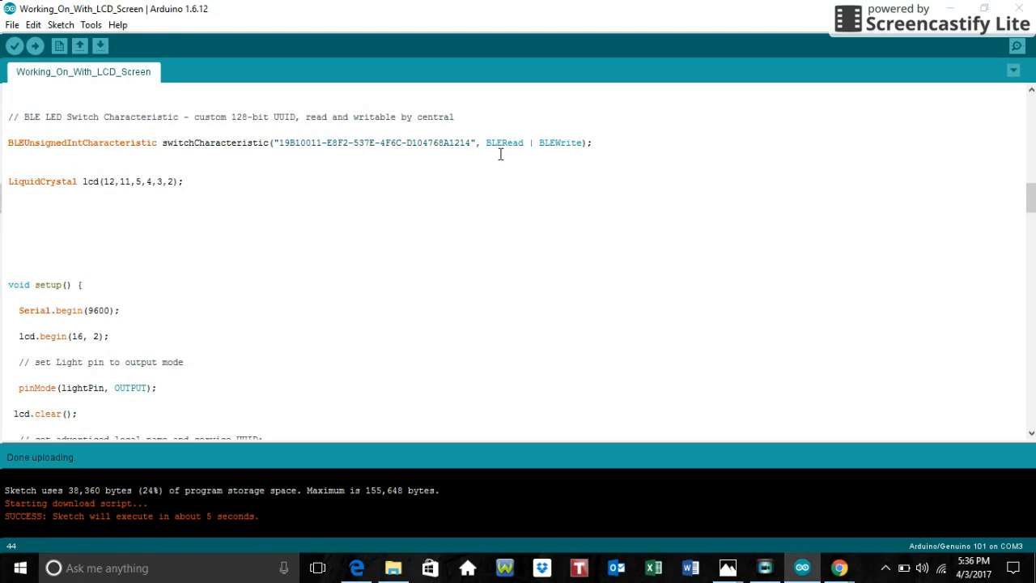
scroll("down", 3)
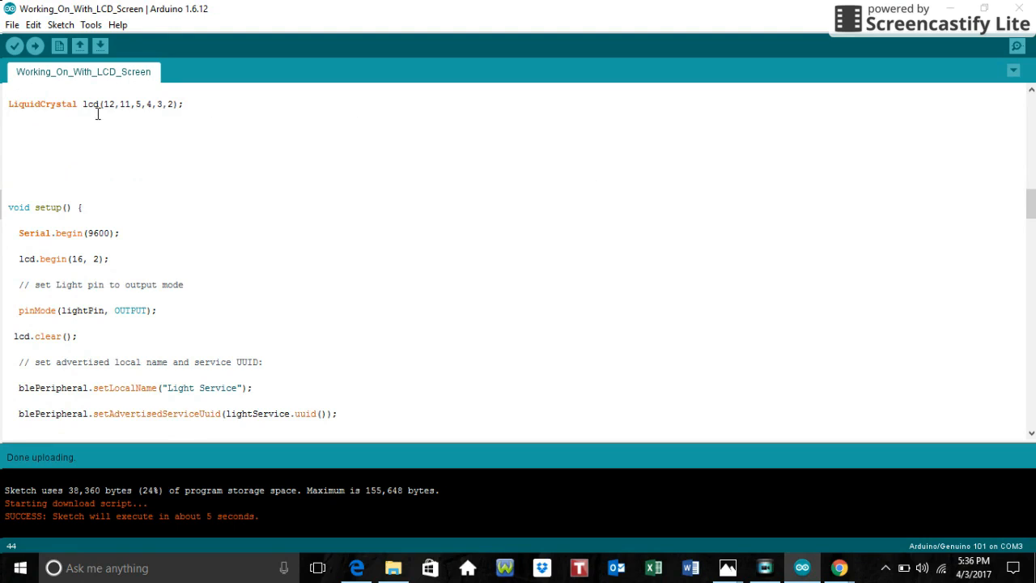
mouse_move(169, 123)
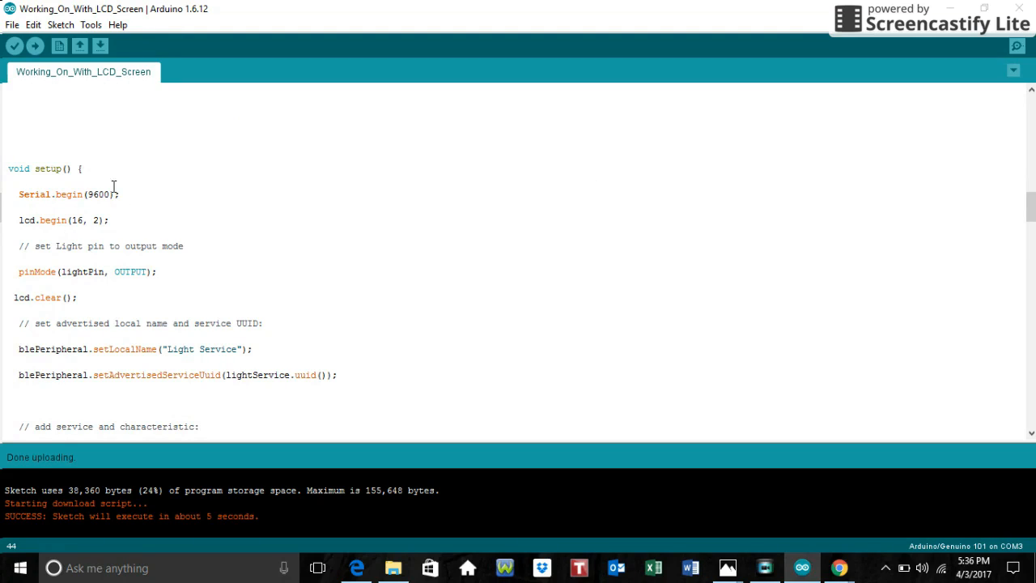
mouse_move(89, 207)
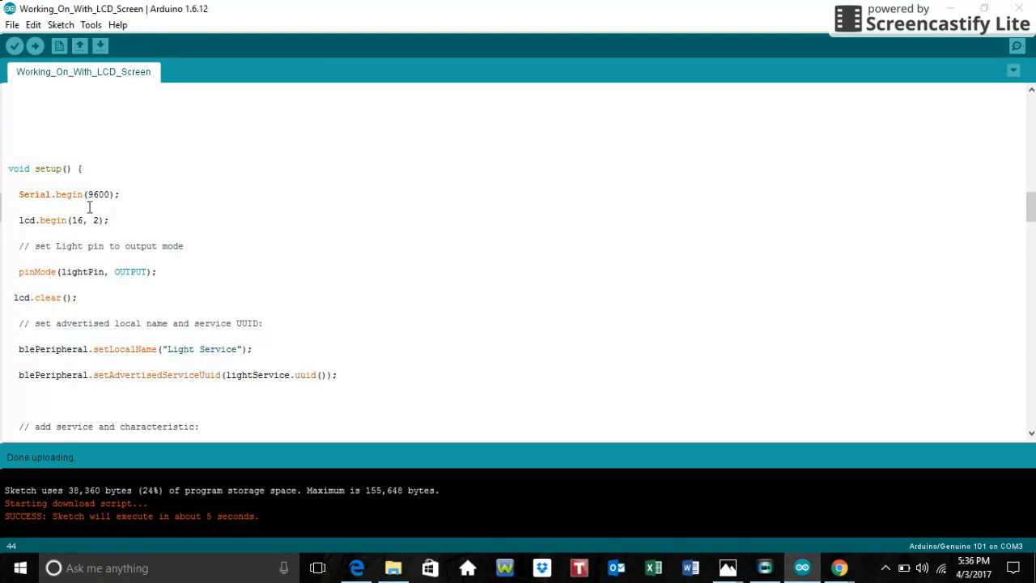
mouse_move(130, 271)
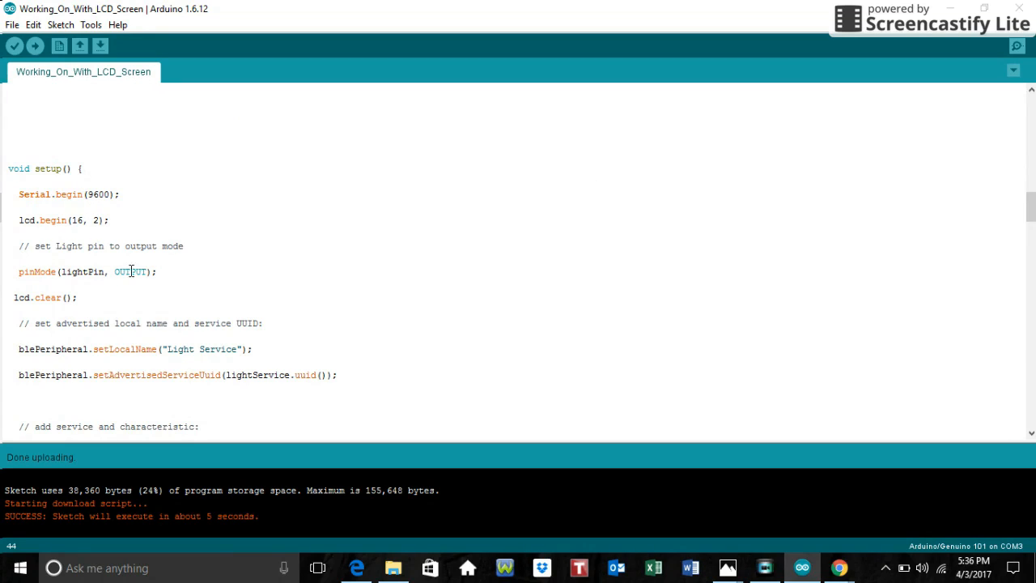
Scroll to the setLocalName, setAdvertisedServiceUuid and addAttribute lines in setup().
scroll("down", 3)
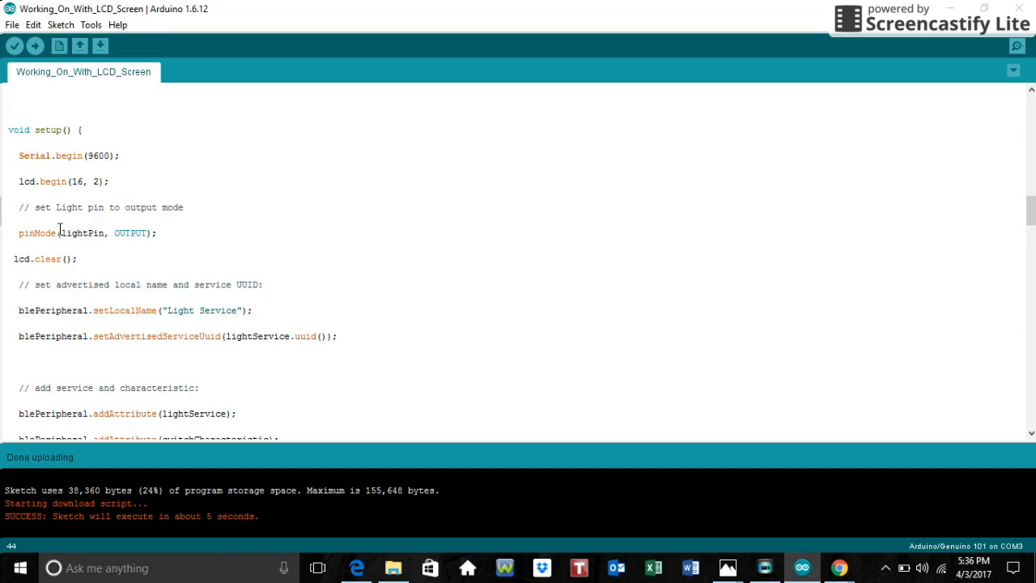
mouse_move(99, 233)
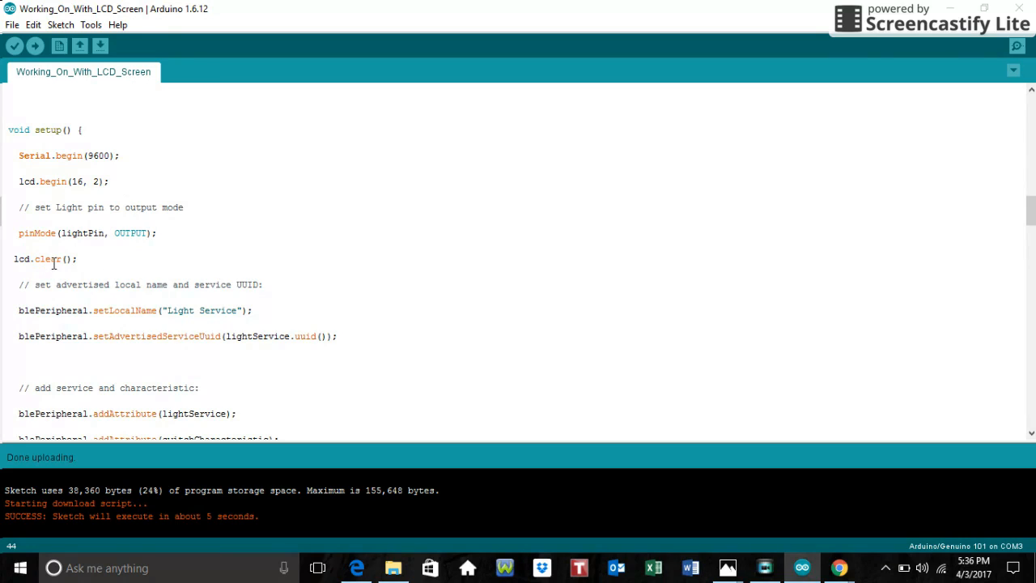
mouse_move(3, 291)
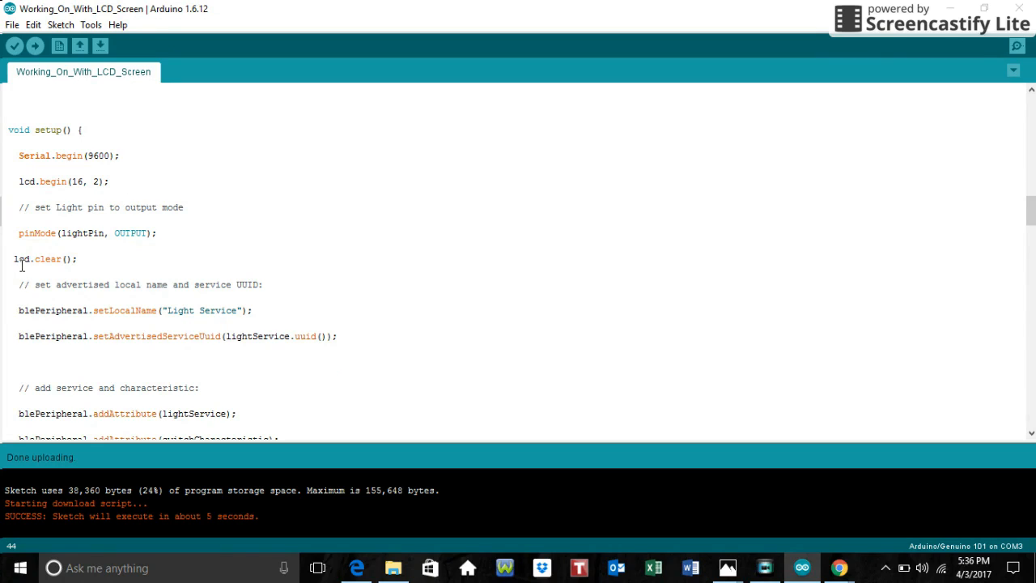
mouse_move(86, 246)
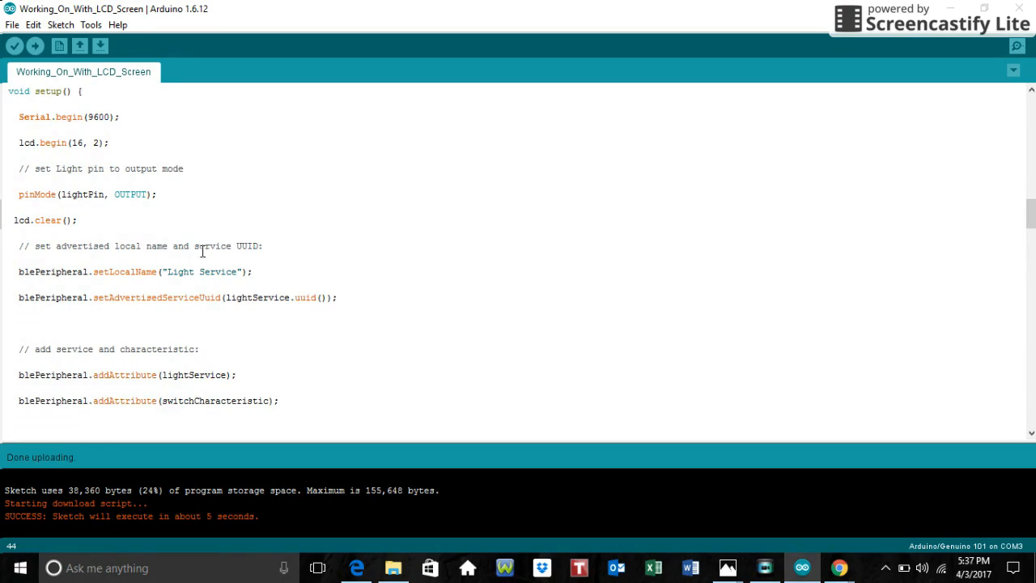
mouse_move(340, 282)
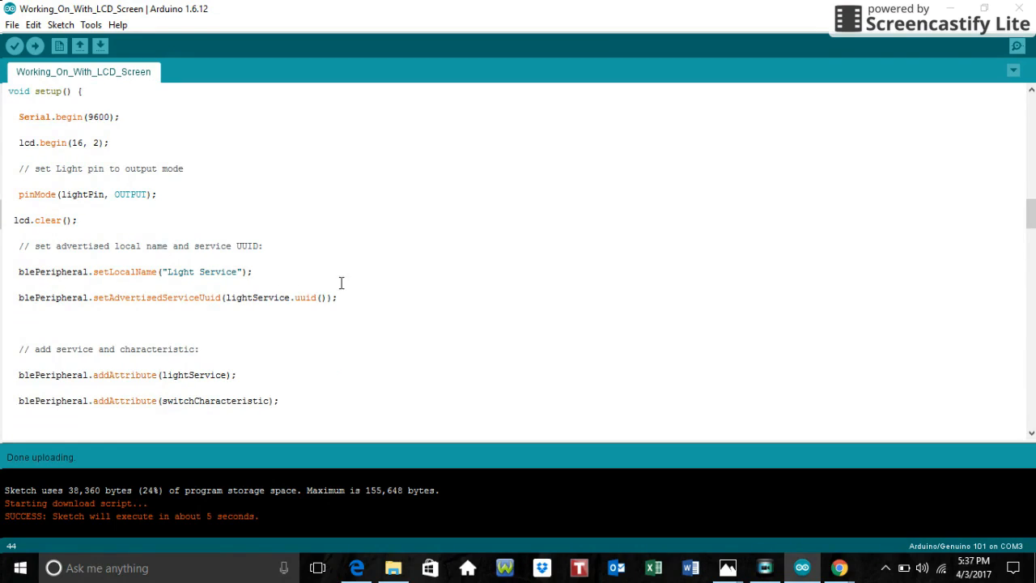
mouse_move(111, 283)
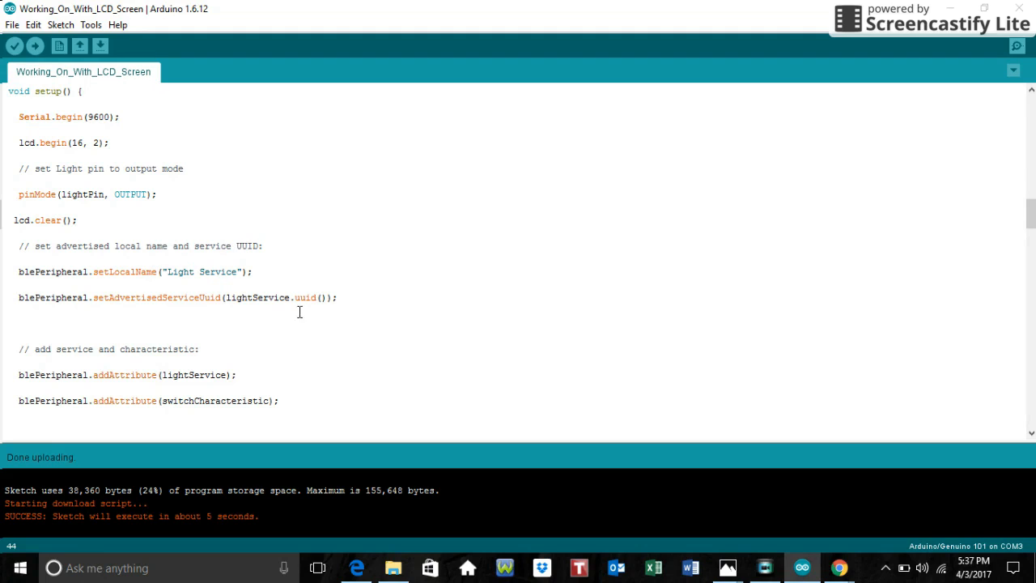
mouse_move(228, 290)
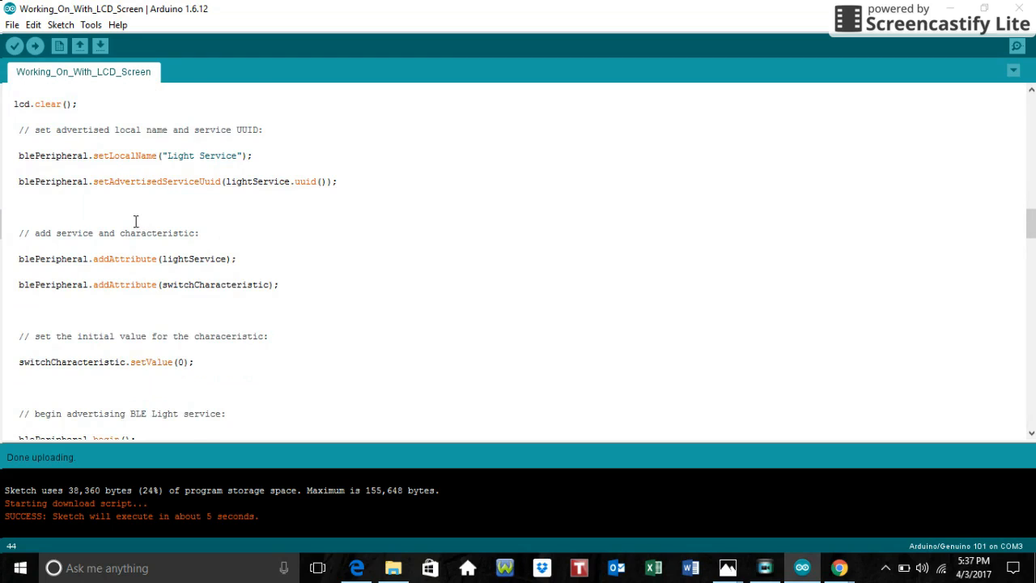
Scroll past blePeripheral.begin() to the opening of loop() and its section calls.
scroll("down", 3)
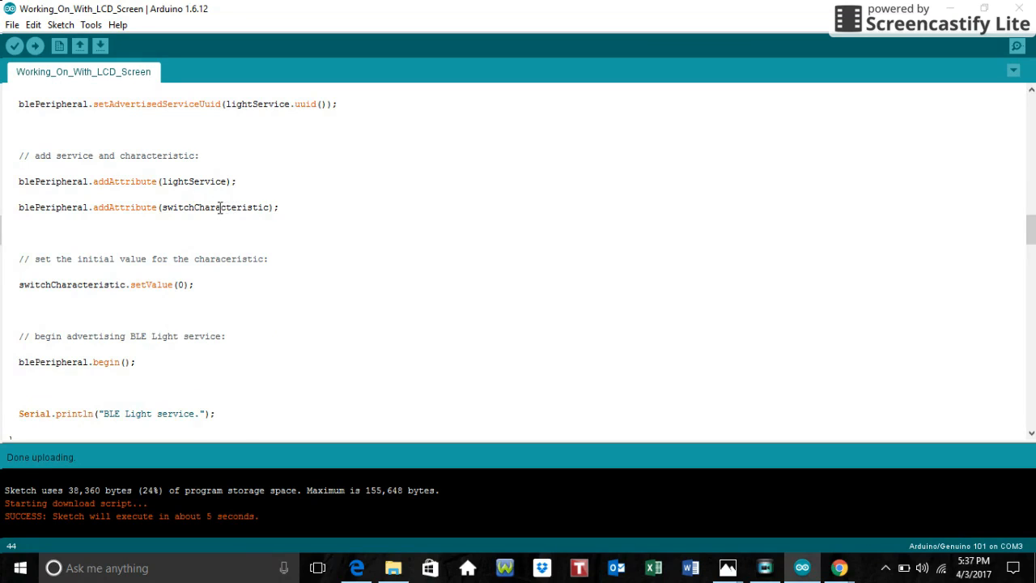
scroll("down", 3)
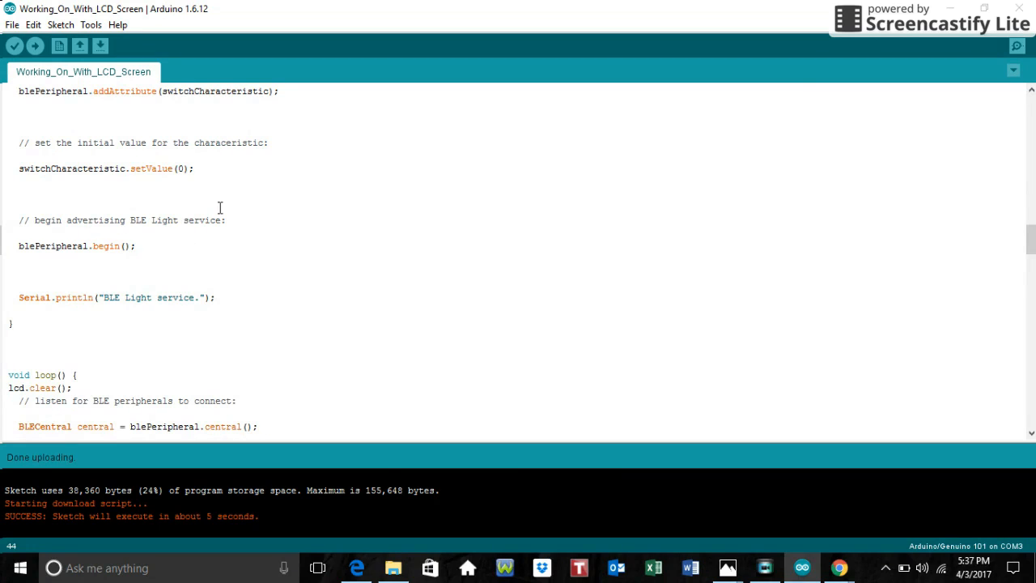
mouse_move(199, 203)
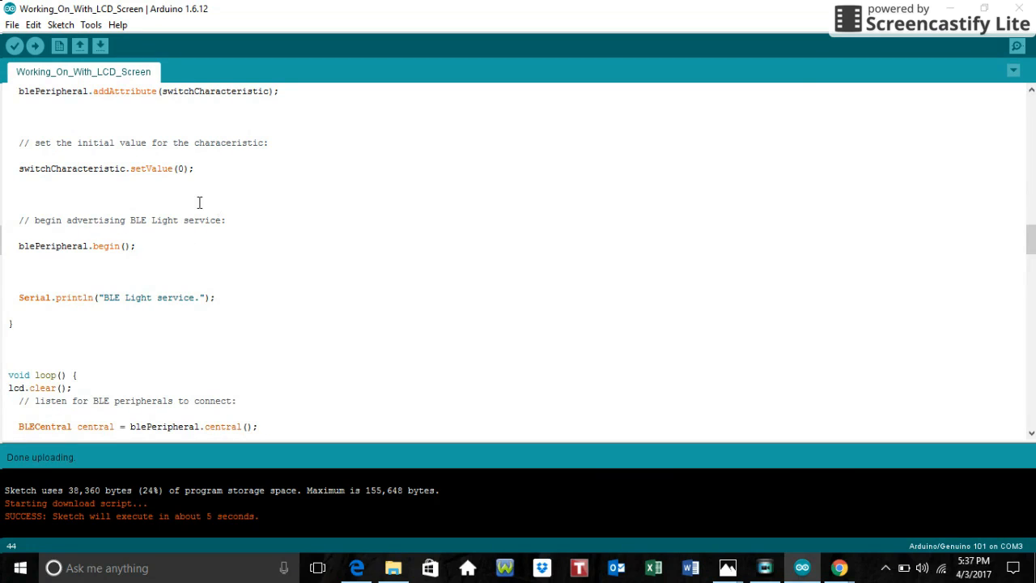
scroll("down", 3)
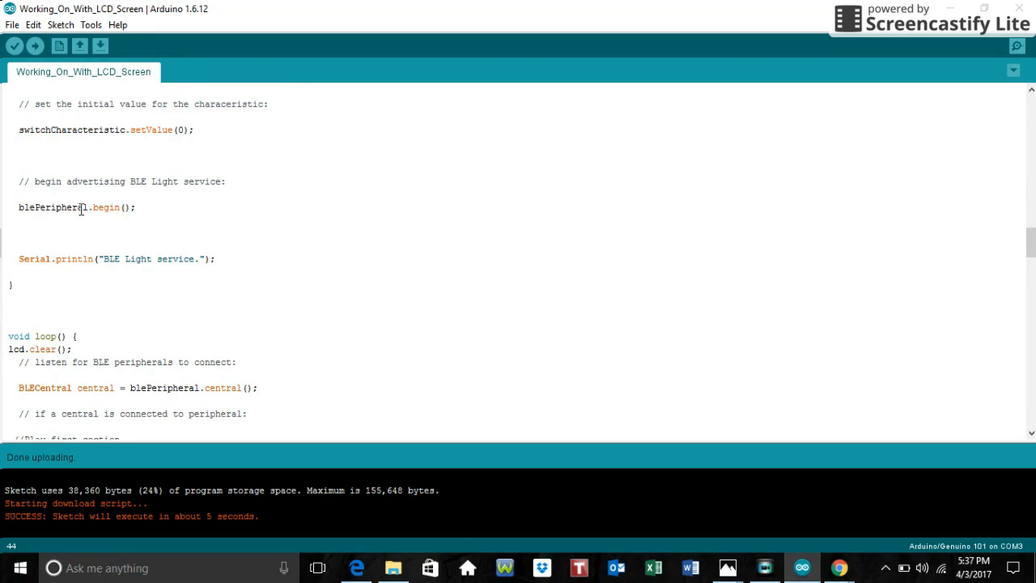
scroll("down", 3)
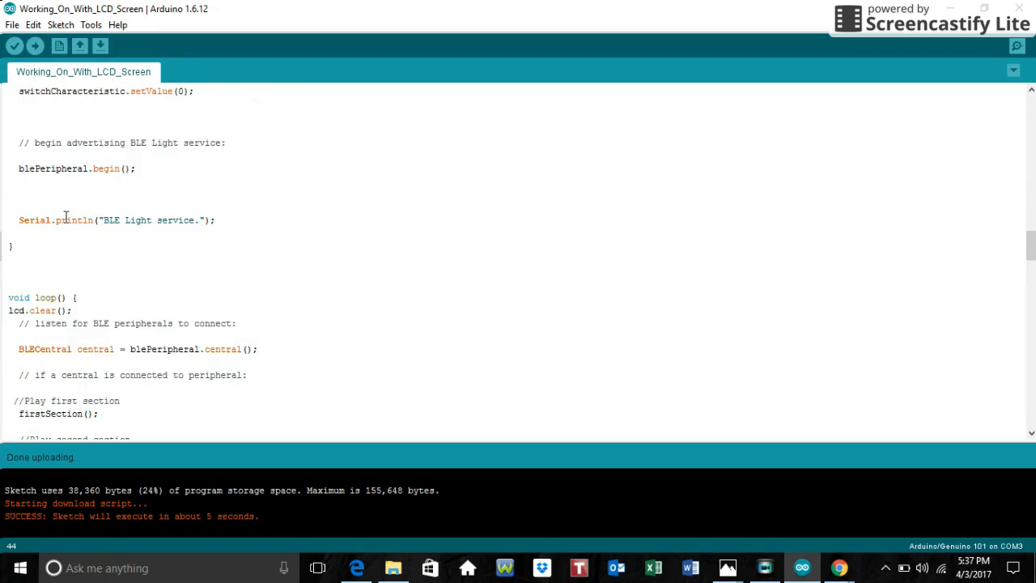
scroll("down", 3)
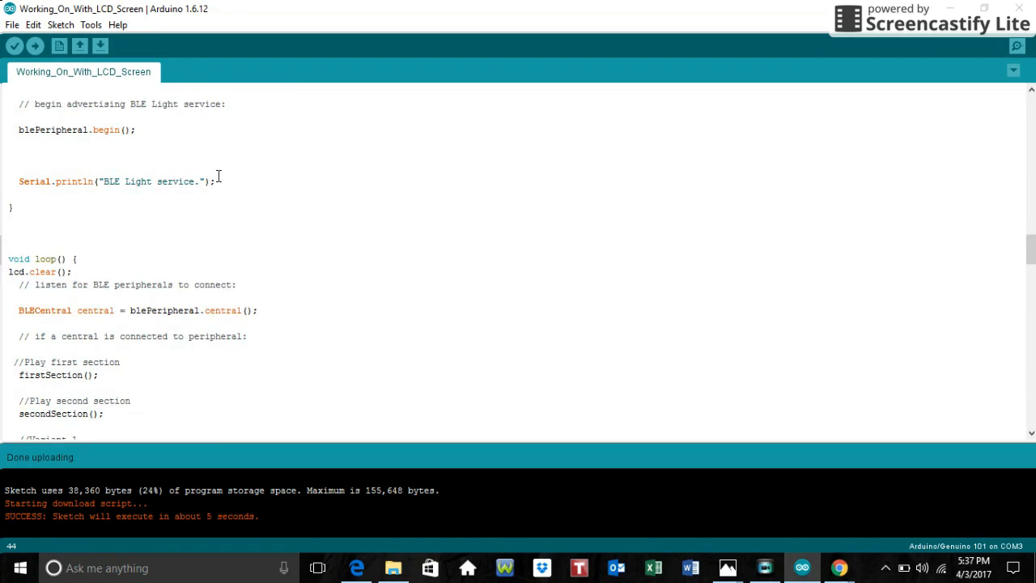
Scroll past the Variant 2 beeps to the void beep(int note, int duration) definition.
scroll("down", 3)
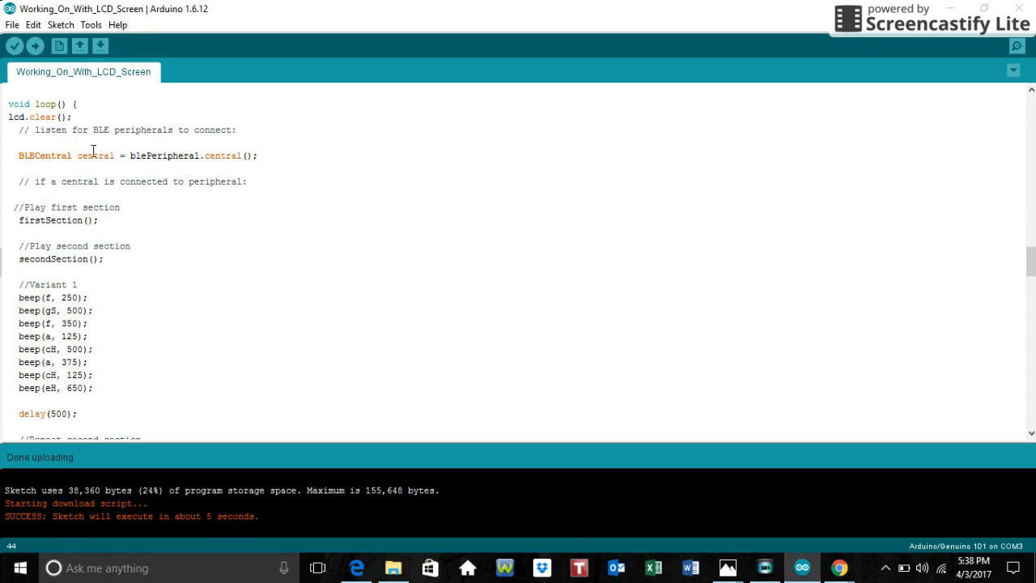
mouse_move(152, 155)
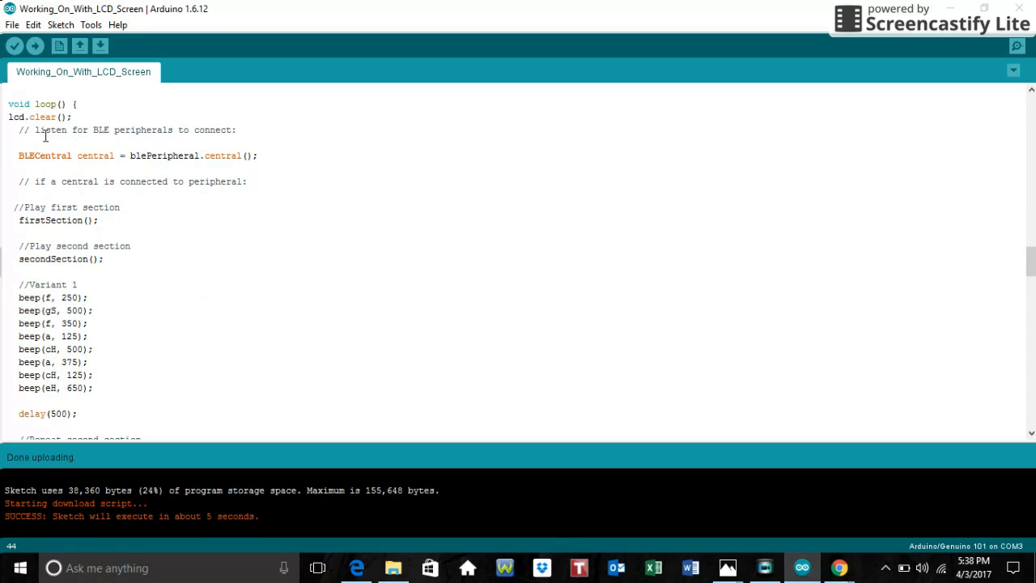
mouse_move(216, 157)
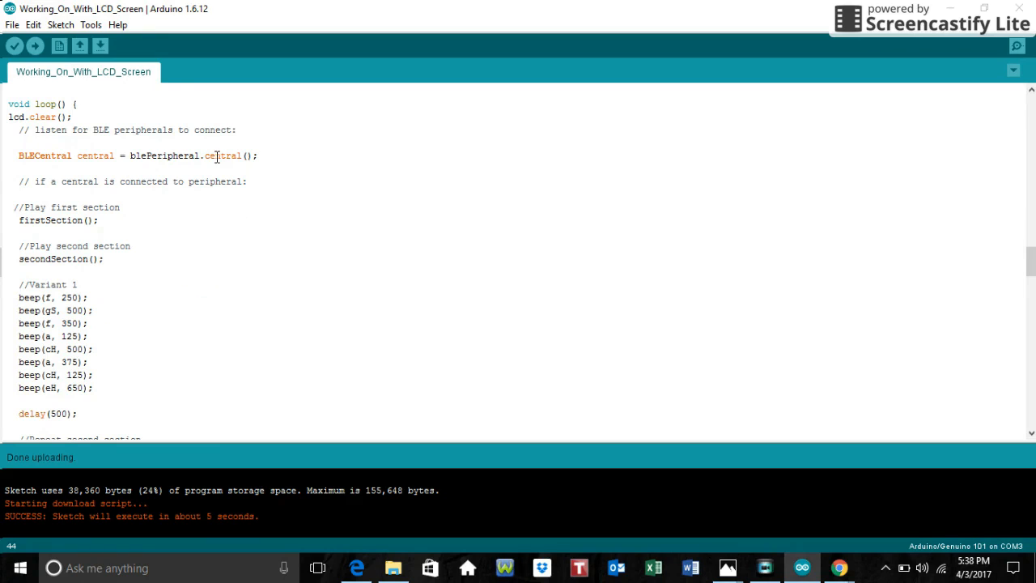
scroll("down", 3)
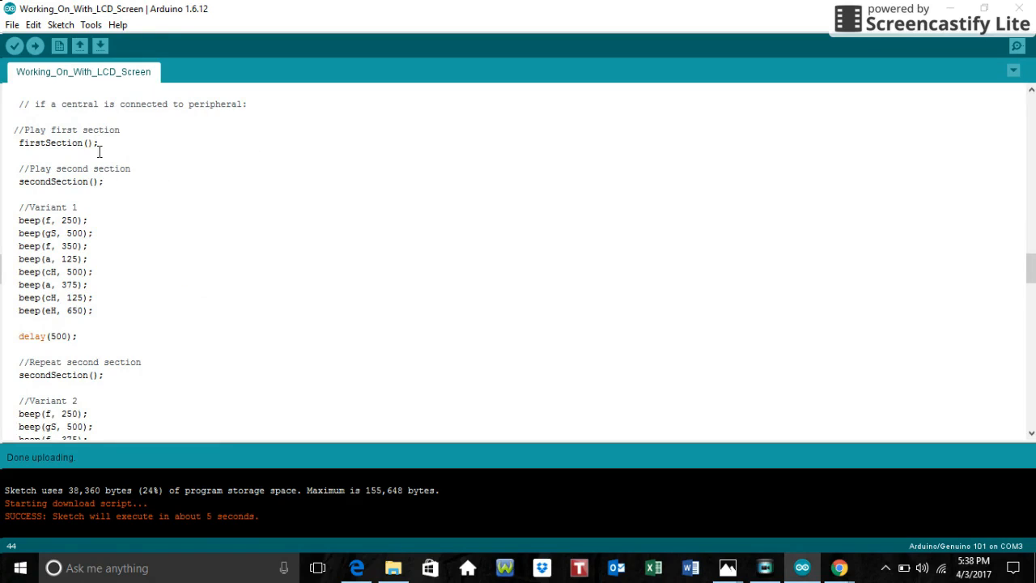
mouse_move(100, 189)
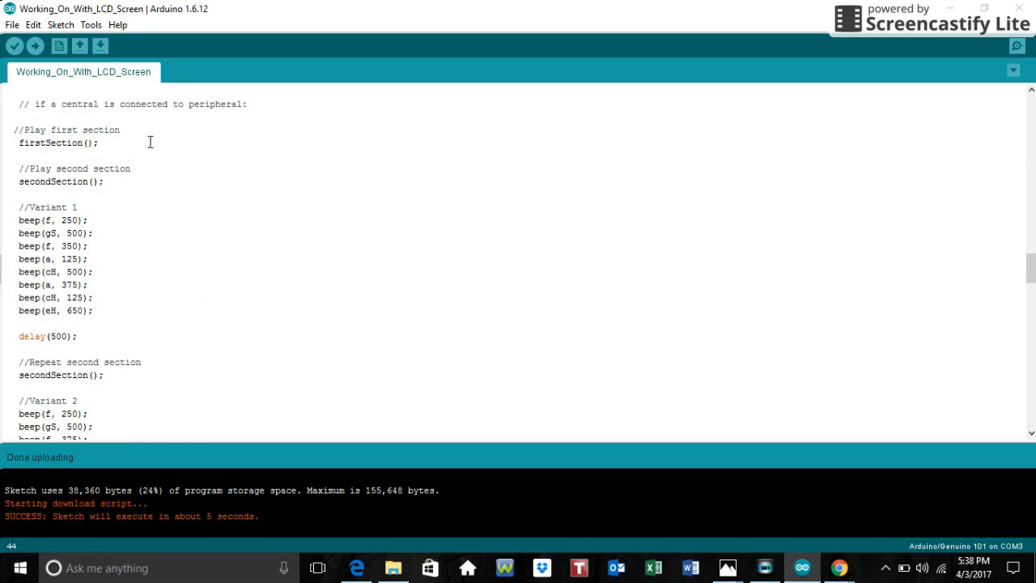
scroll("down", 3)
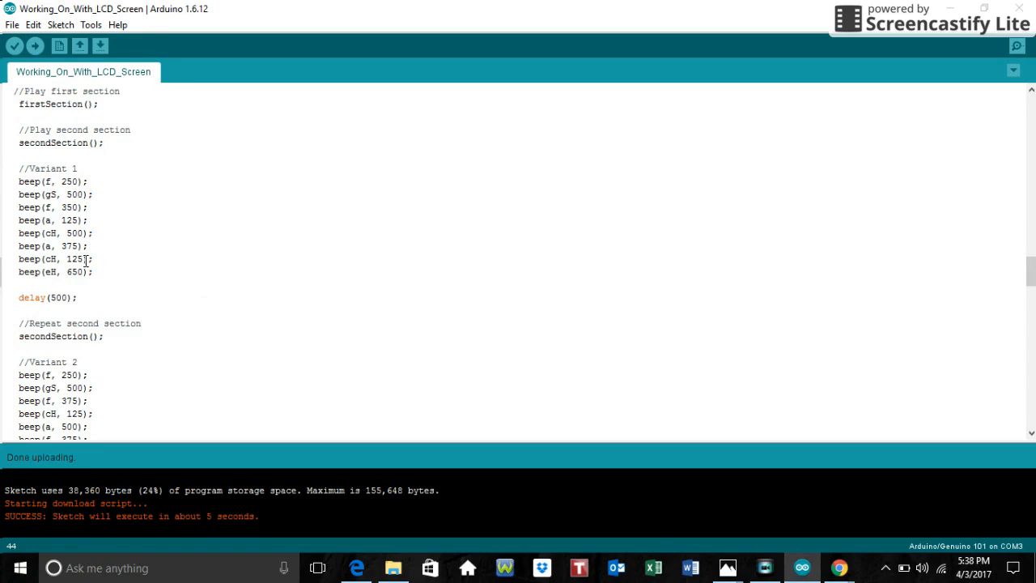
scroll("down", 3)
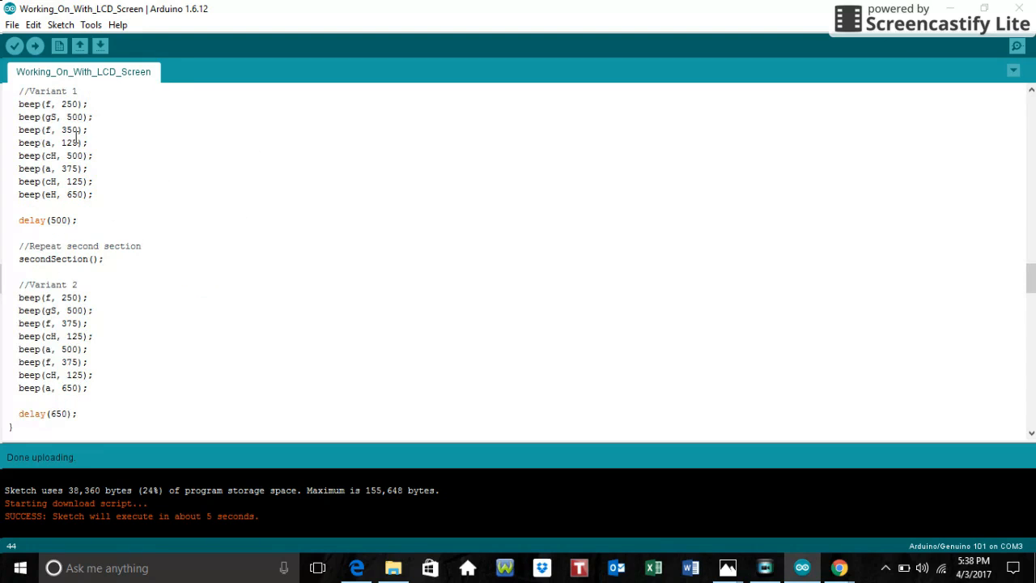
scroll("down", 3)
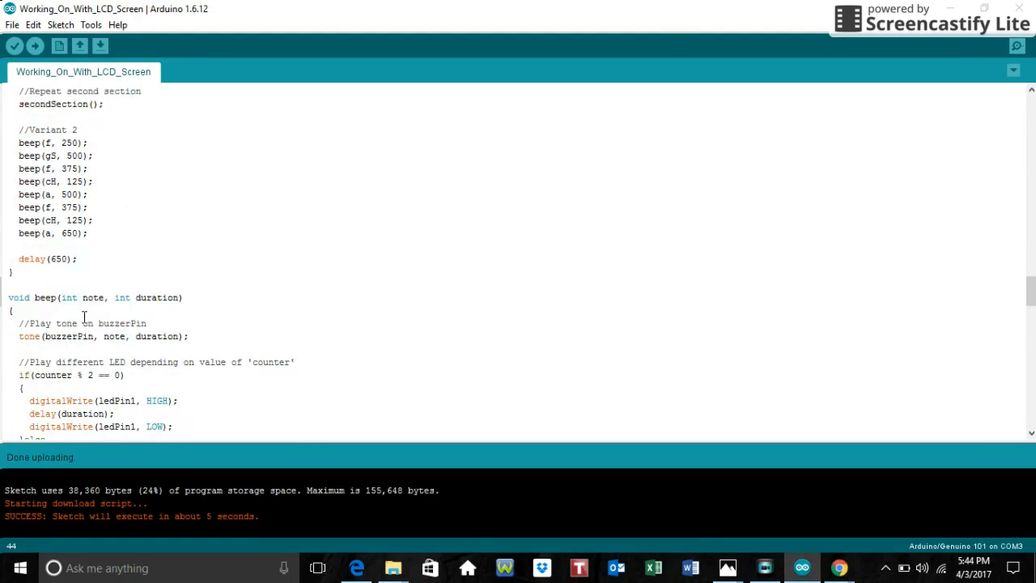
Scroll through beep()'s tone call, counter-based LED if/else, noTone and delay.
scroll("down", 3)
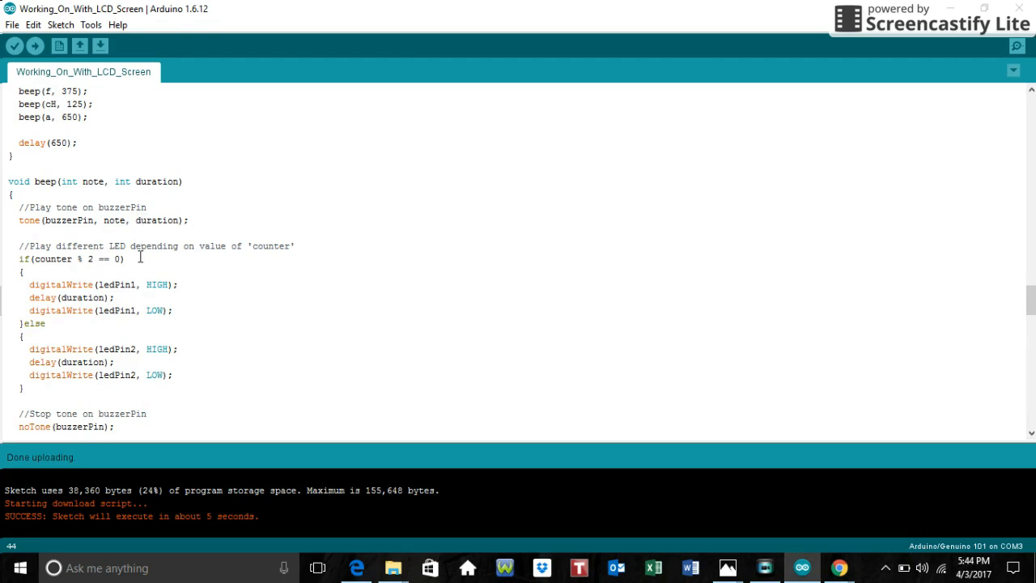
scroll("down", 3)
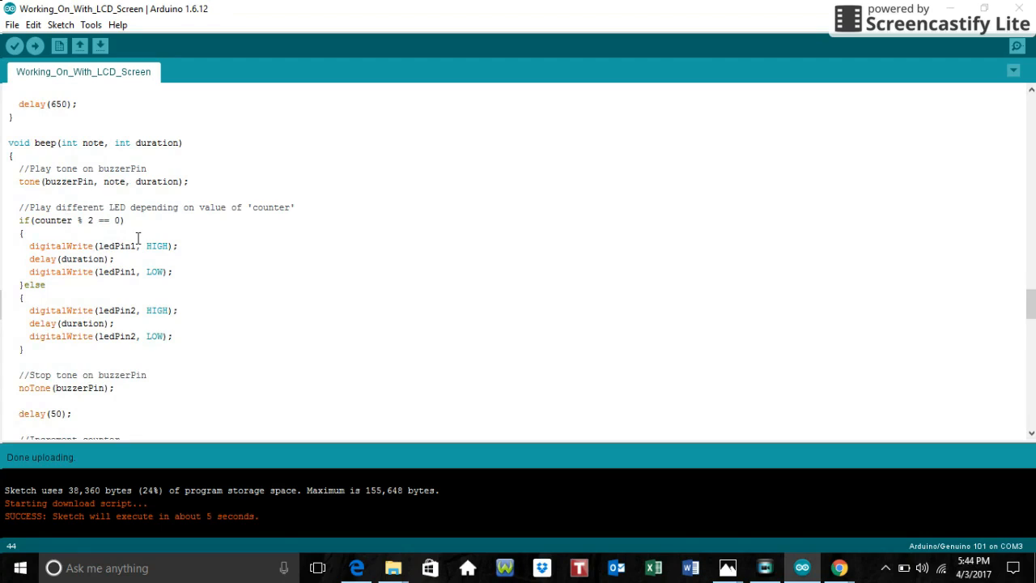
mouse_move(176, 243)
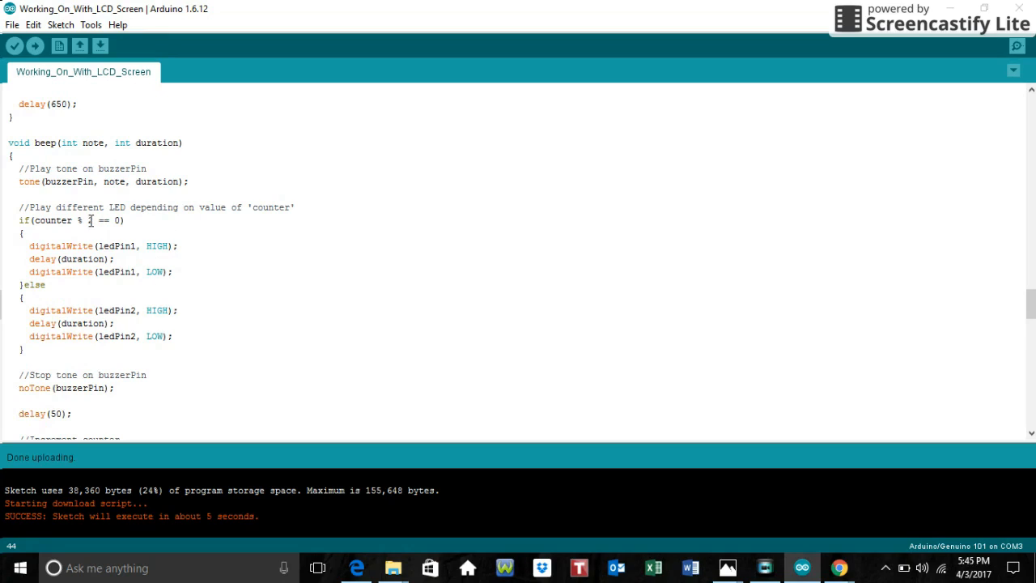
type("2")
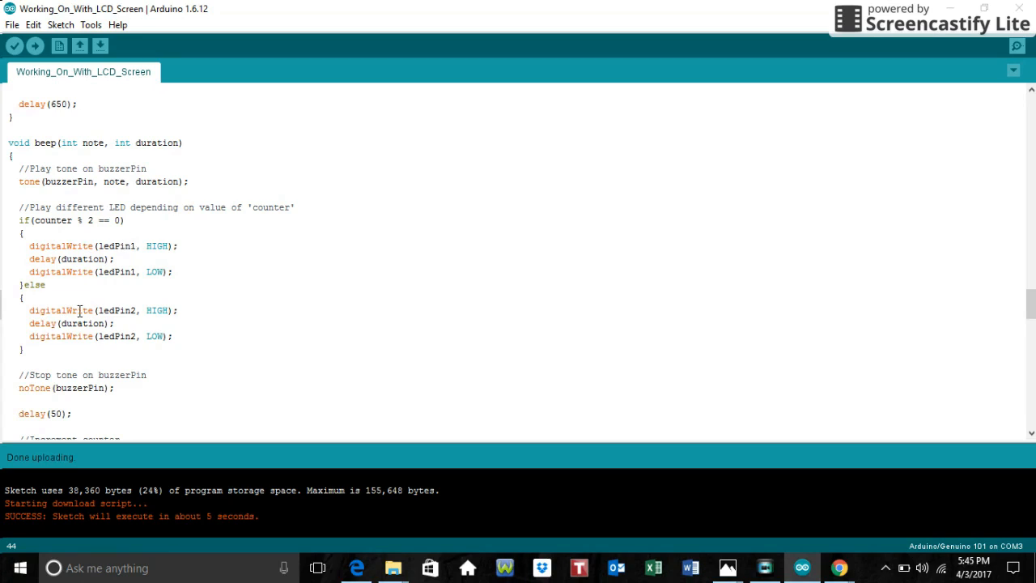
mouse_move(120, 314)
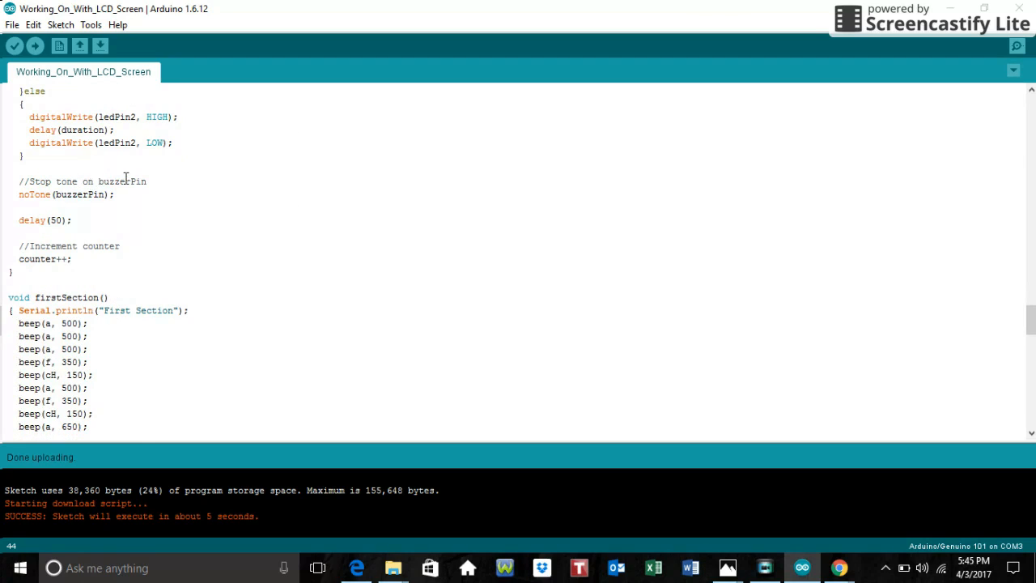
mouse_move(94, 183)
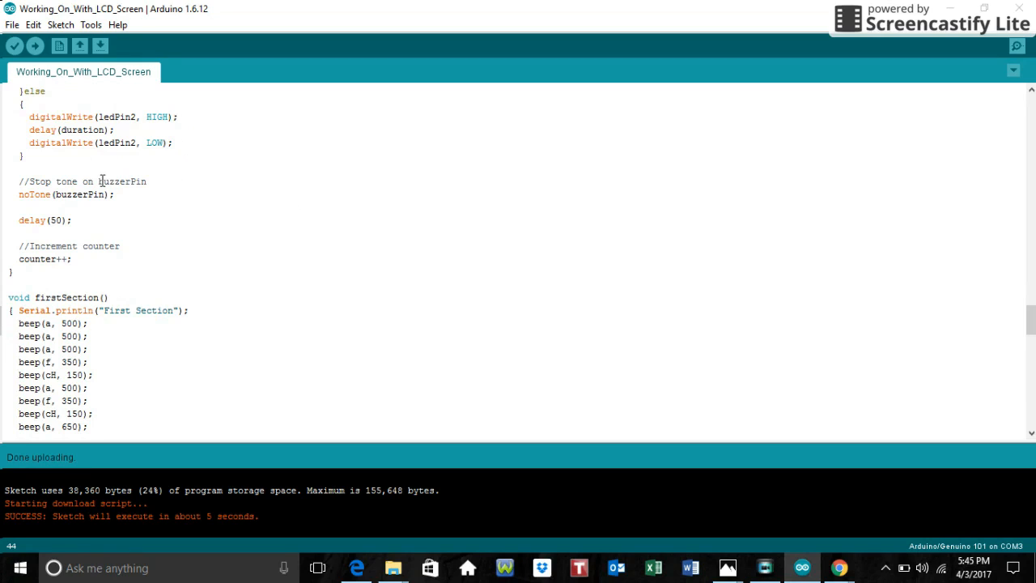
mouse_move(91, 207)
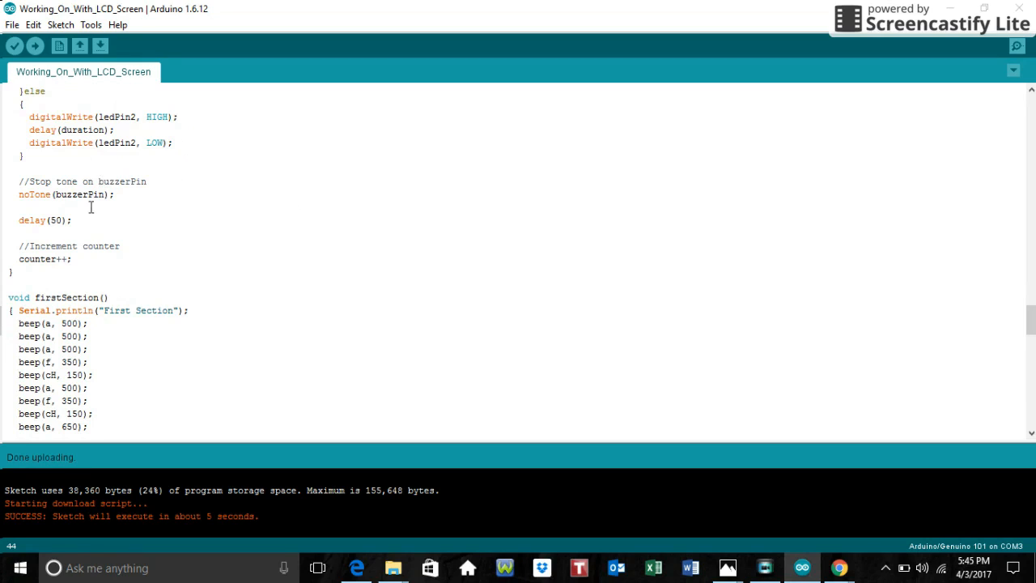
Scroll through firstSection() and secondSection() to the blePeripheral.central() connection check.
scroll("down", 3)
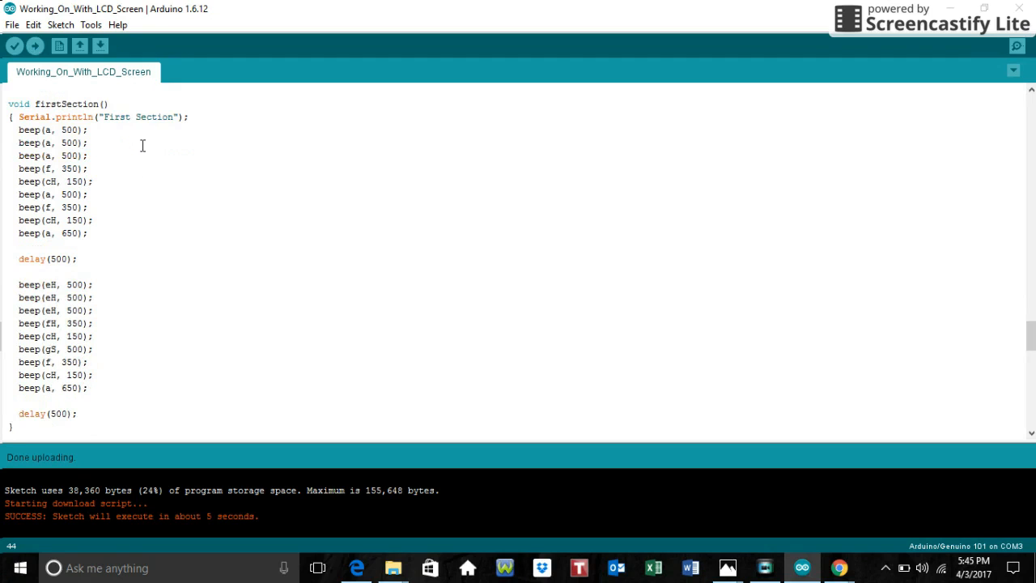
scroll("down", 3)
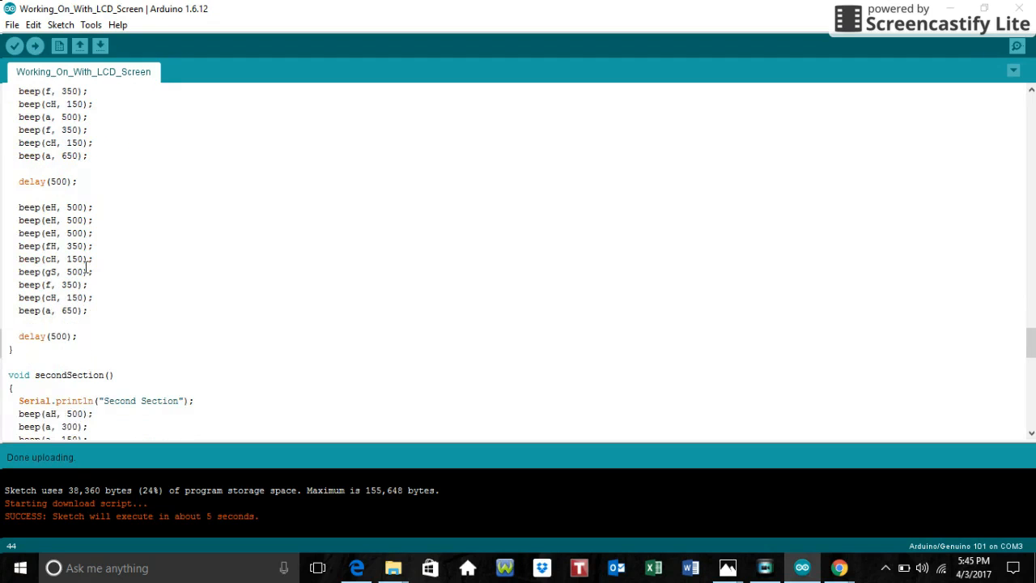
scroll("down", 3)
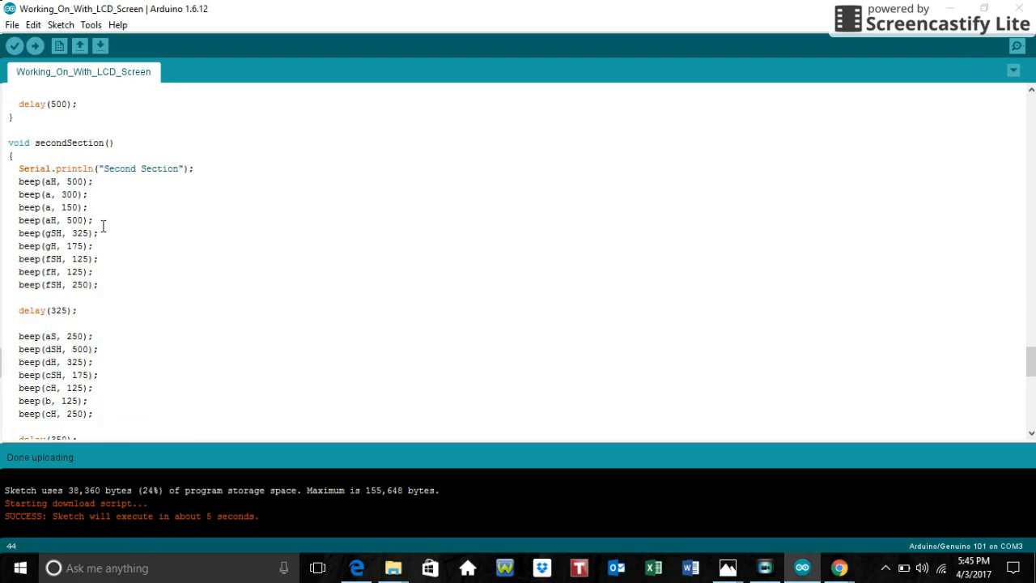
scroll("down", 3)
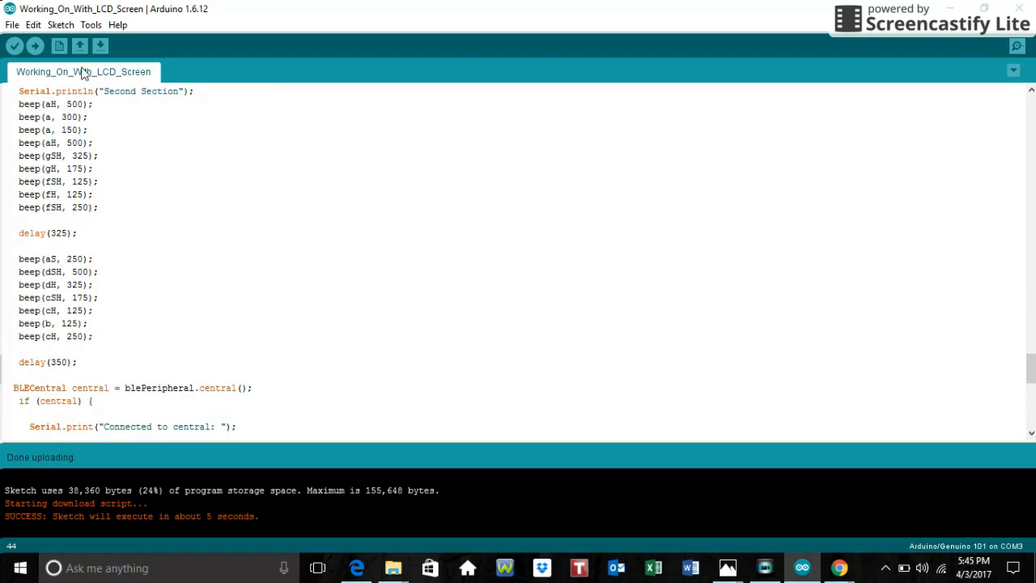
scroll("down", 3)
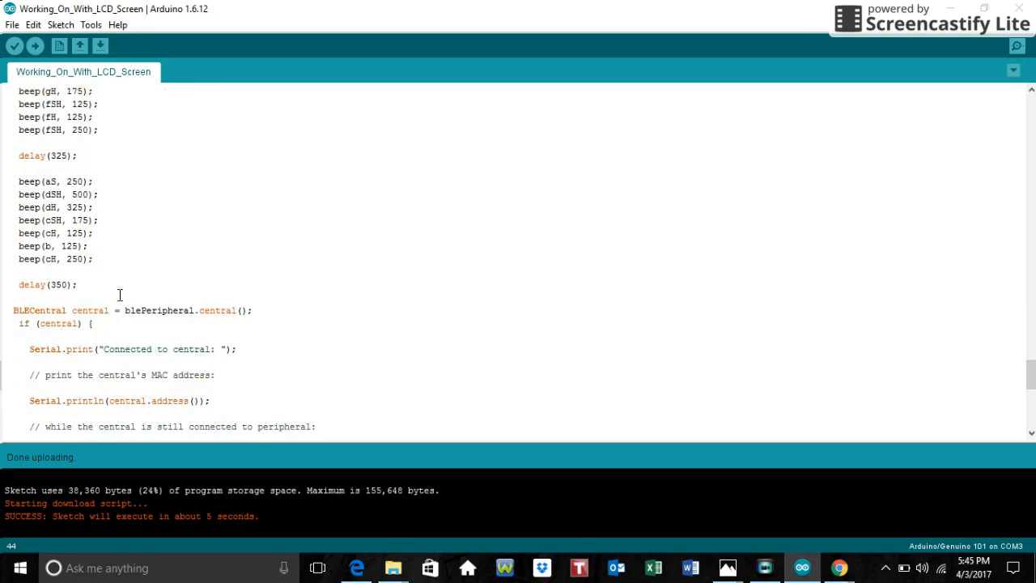
mouse_move(132, 285)
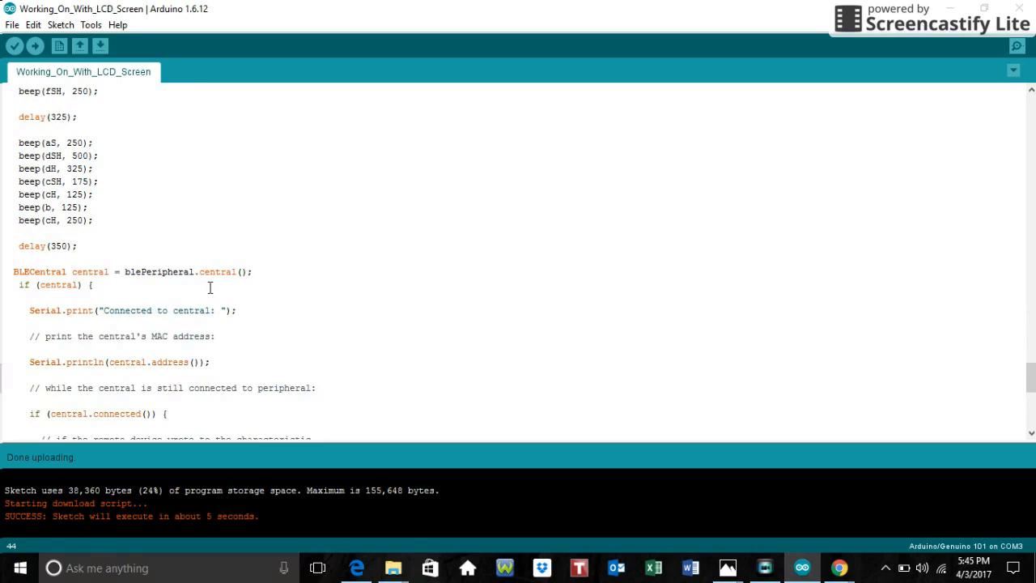
scroll("down", 3)
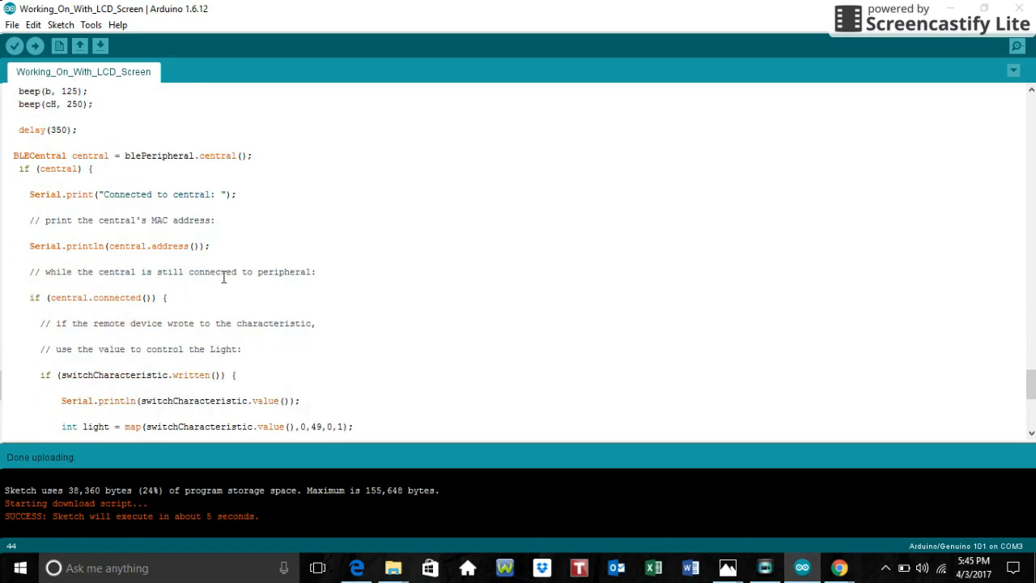
Scroll past the switchCharacteristic.written() map() and analogWrite block to the LED on check.
scroll("down", 3)
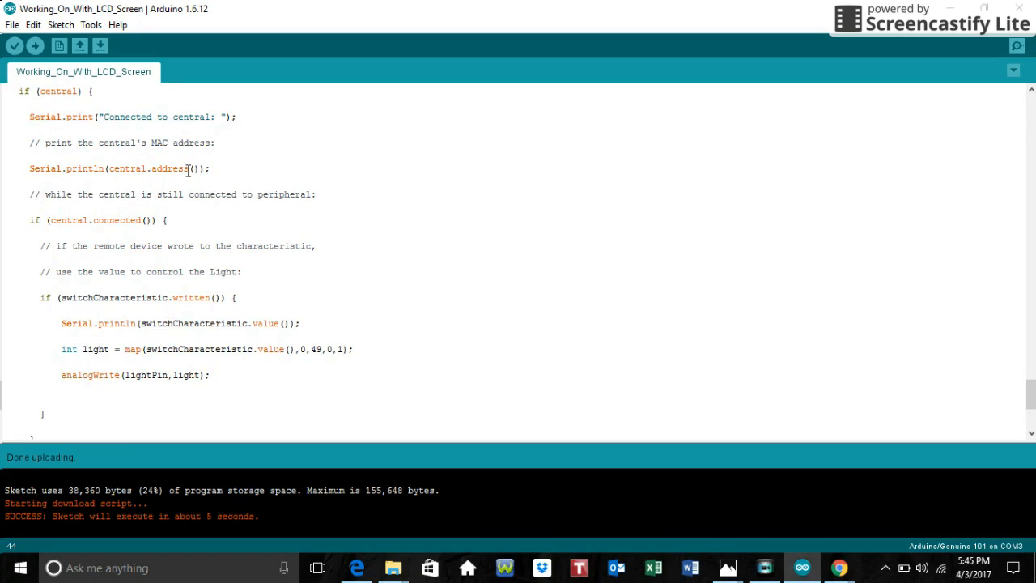
mouse_move(132, 202)
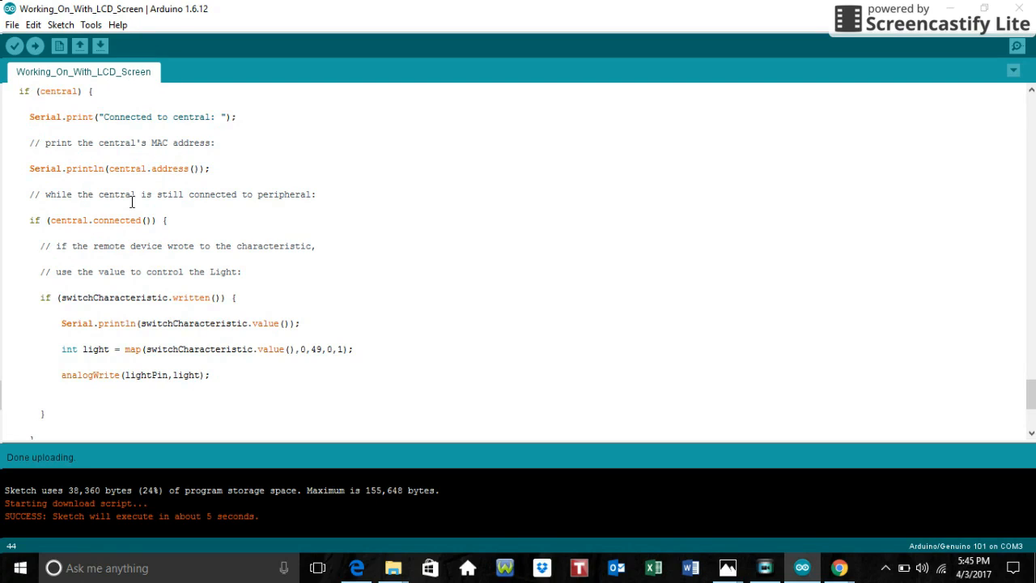
mouse_move(229, 251)
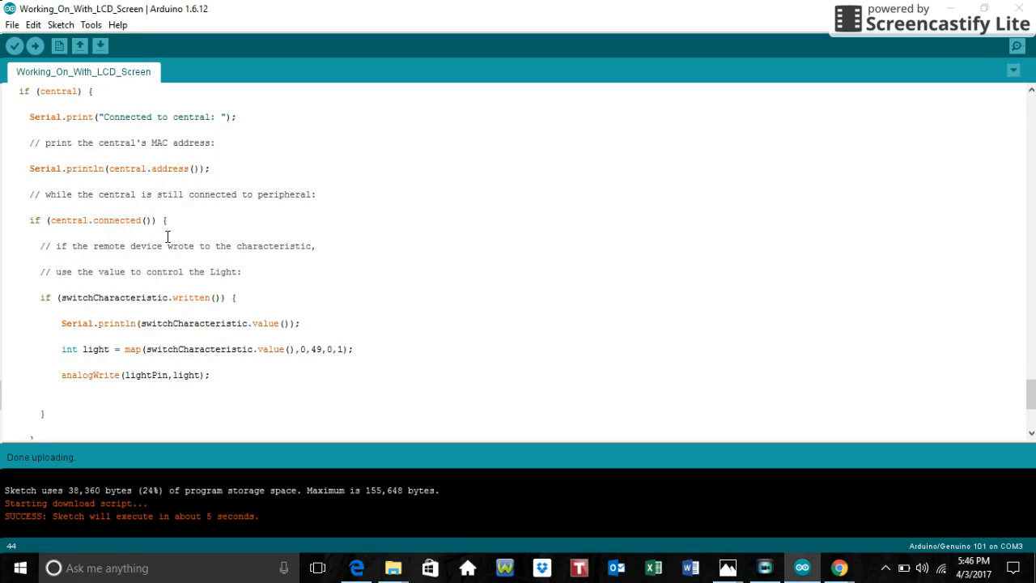
scroll("down", 3)
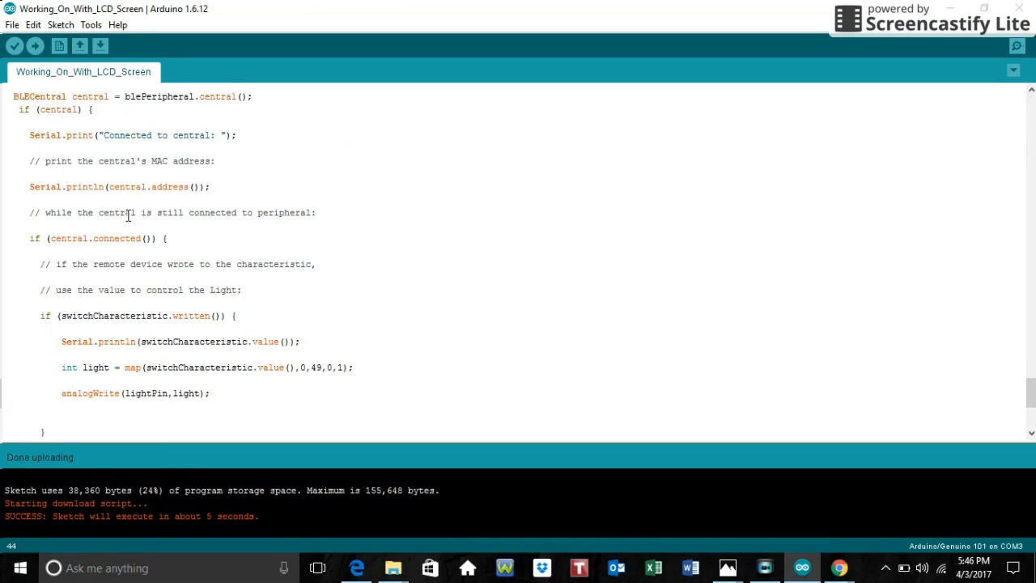
mouse_move(115, 338)
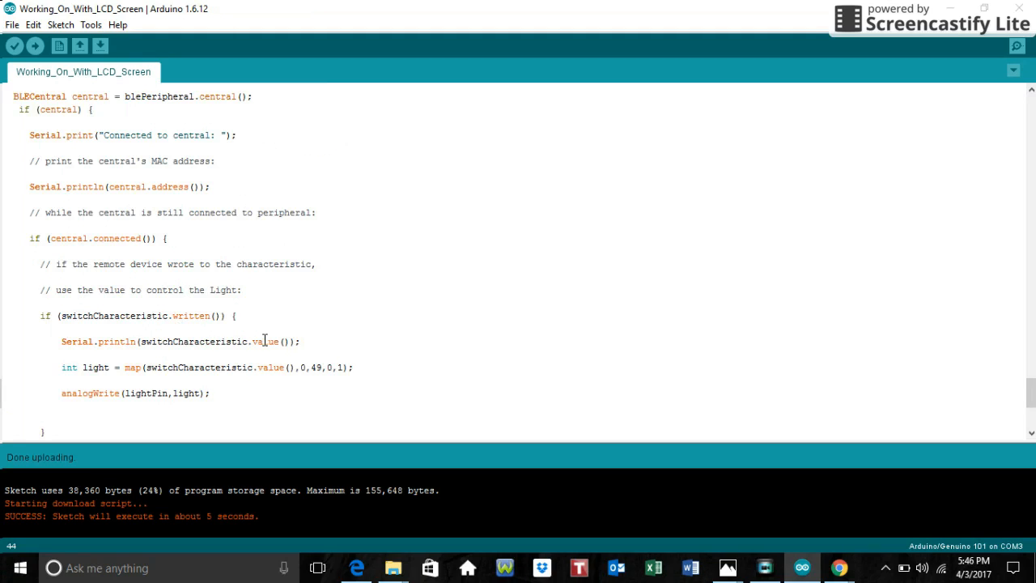
scroll("down", 3)
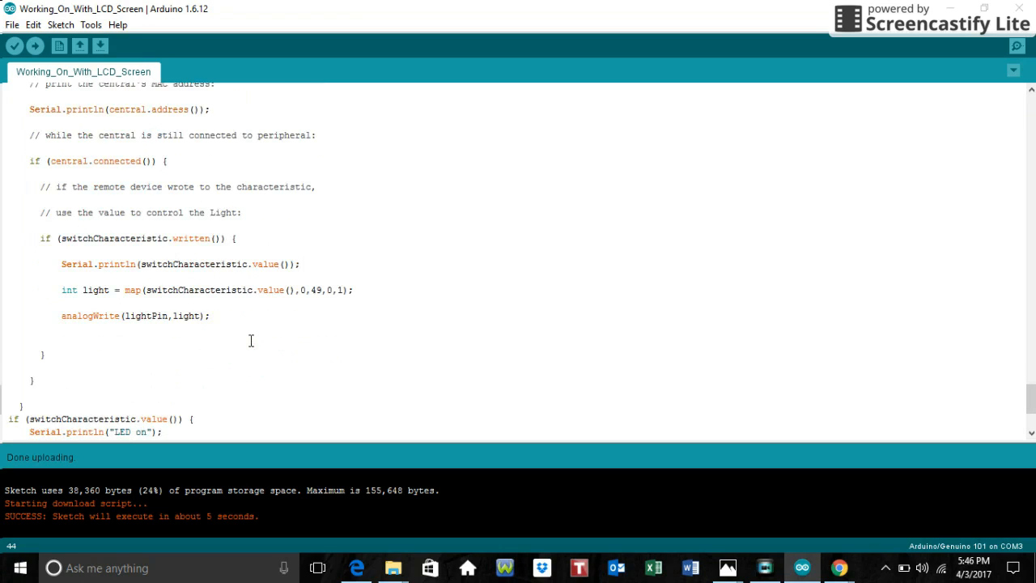
mouse_move(265, 301)
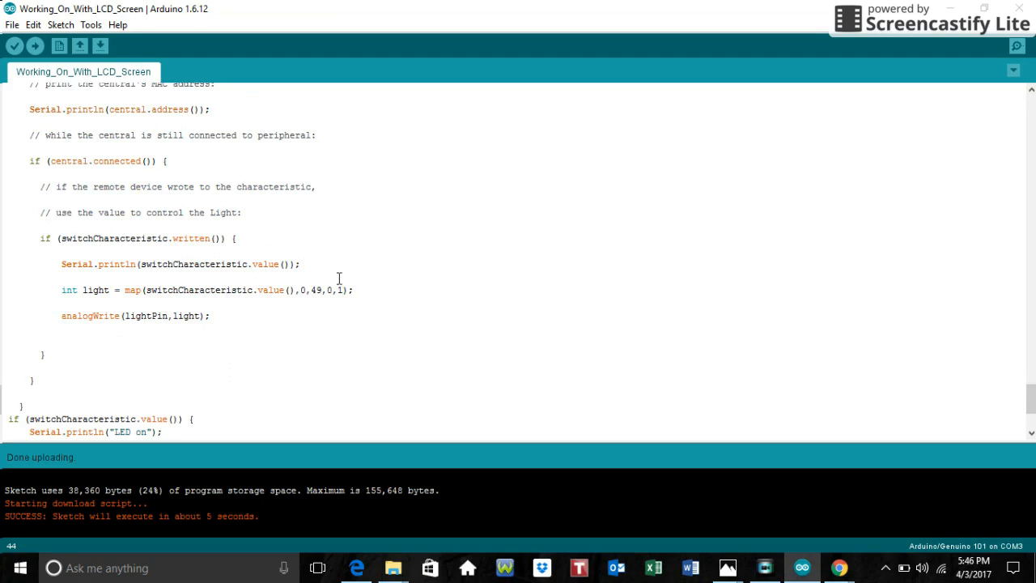
mouse_move(360, 300)
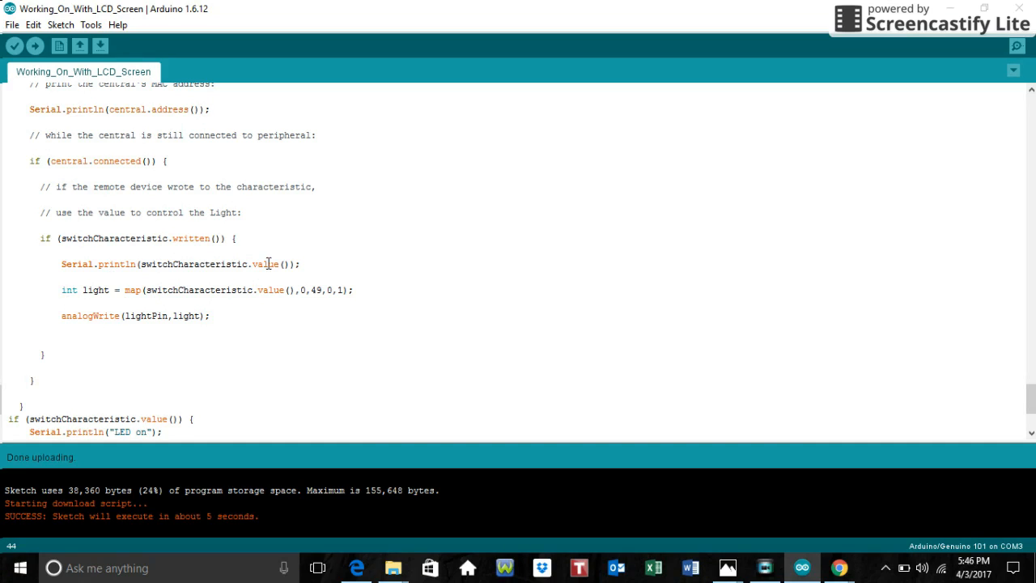
mouse_move(305, 277)
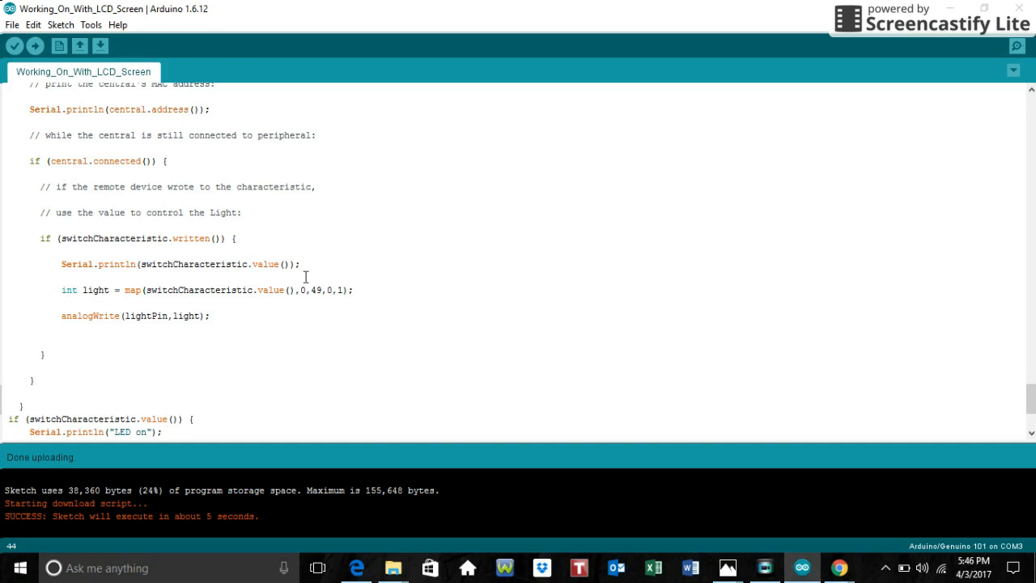
mouse_move(233, 290)
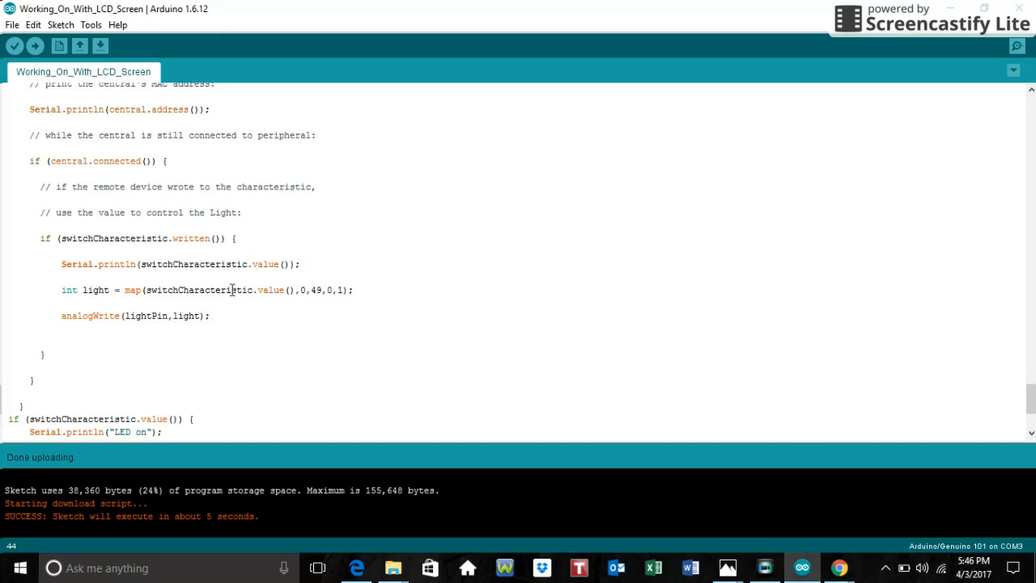
mouse_move(700, 309)
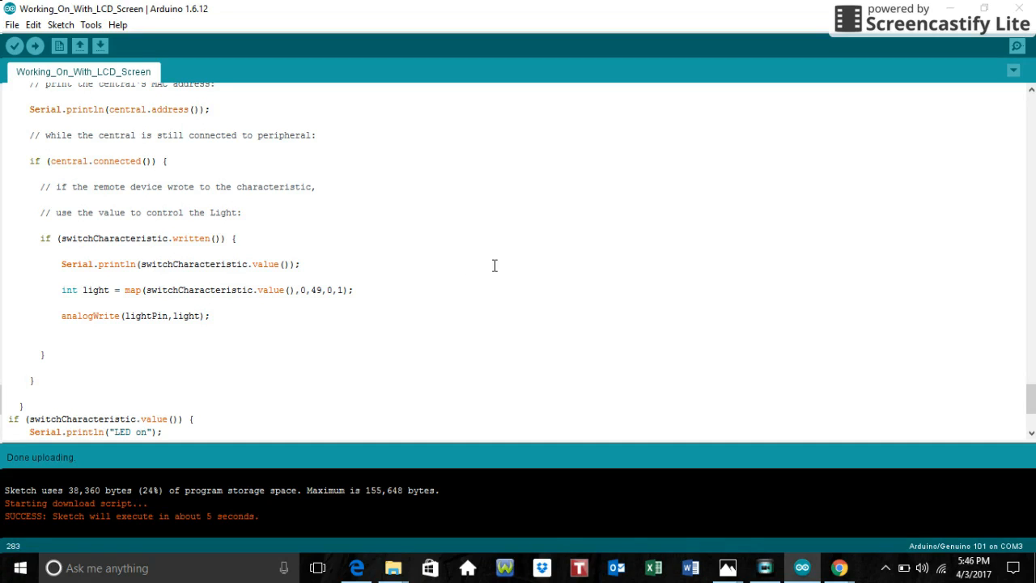
mouse_move(629, 265)
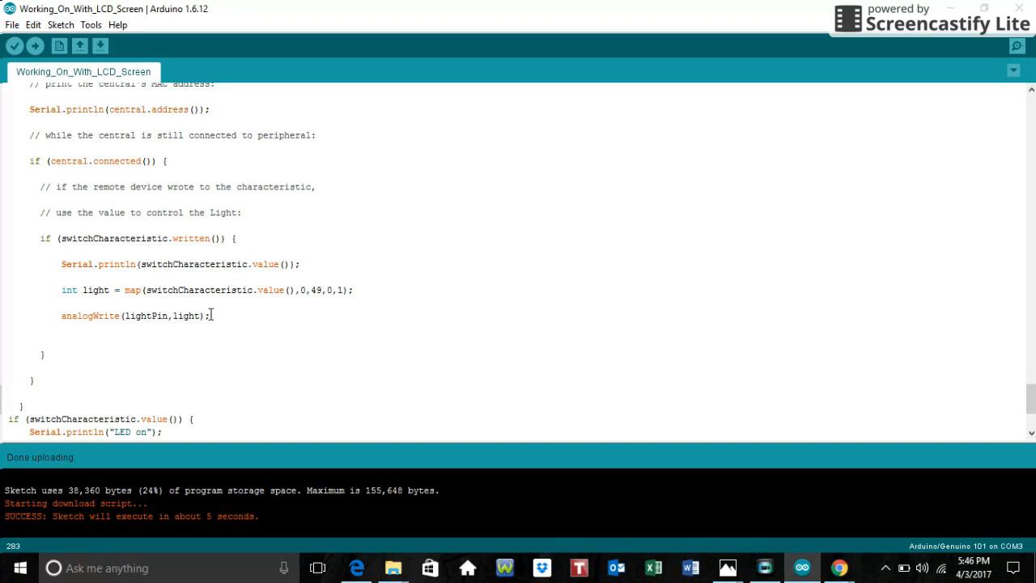
scroll("down", 3)
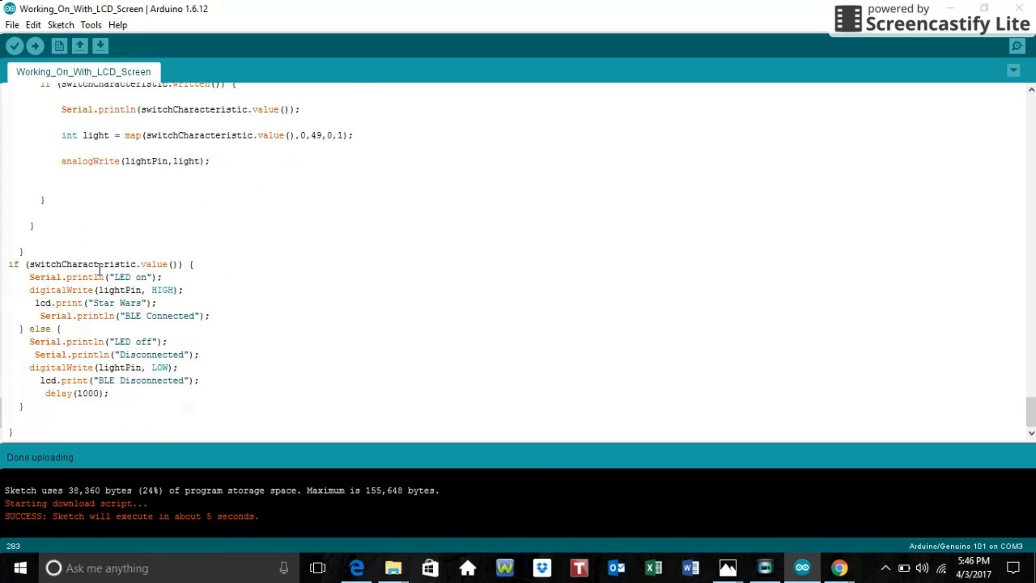
mouse_move(162, 264)
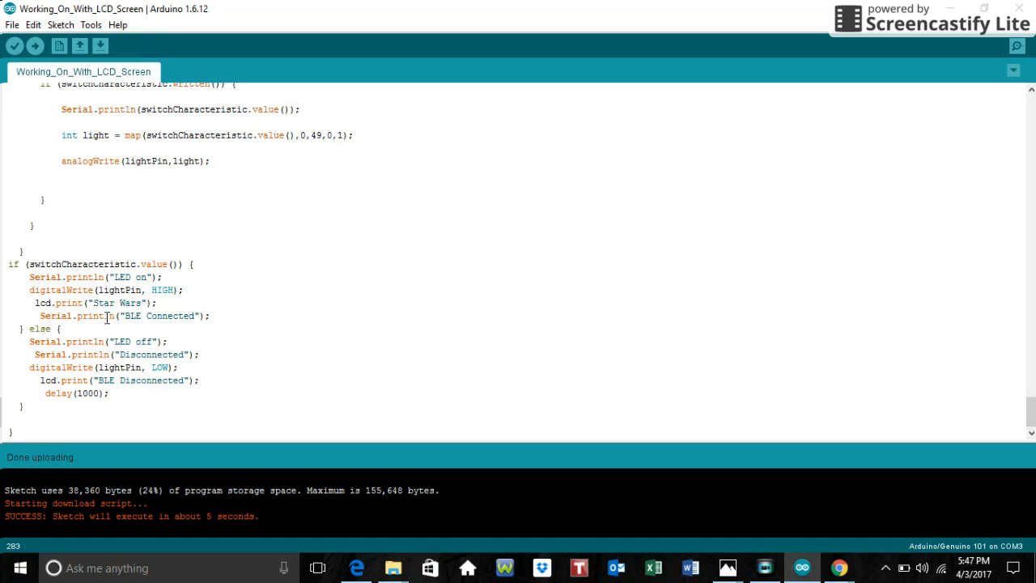
mouse_move(106, 318)
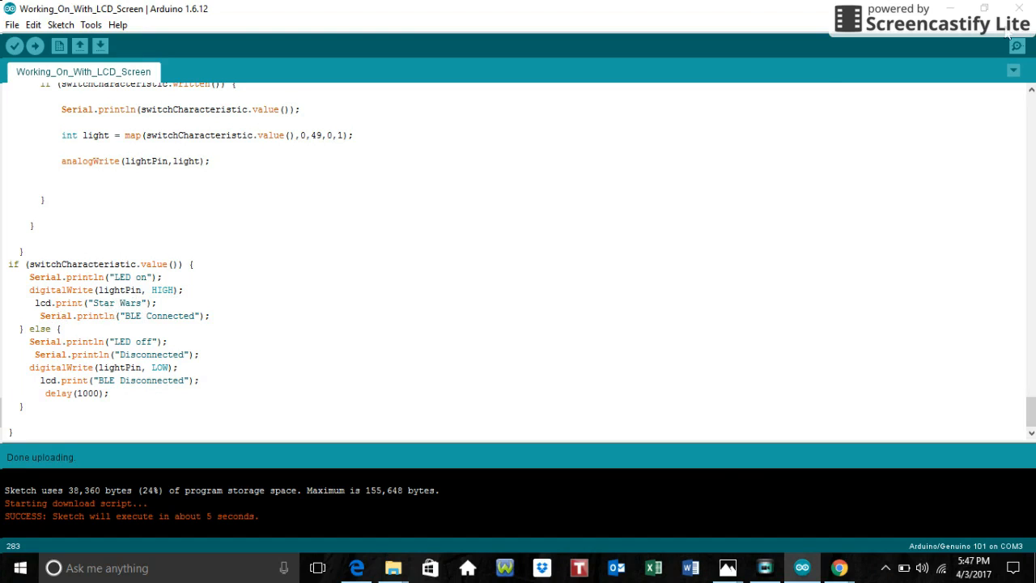
mouse_move(778, 157)
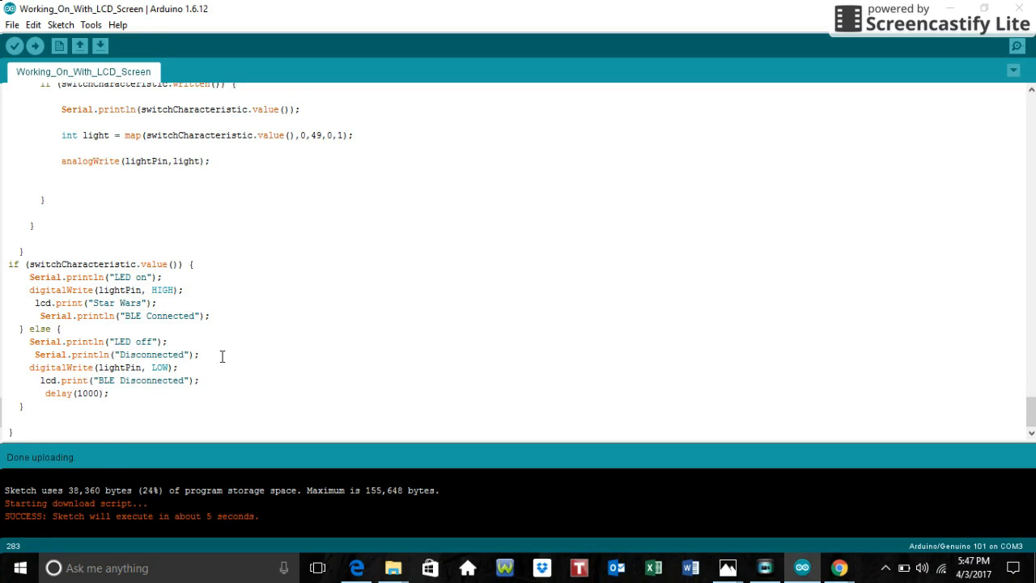
mouse_move(236, 368)
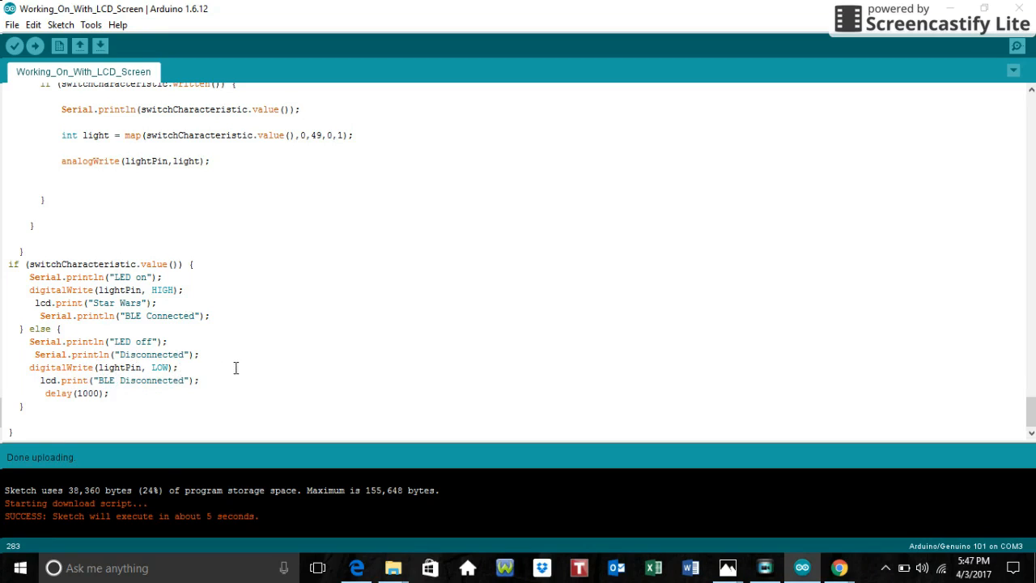
mouse_move(126, 359)
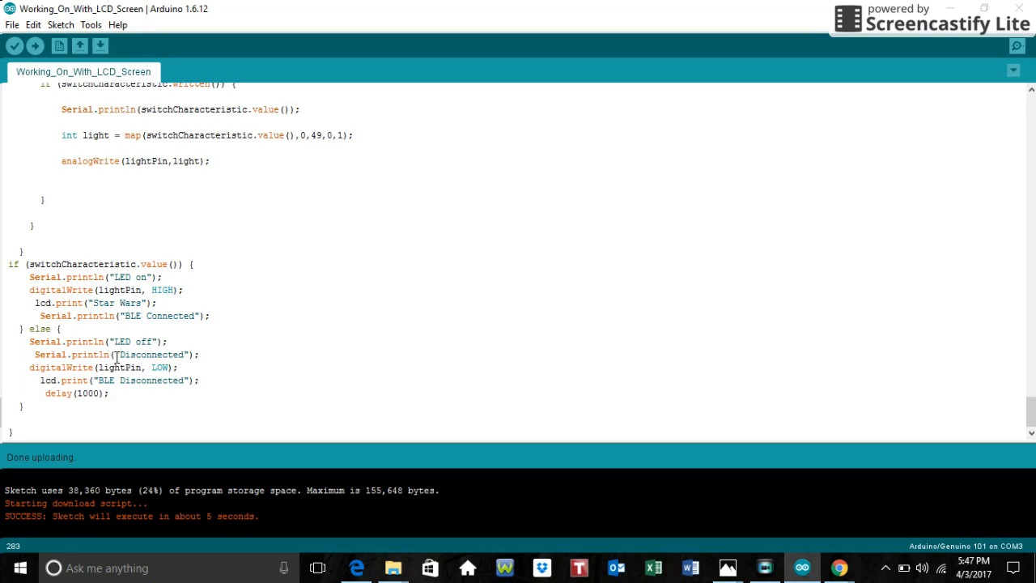
mouse_move(840, 239)
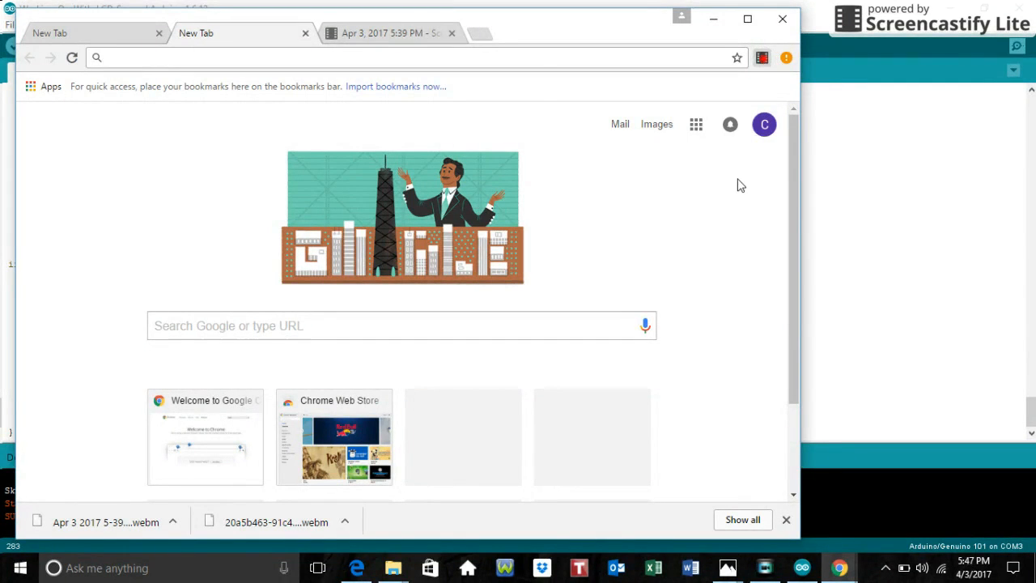
Return to the sketch and open the Serial Monitor for the Genuino 101 on COM3.
left_click(761, 57)
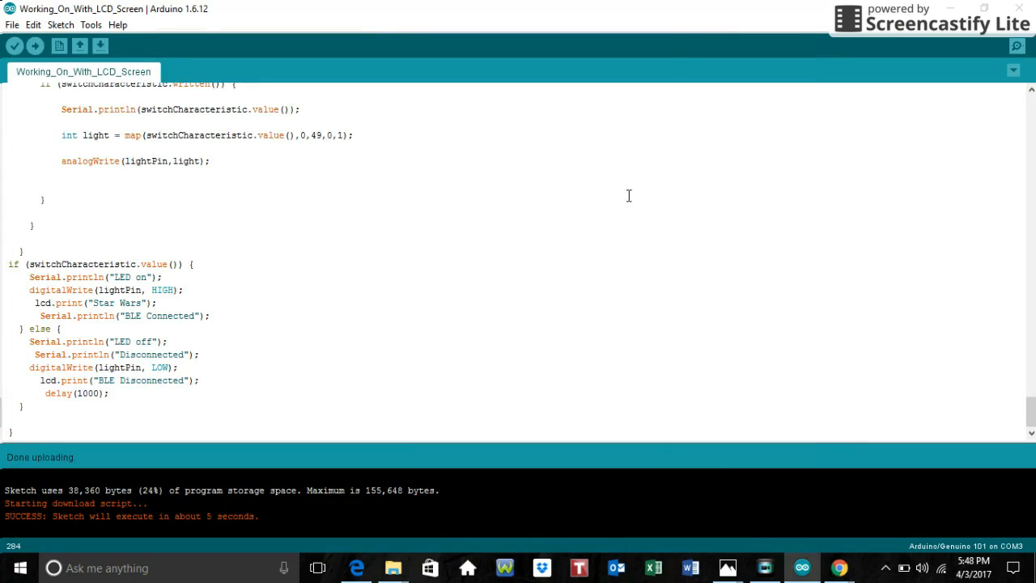
left_click(1016, 46)
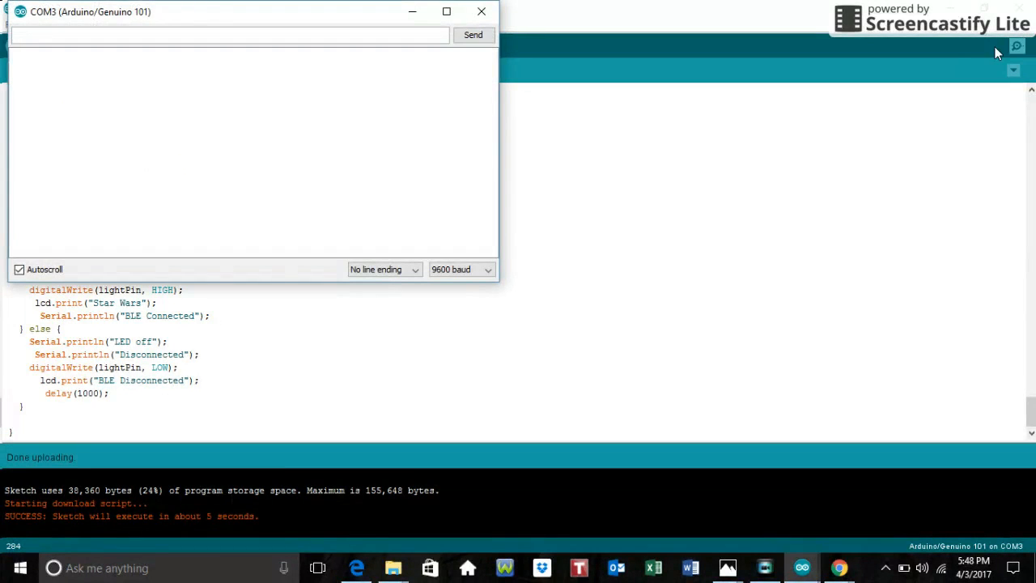
mouse_move(443, 235)
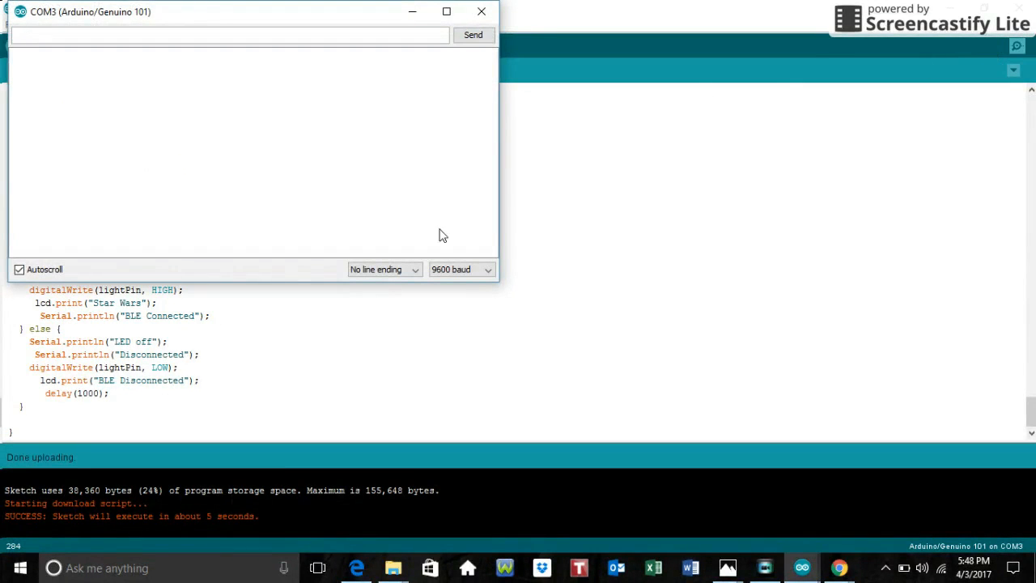
Close and reopen the Serial Monitor to show LED off, Disconnected and Second Section output.
left_click(481, 11)
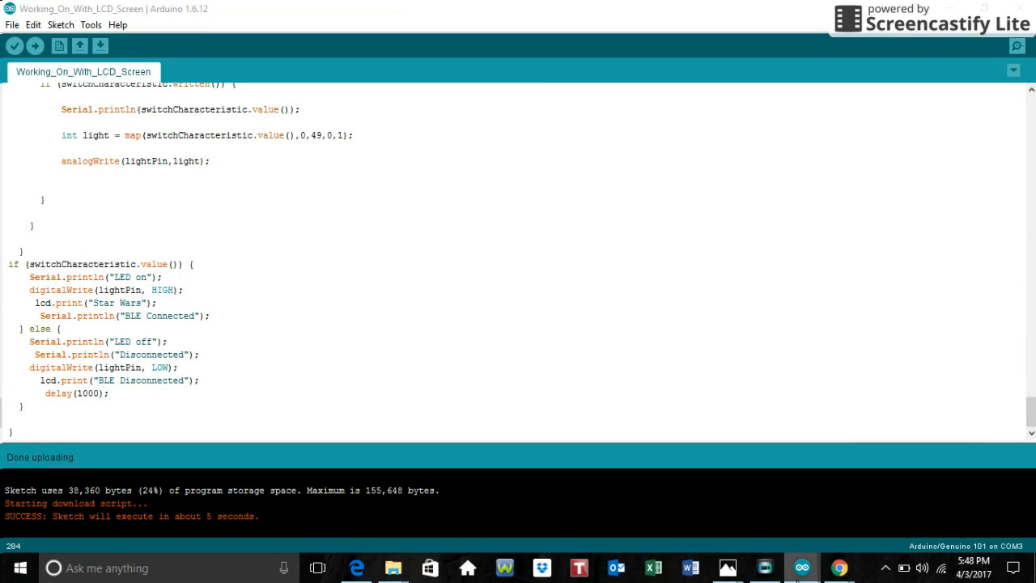
left_click(1017, 46)
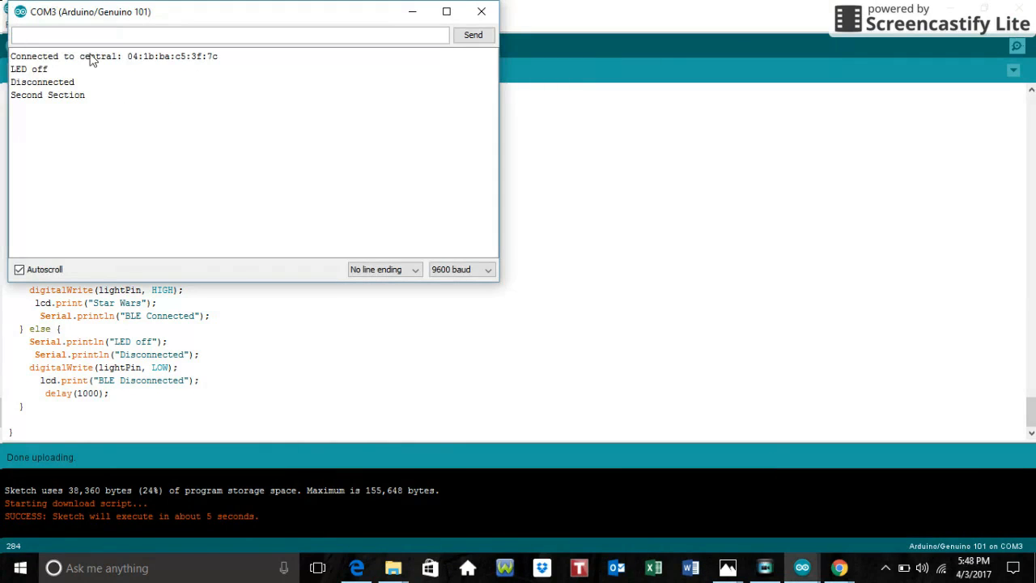
mouse_move(109, 85)
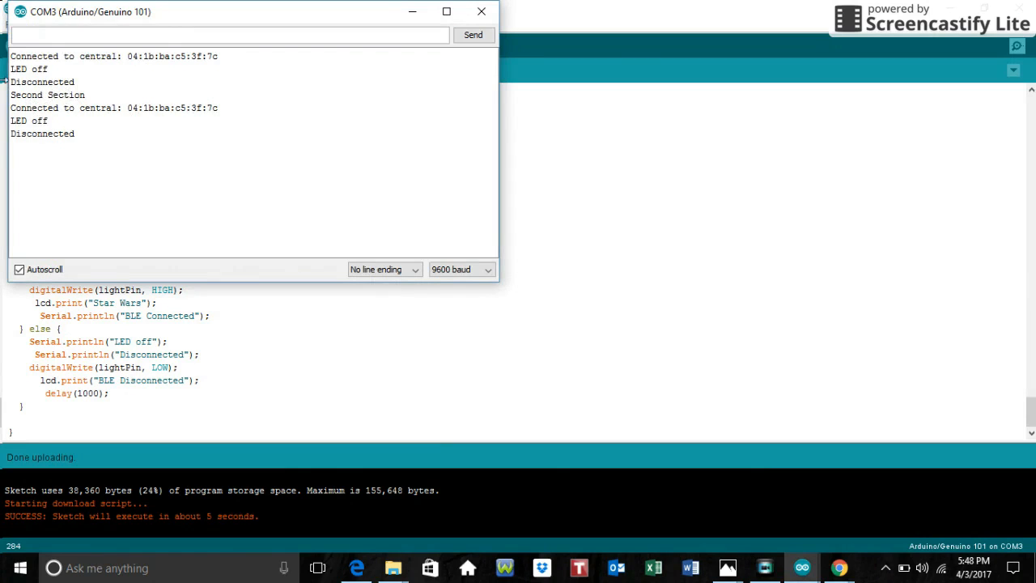
mouse_move(120, 105)
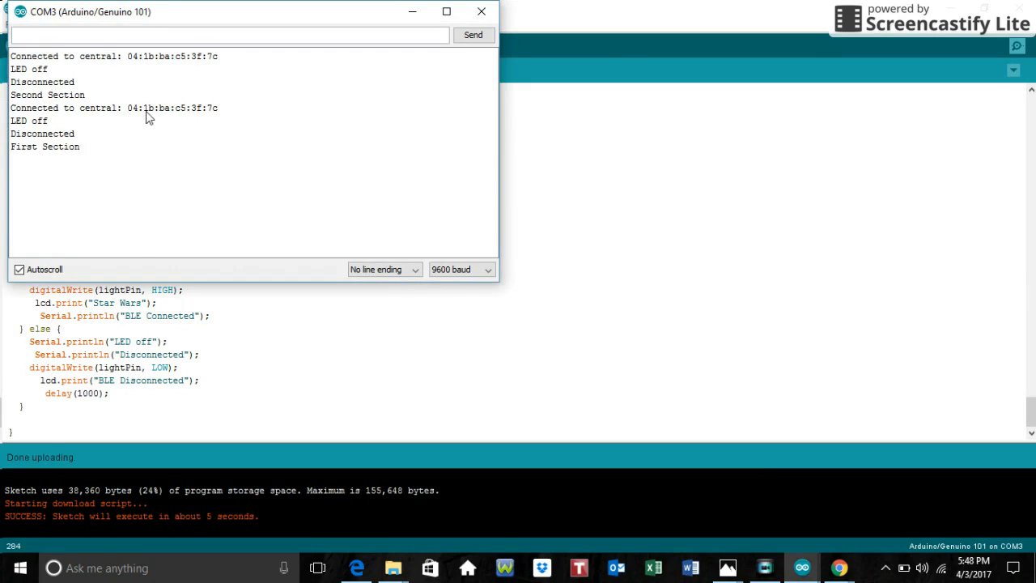
mouse_move(182, 118)
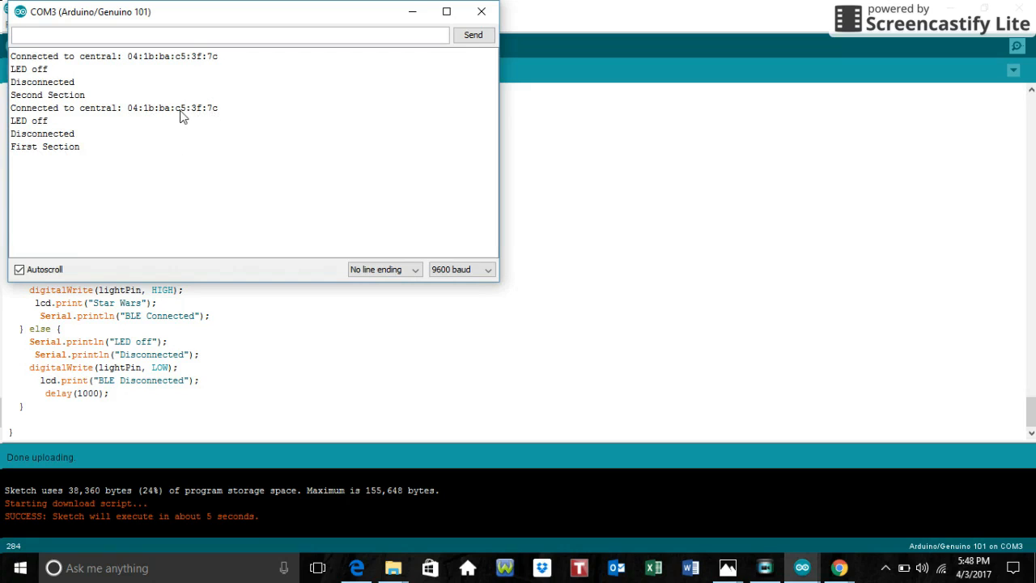
mouse_move(139, 118)
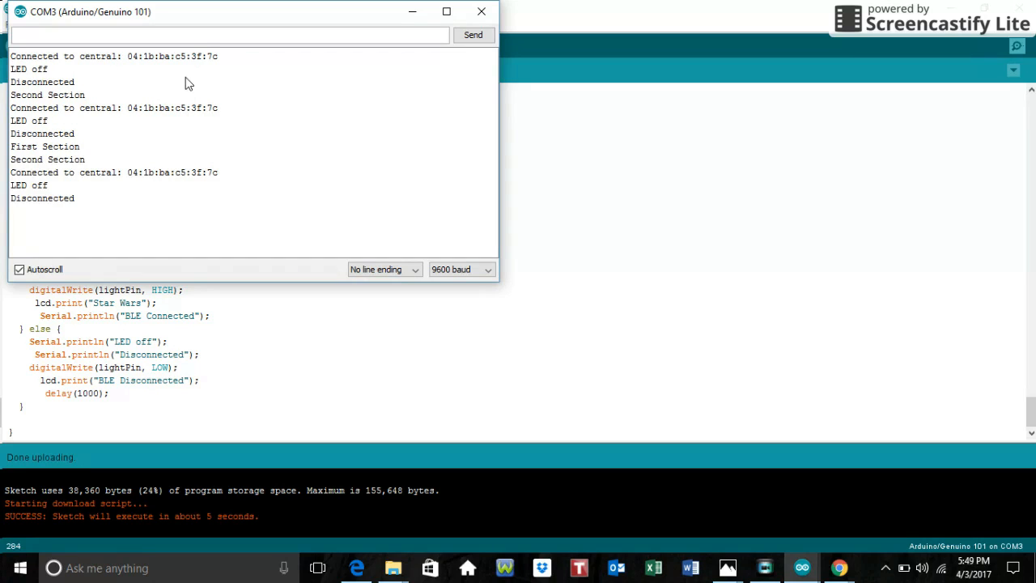
mouse_move(116, 212)
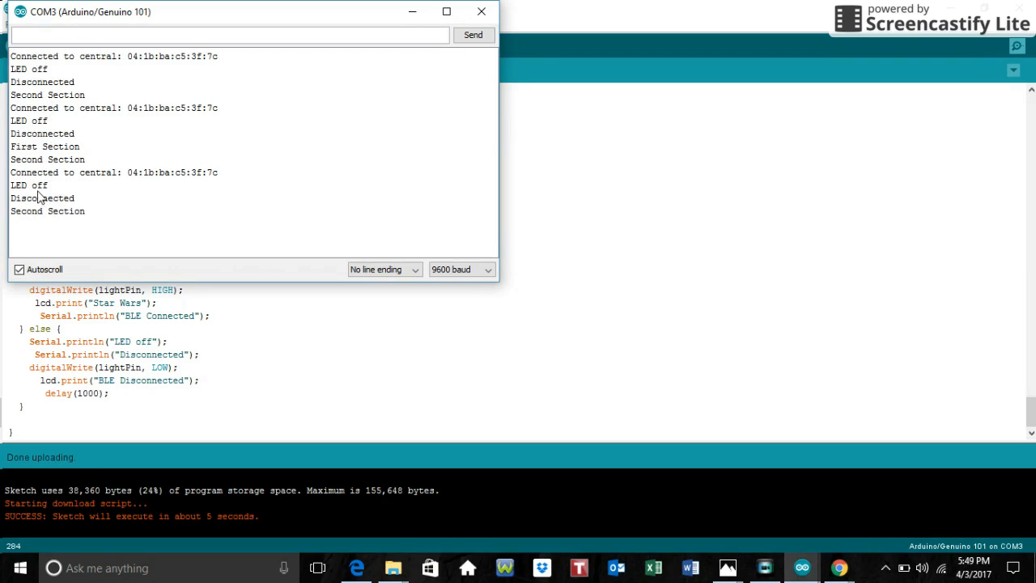
mouse_move(132, 226)
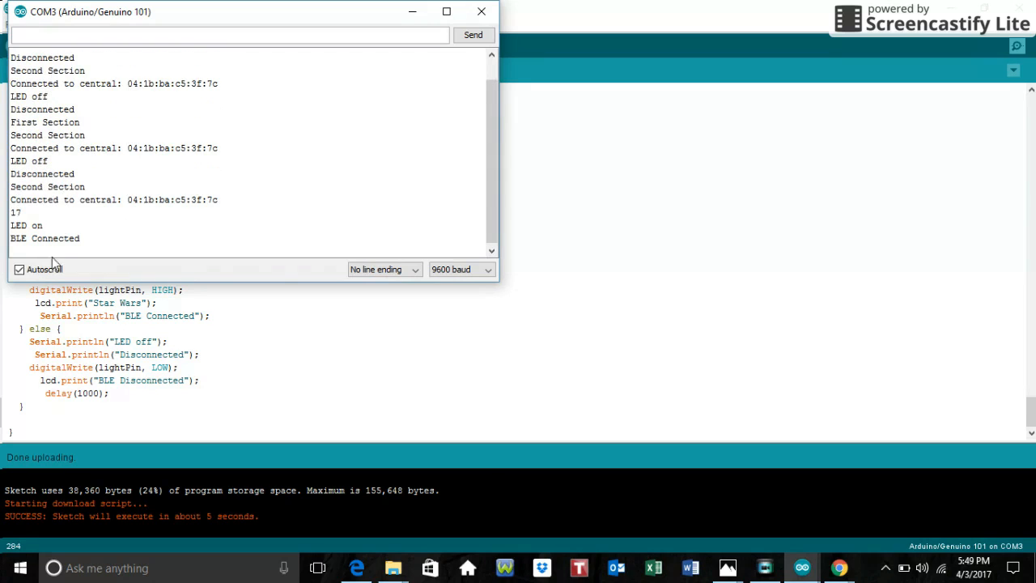
mouse_move(44, 234)
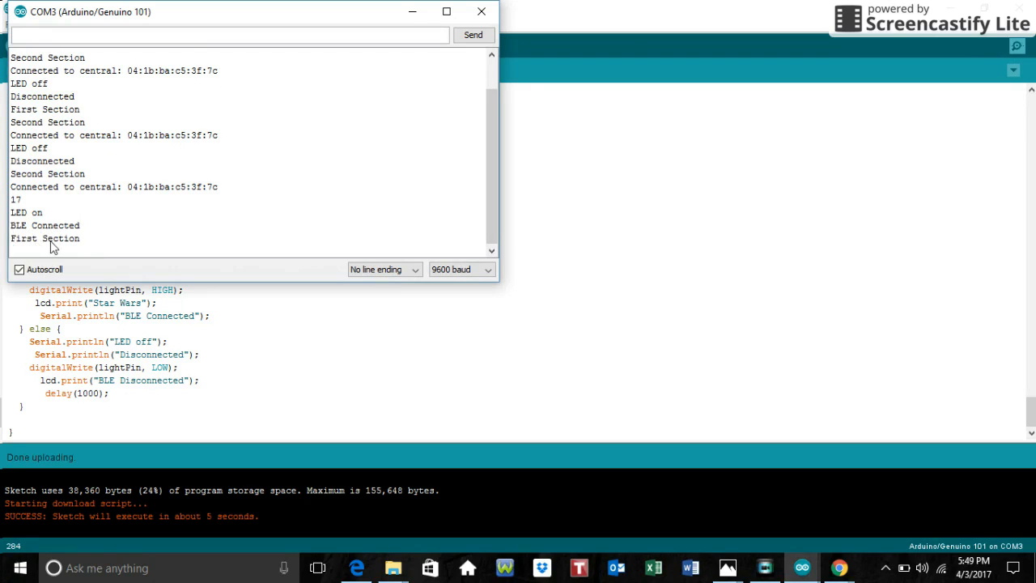
mouse_move(111, 233)
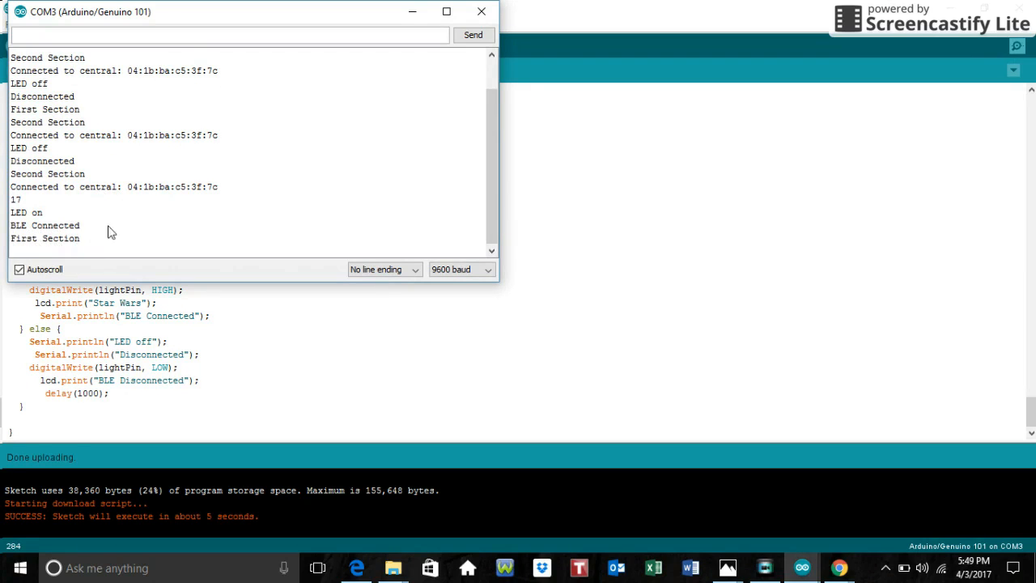
mouse_move(179, 245)
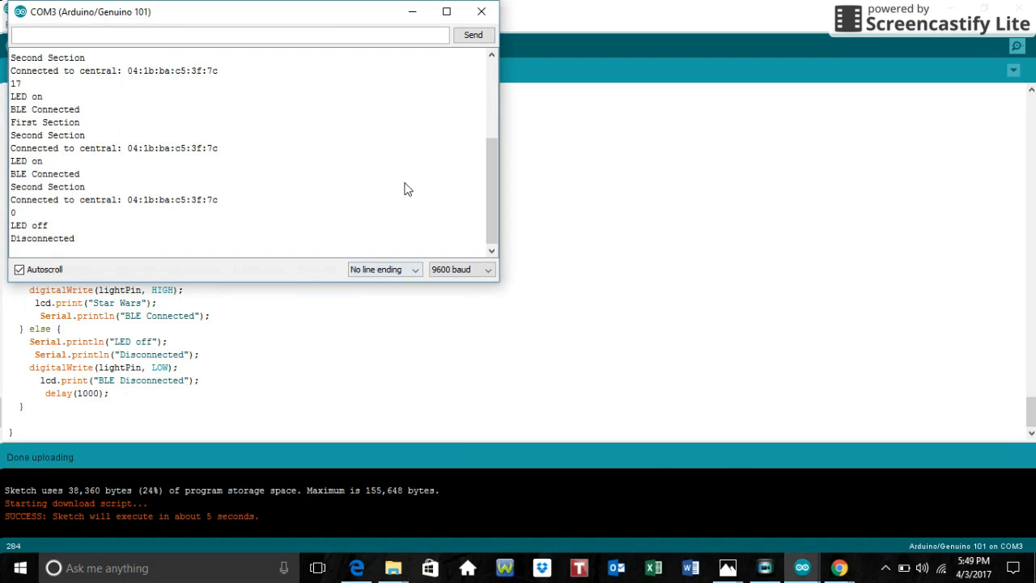
Switch to Chrome and open the Screencastify extension popup over the new tab page.
left_click(481, 11)
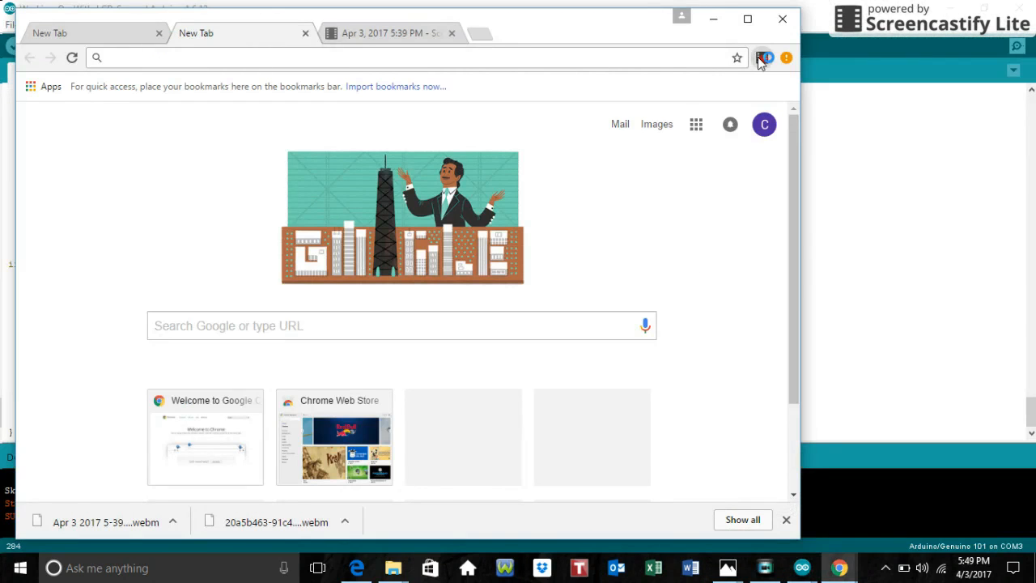
left_click(761, 57)
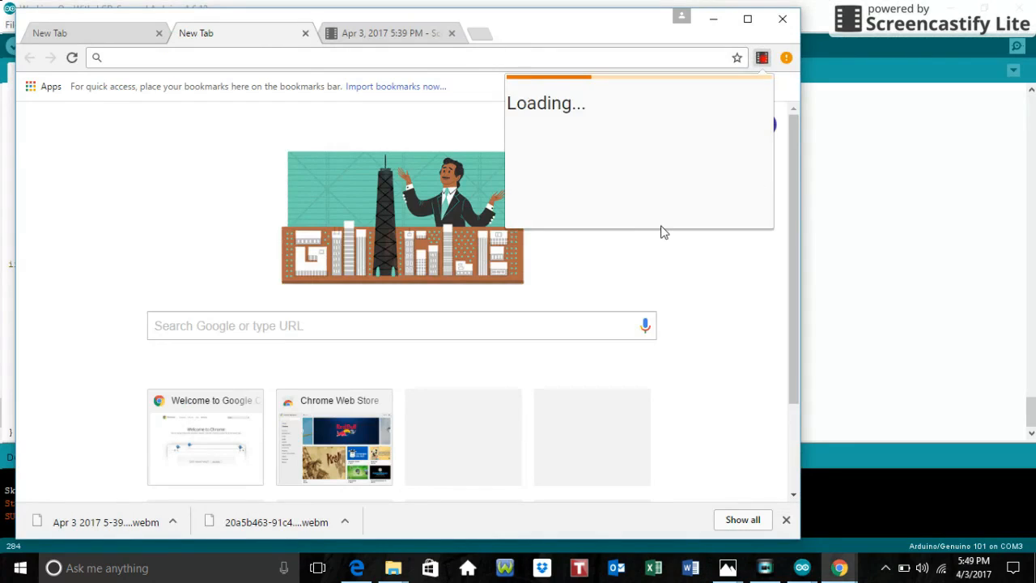